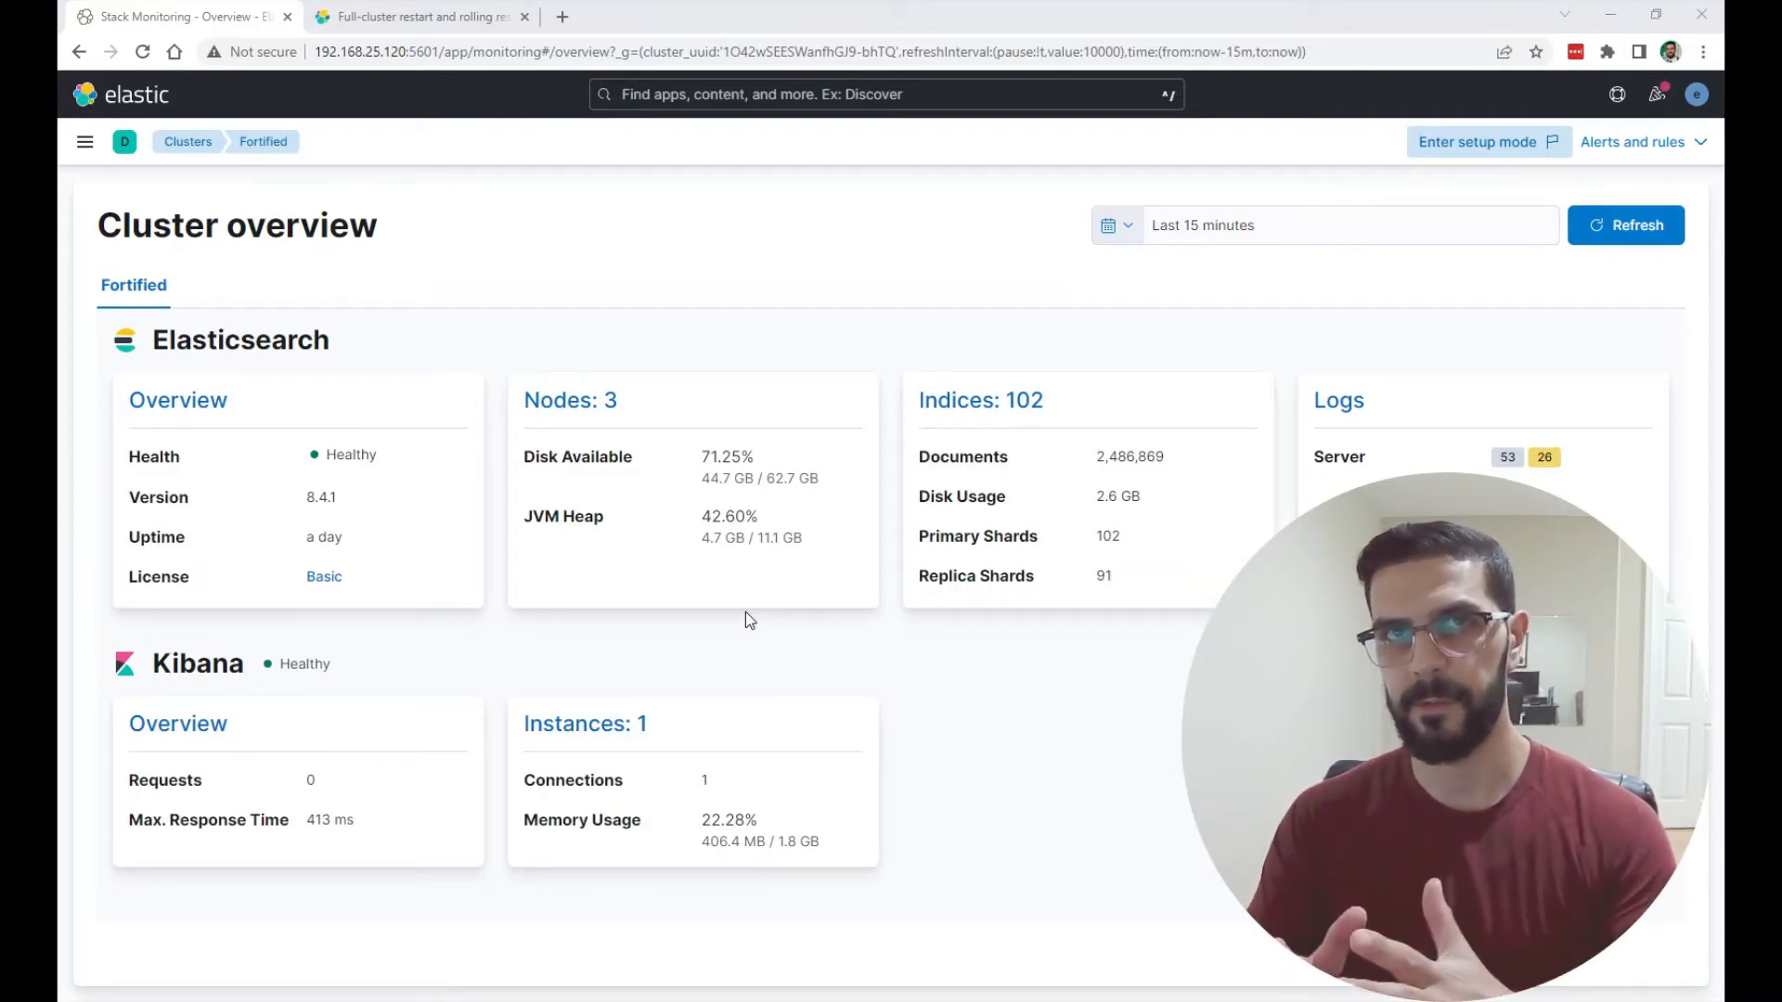
{"action": "mouse_move", "coordinate": [590, 367]}
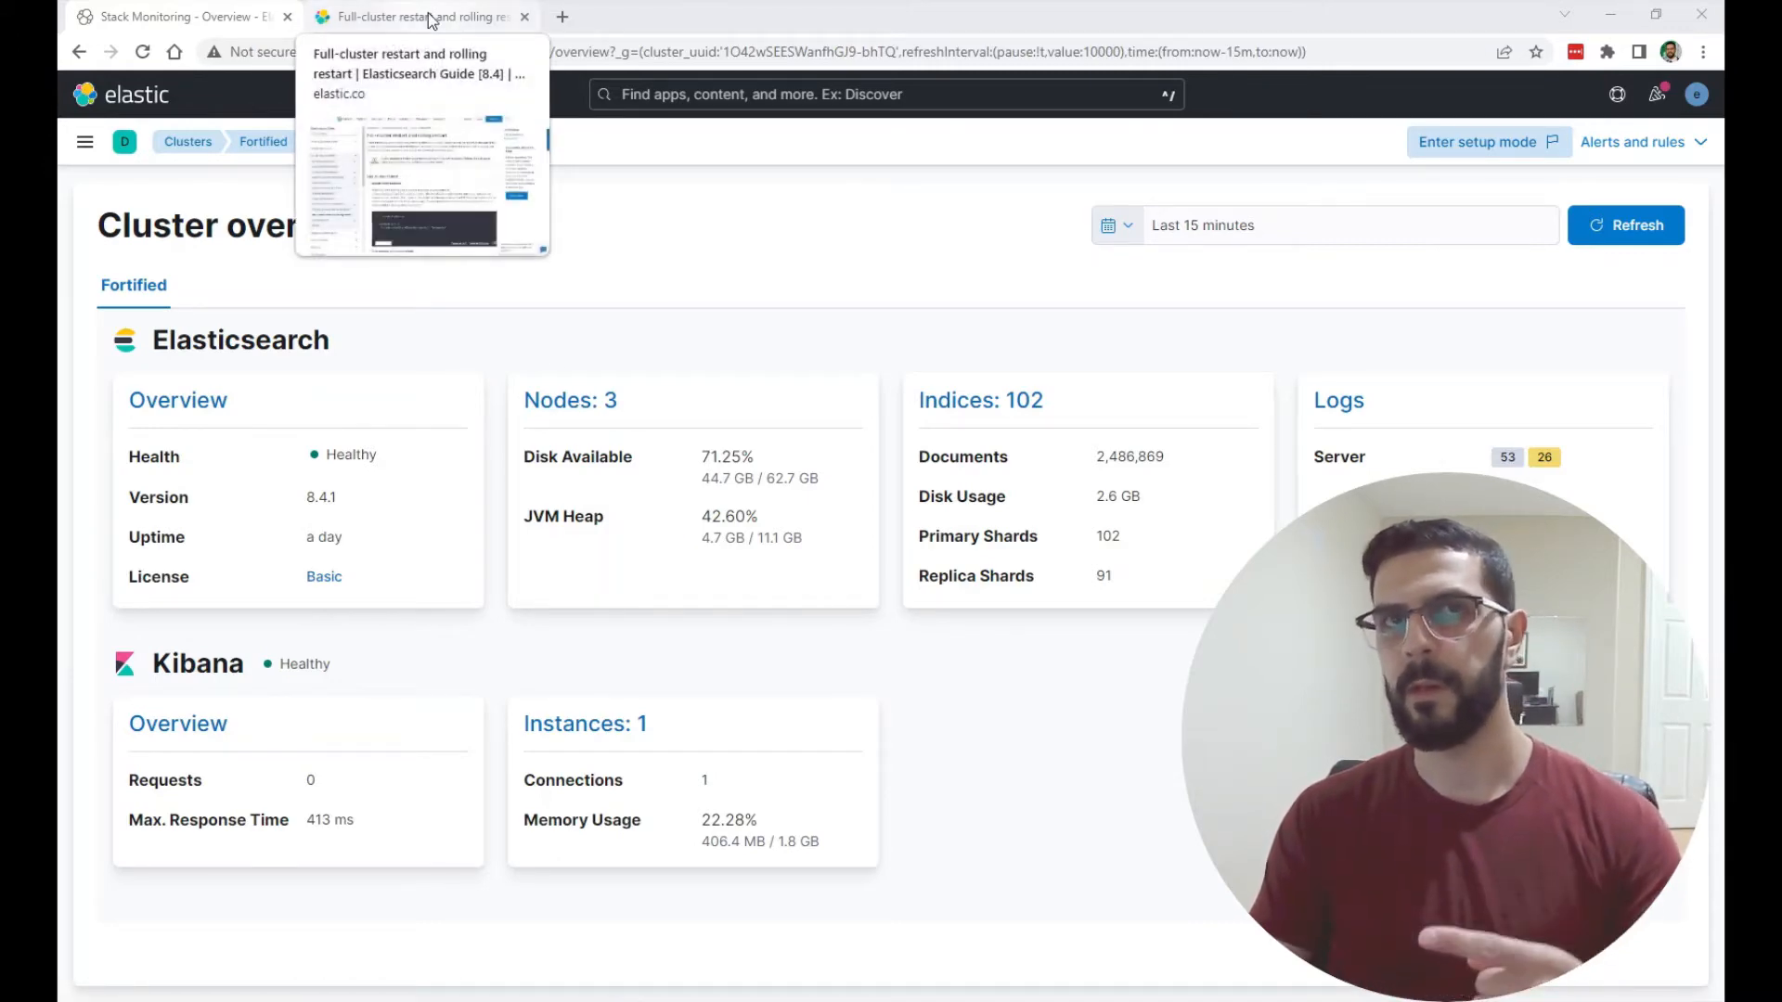
- Switch to the restart guide and scroll to the Rolling restart disable-allocation step
{"action": "left_click", "coordinate": [421, 17]}
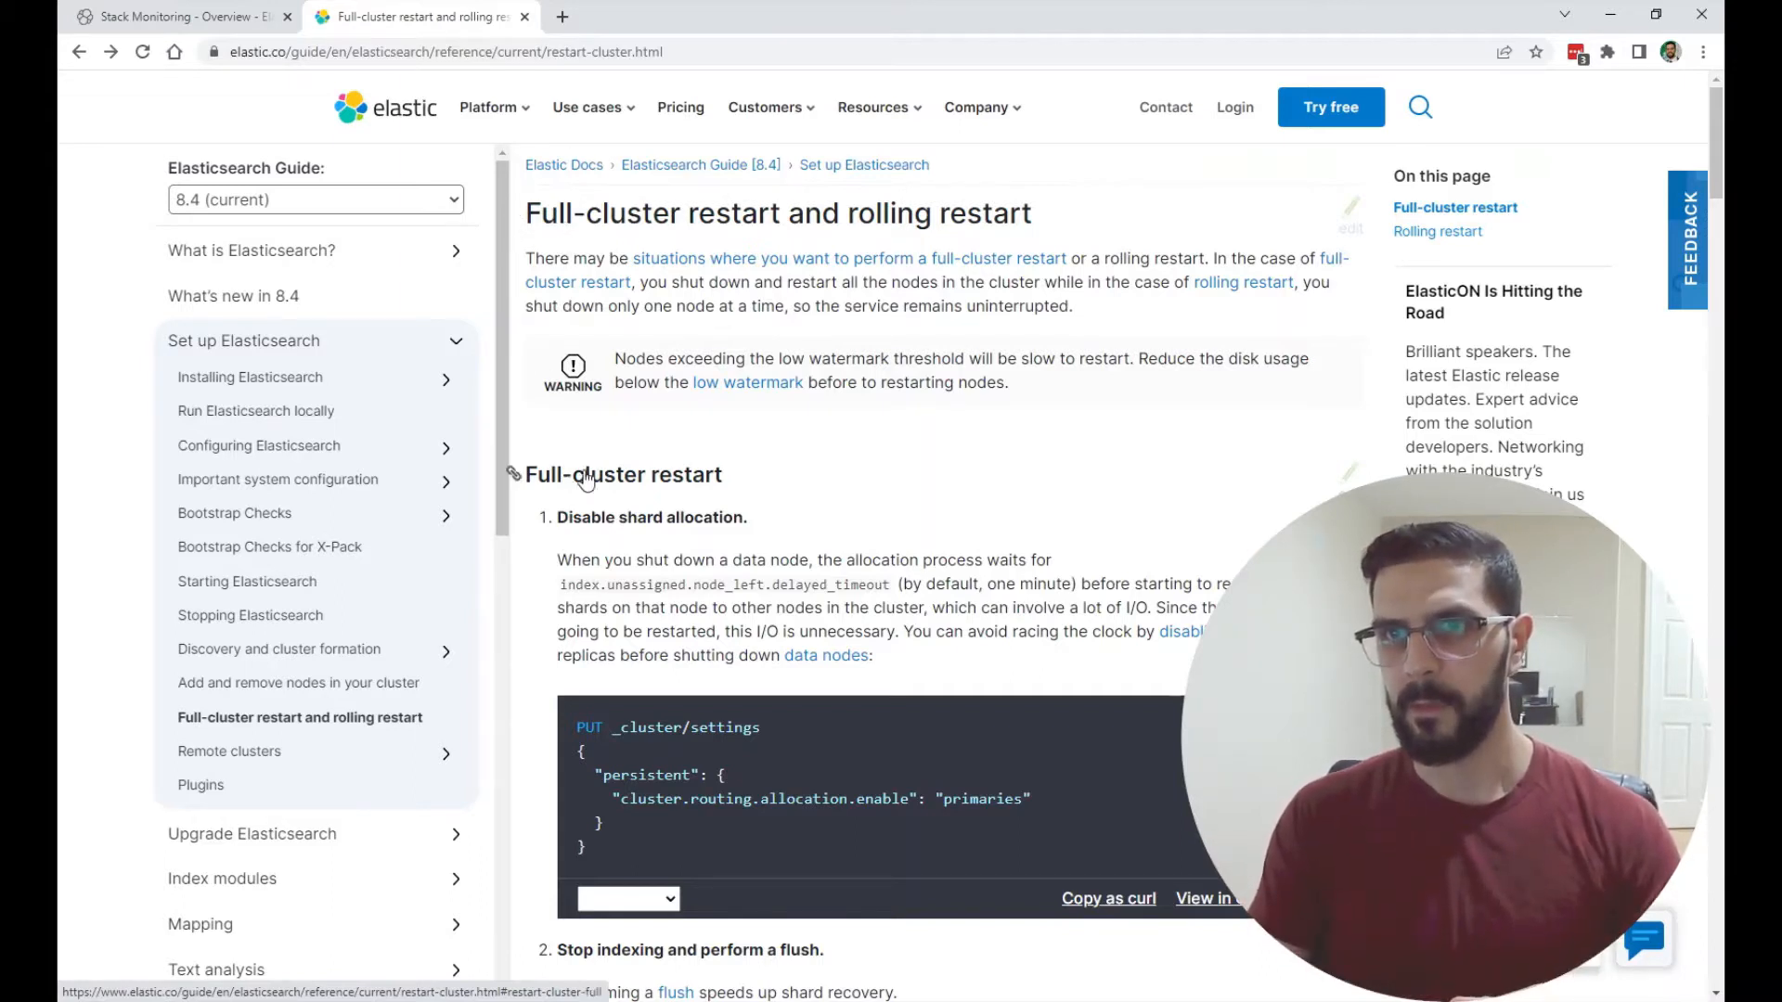
{"action": "scroll", "scroll_direction": "down", "scroll_amount": 3}
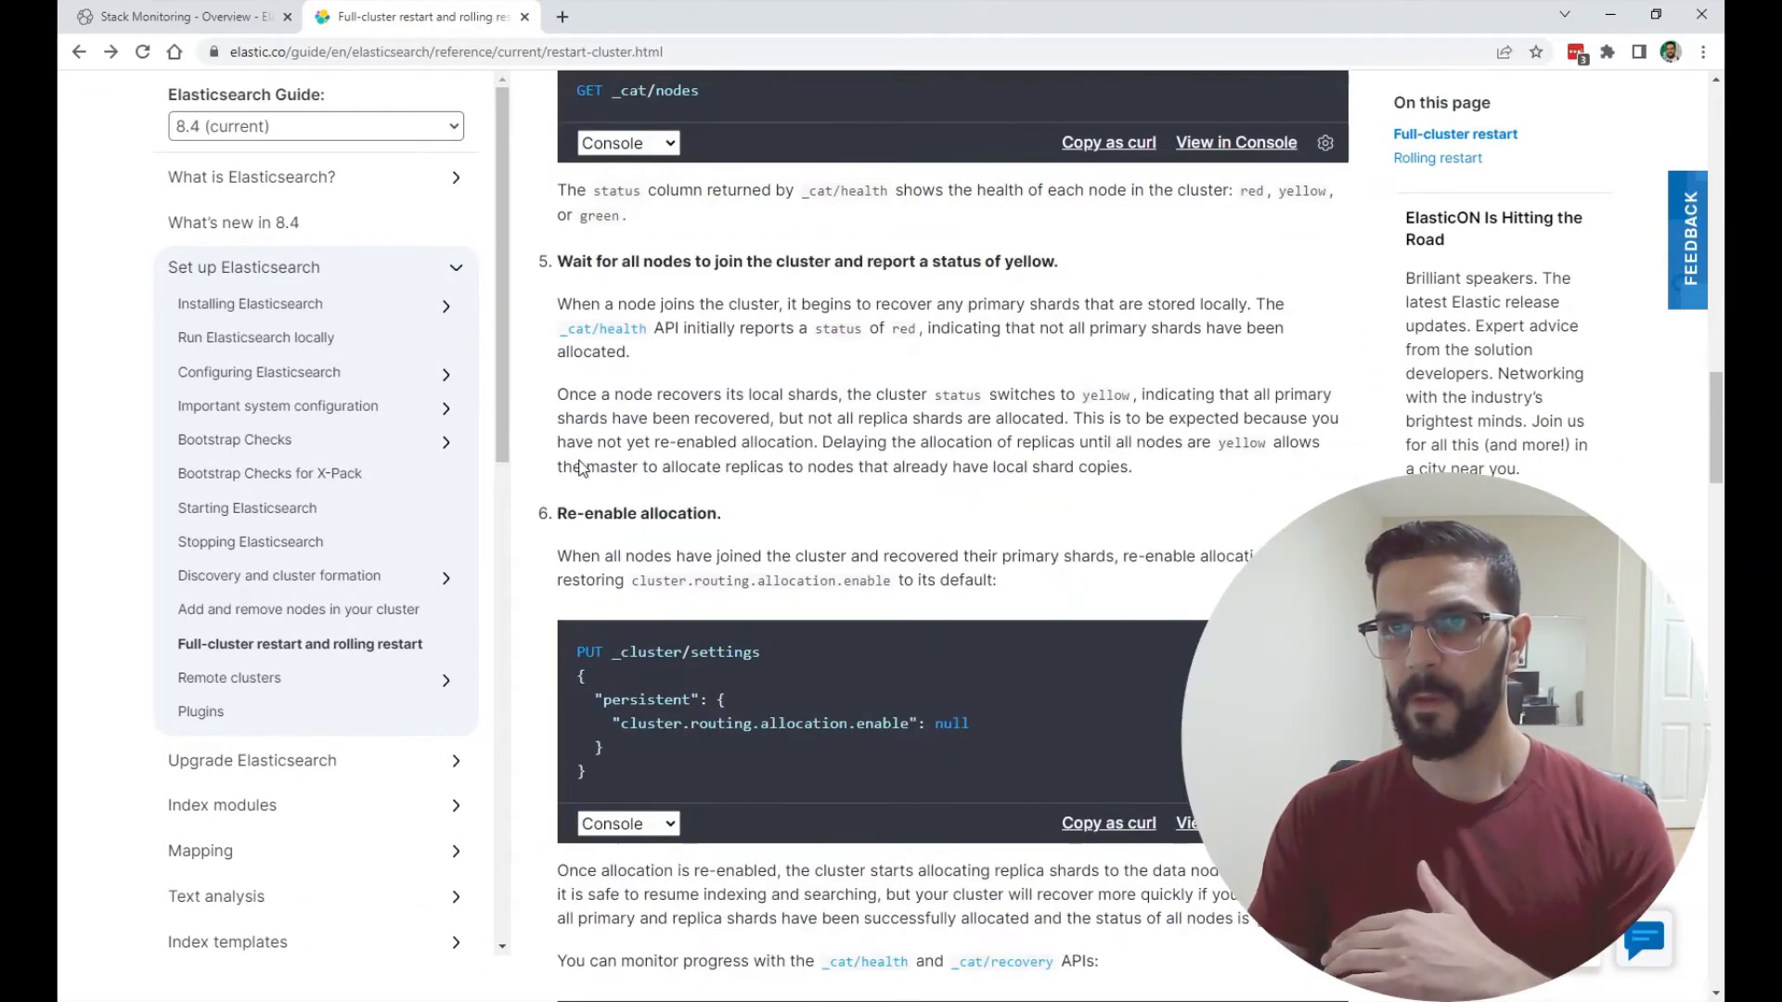
{"action": "scroll", "scroll_direction": "down", "scroll_amount": 3}
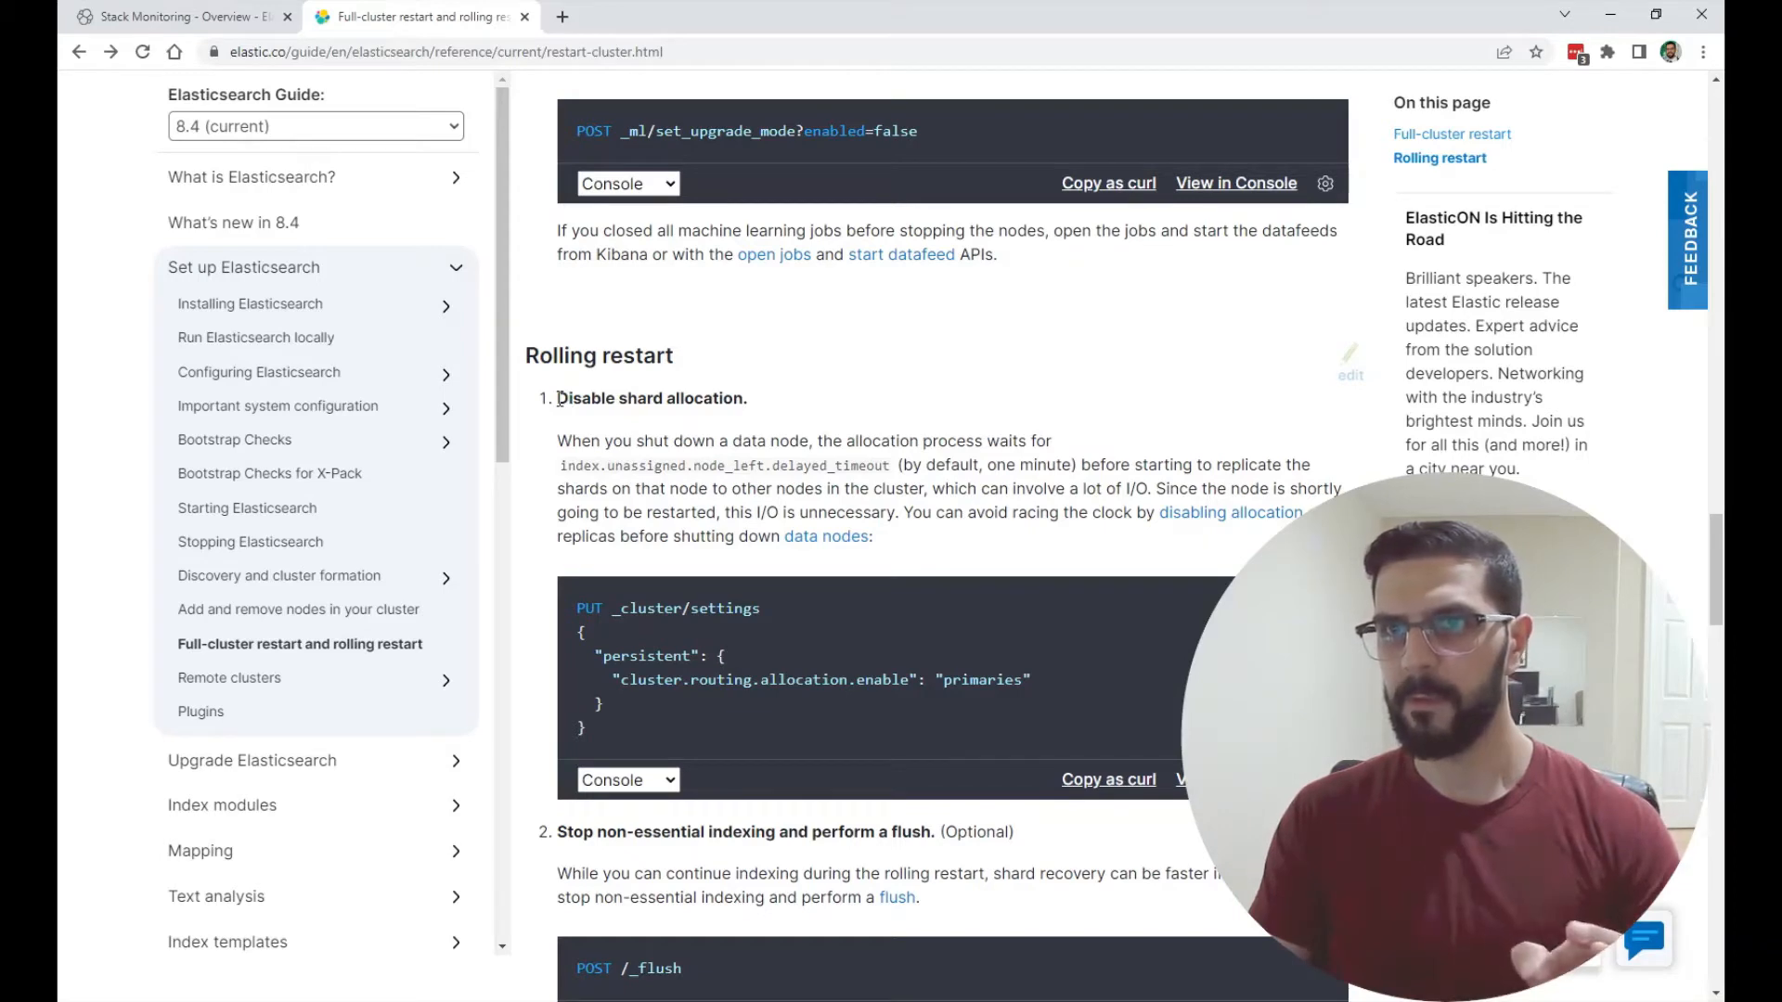
- Highlight the allocation enable setting, the flush step heading and the faster-recovery note
{"action": "scroll", "scroll_direction": "down", "scroll_amount": 3}
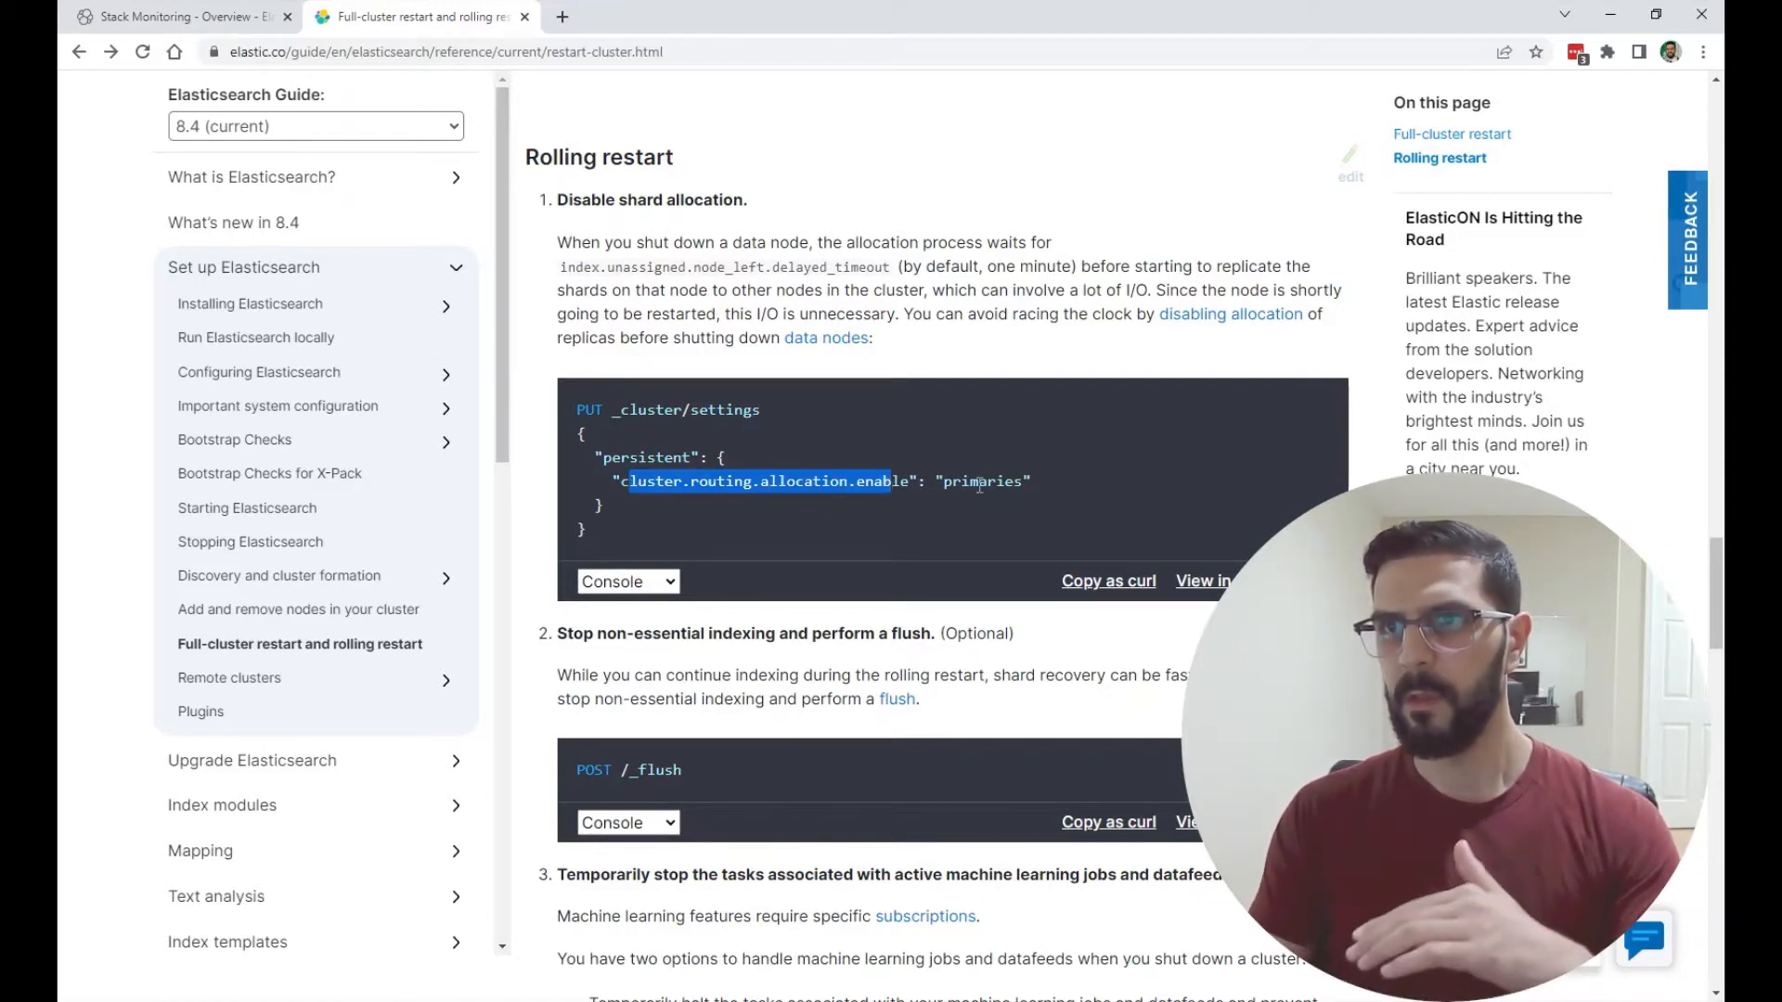
{"action": "double_click", "coordinate": [982, 482]}
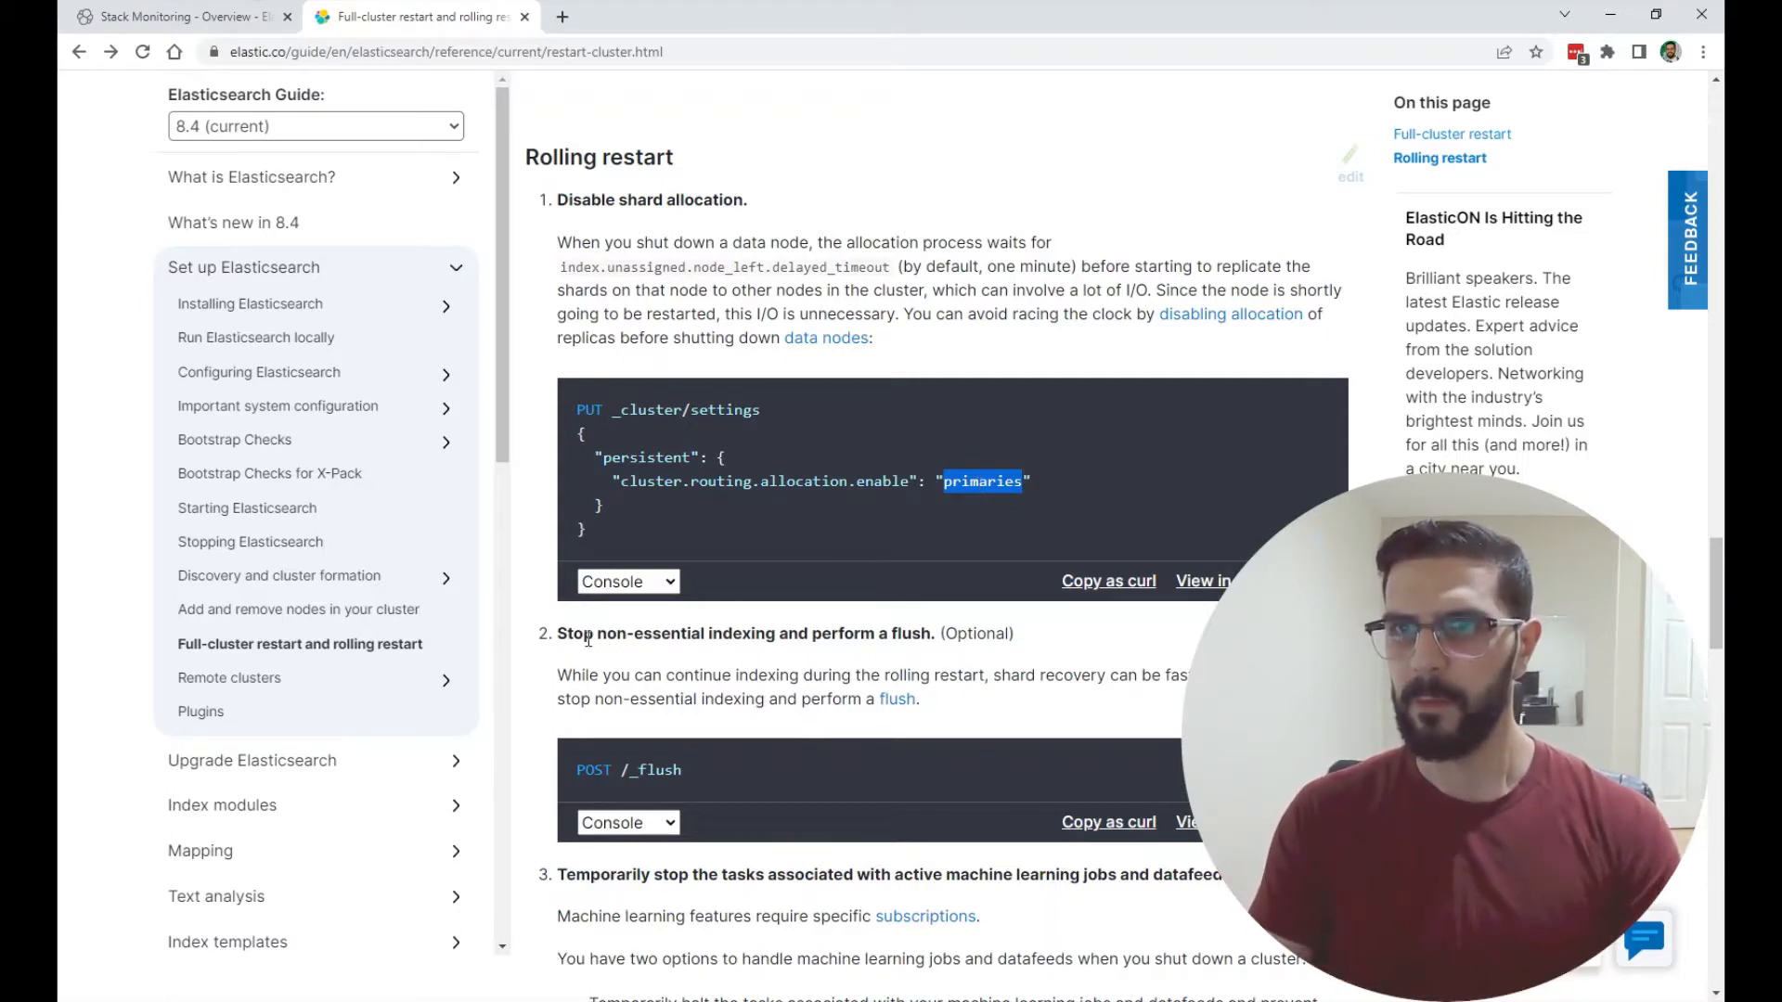
{"action": "left_click_drag", "start_coordinate": [555, 633], "coordinate": [788, 633]}
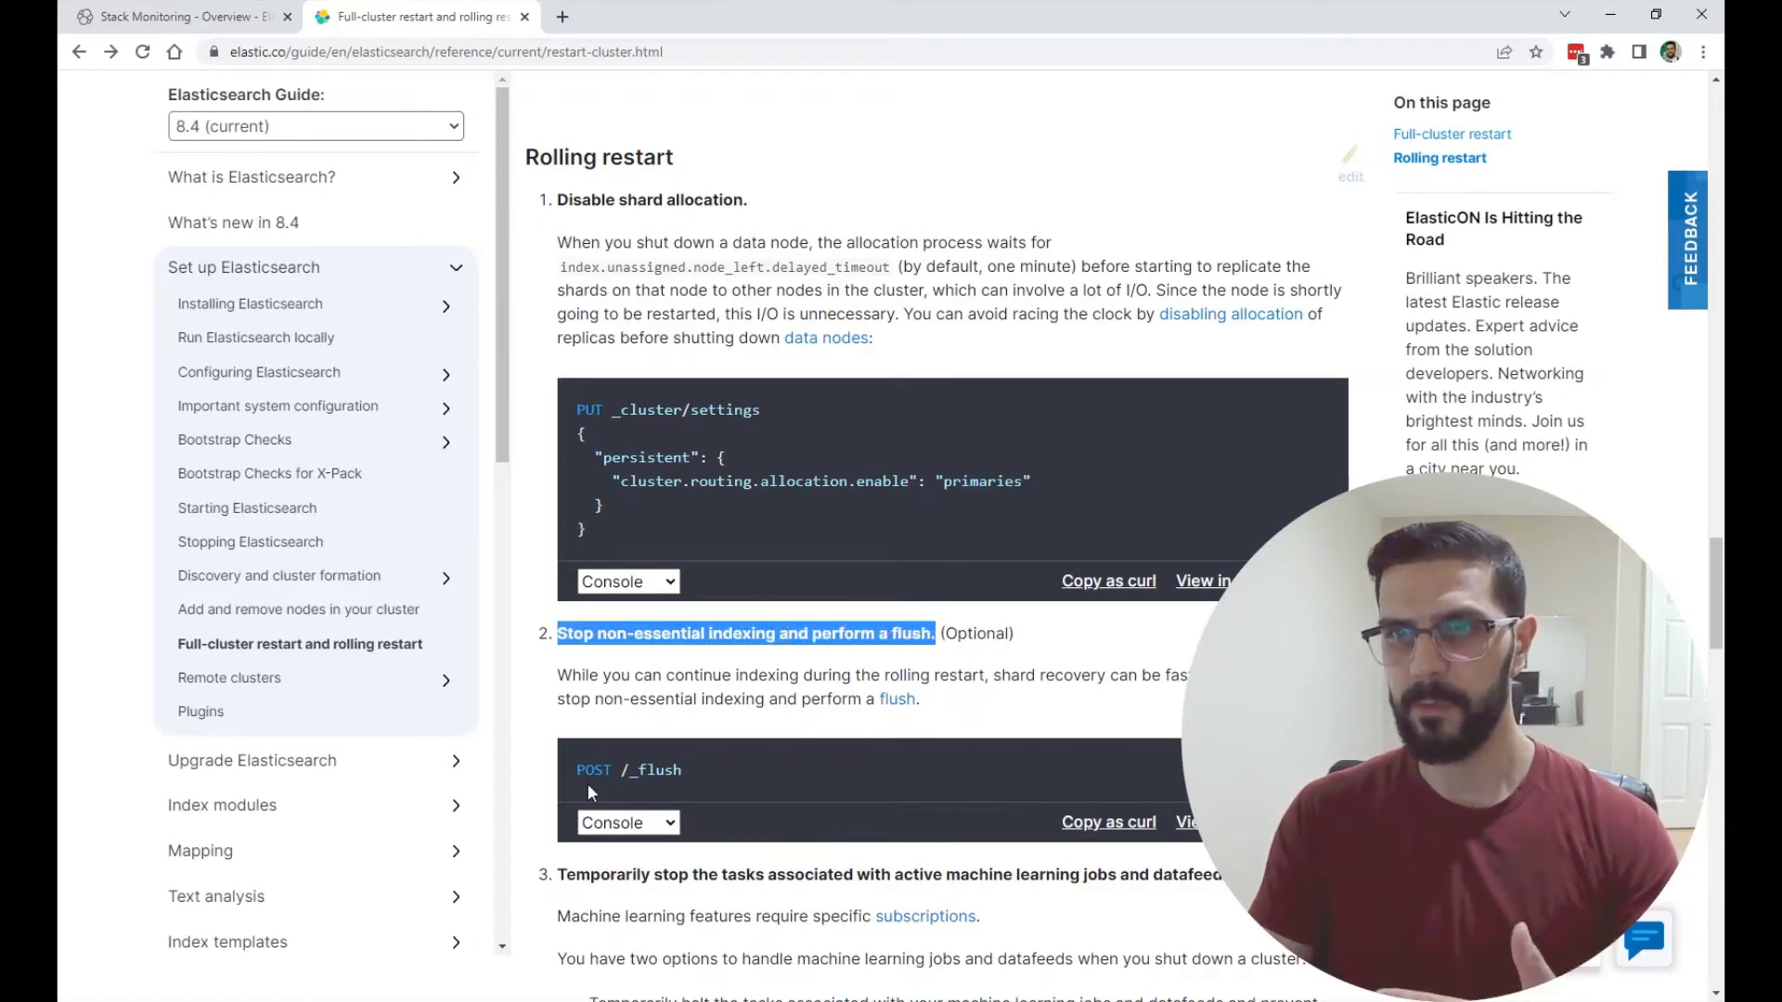
{"action": "double_click", "coordinate": [628, 769]}
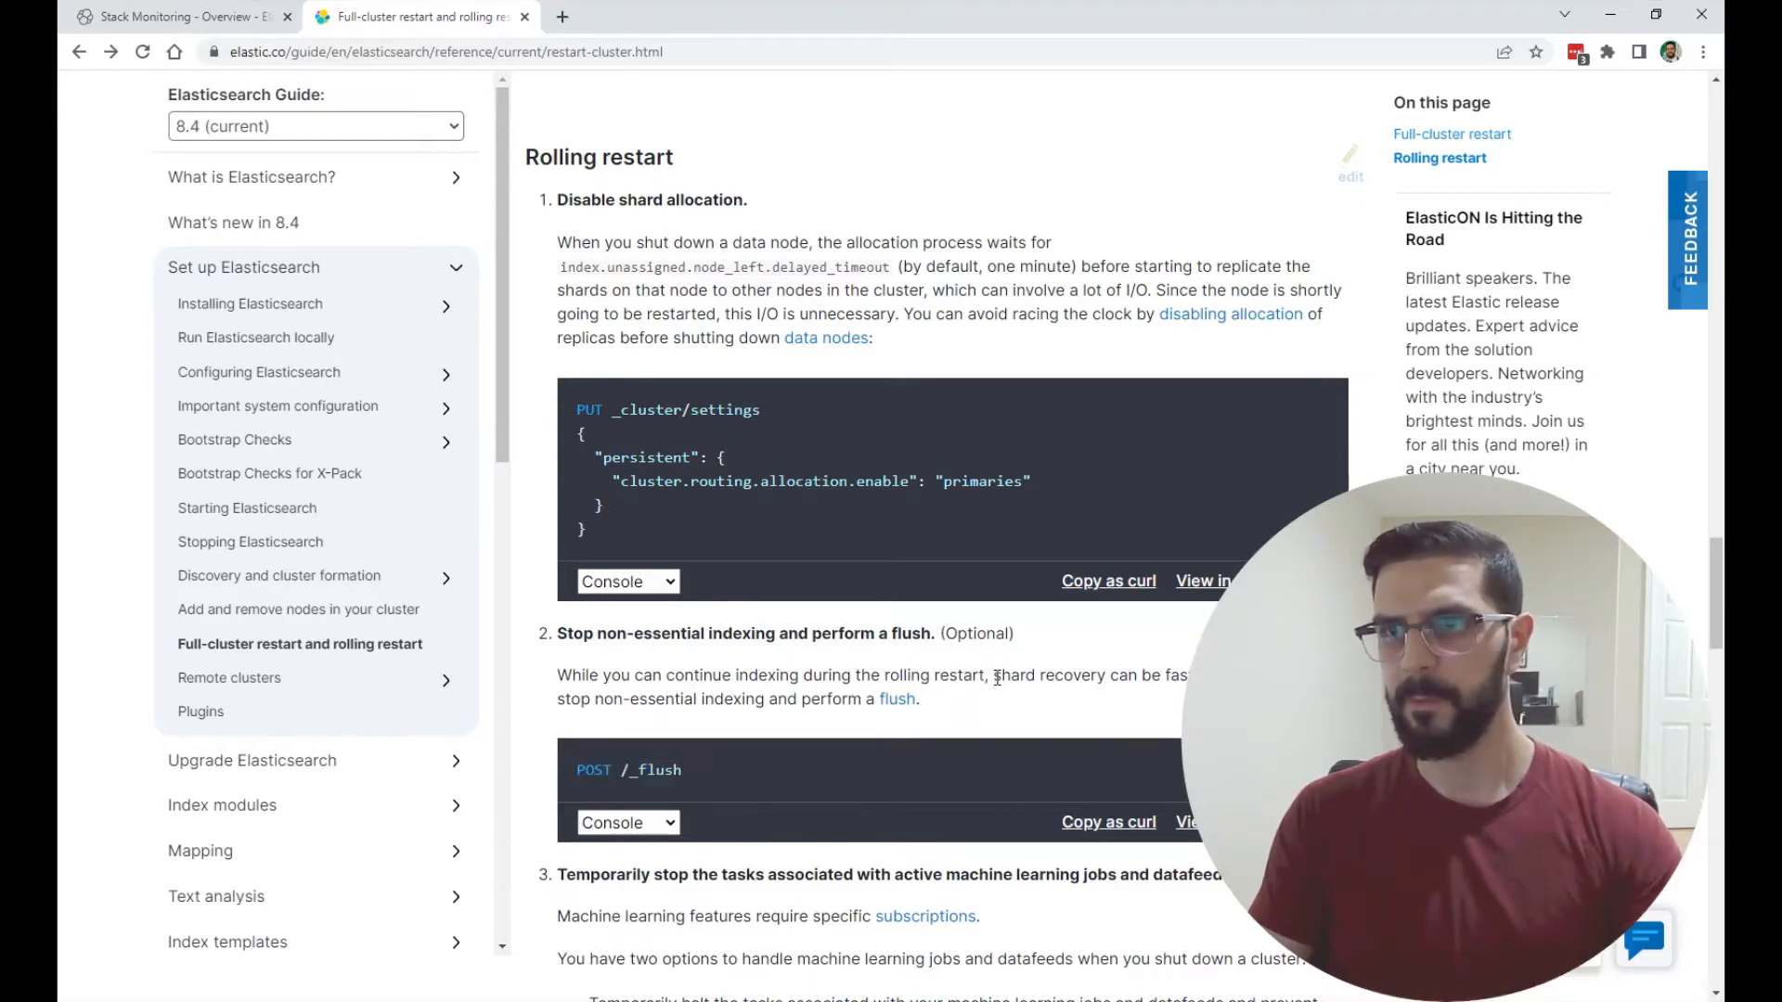
{"action": "left_click_drag", "start_coordinate": [993, 675], "coordinate": [1188, 675]}
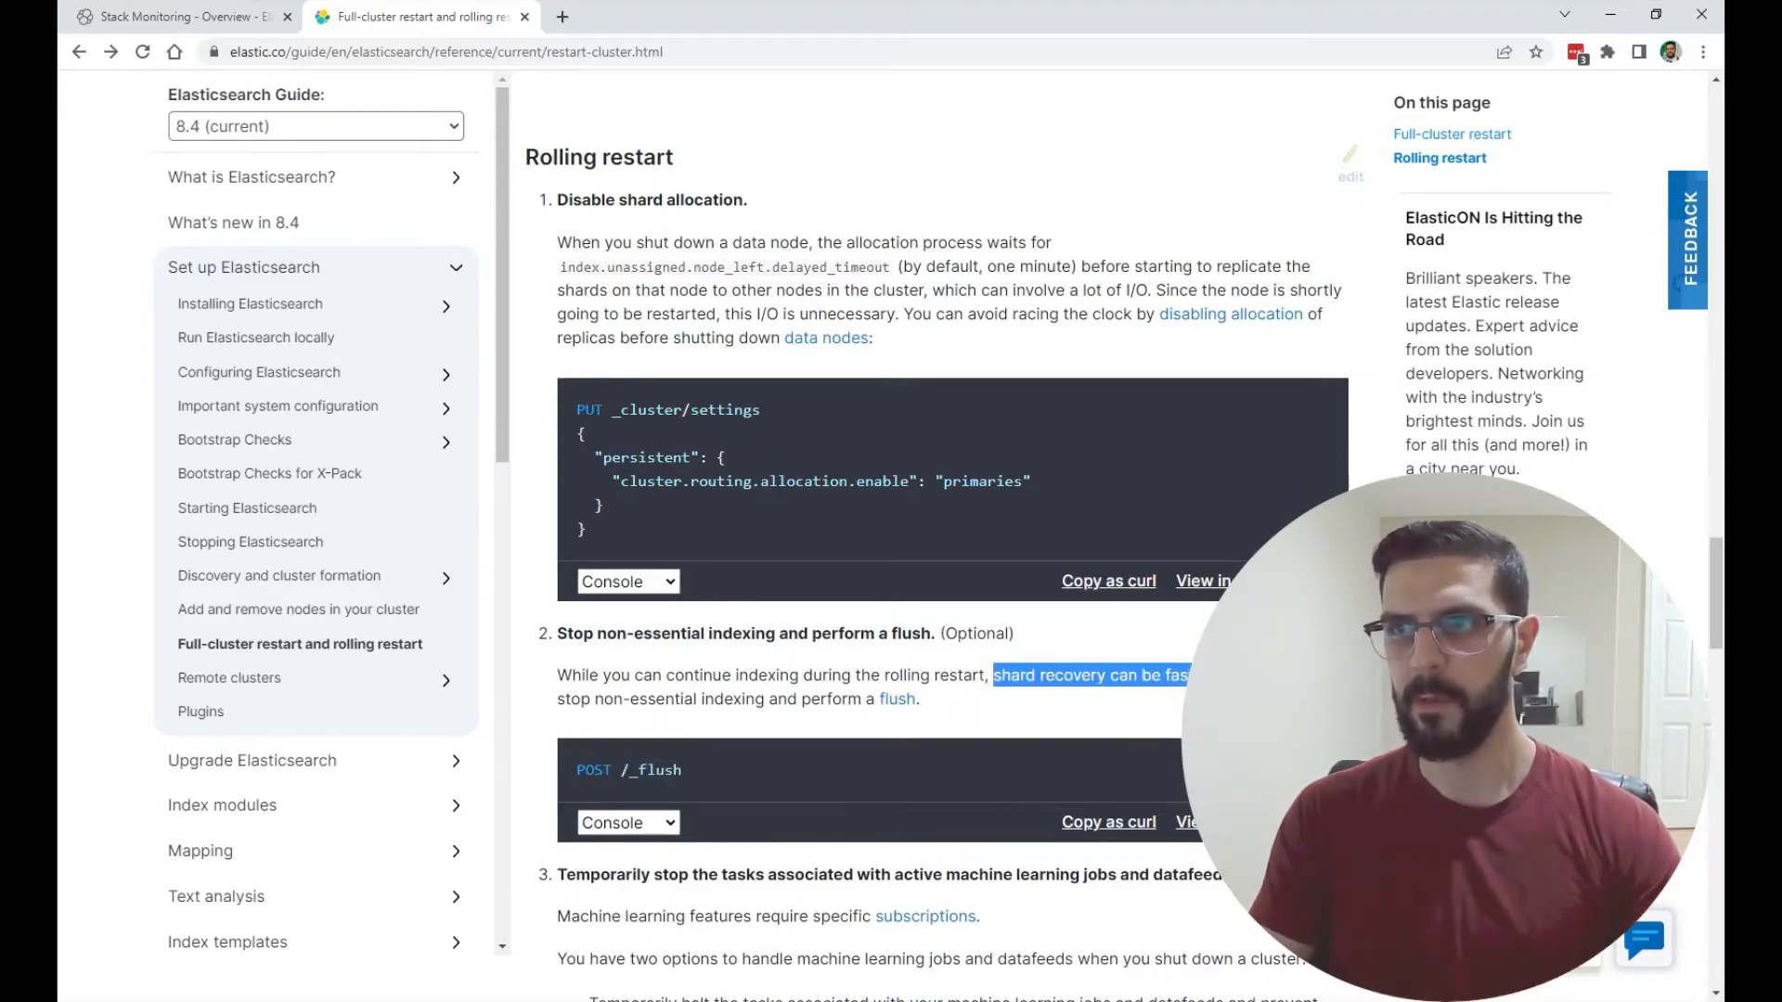
- Scroll further, glance at Kibana's cluster monitoring overview, and return to the guide
{"action": "scroll", "scroll_direction": "down", "scroll_amount": 3}
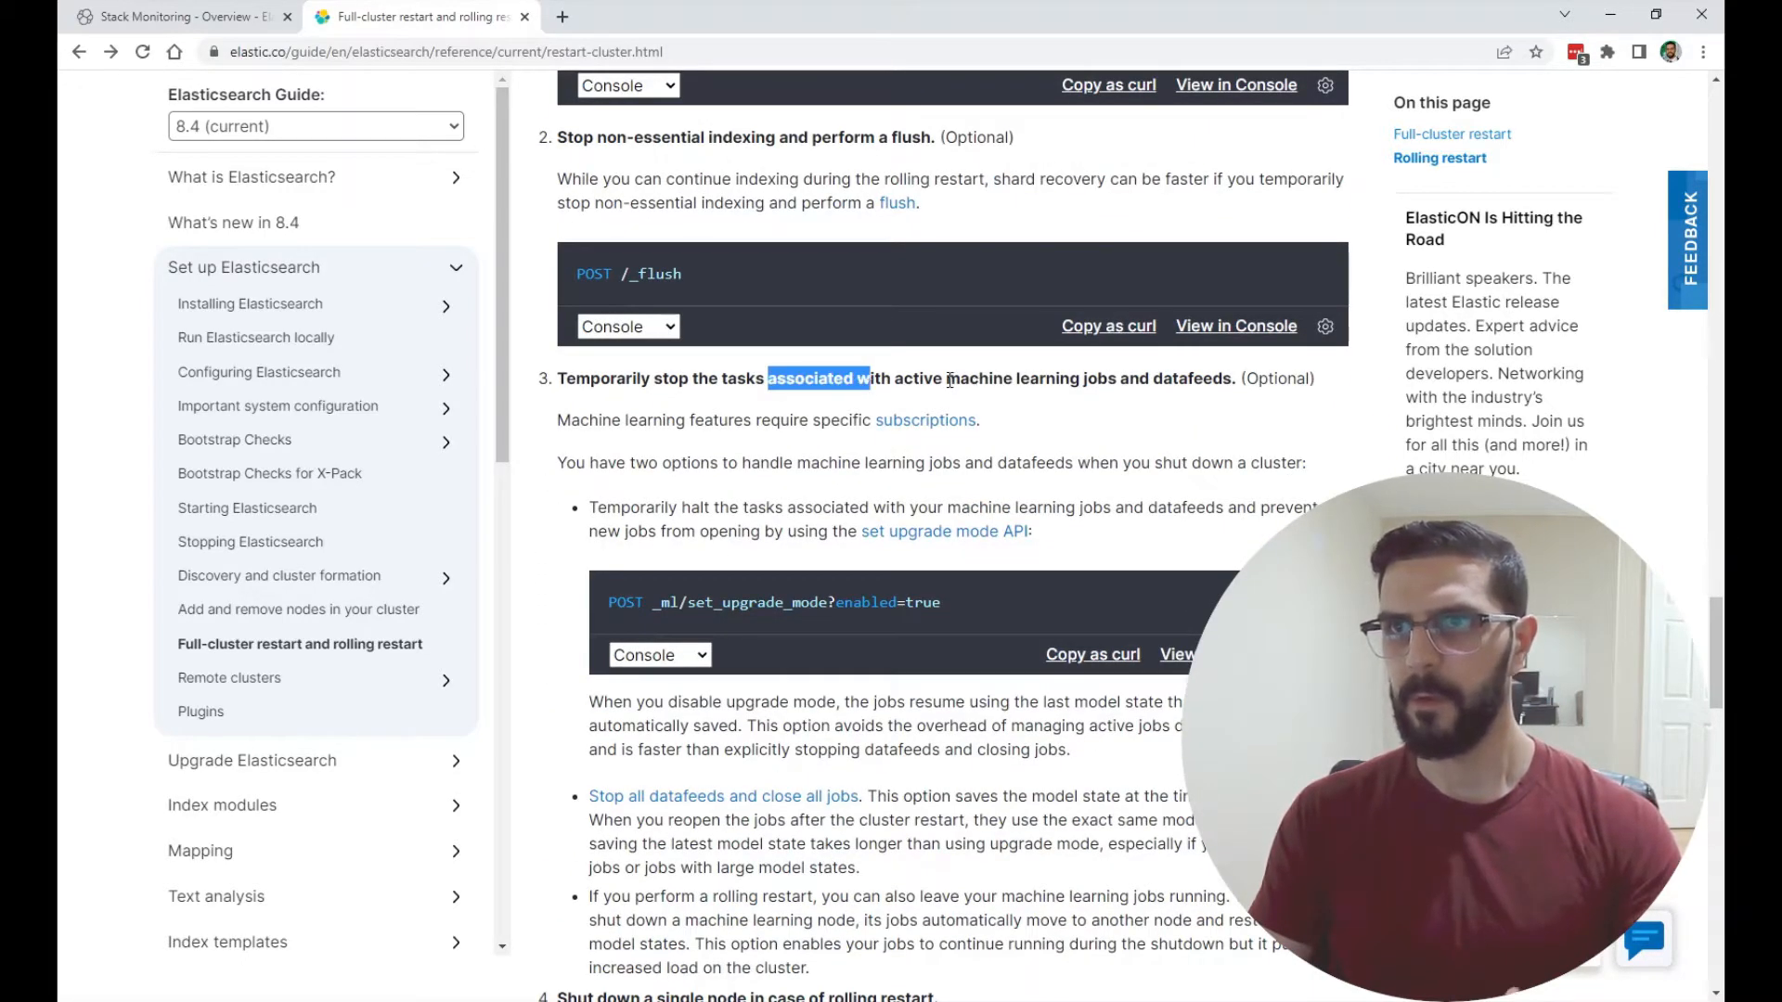
{"action": "mouse_move", "coordinate": [1087, 379]}
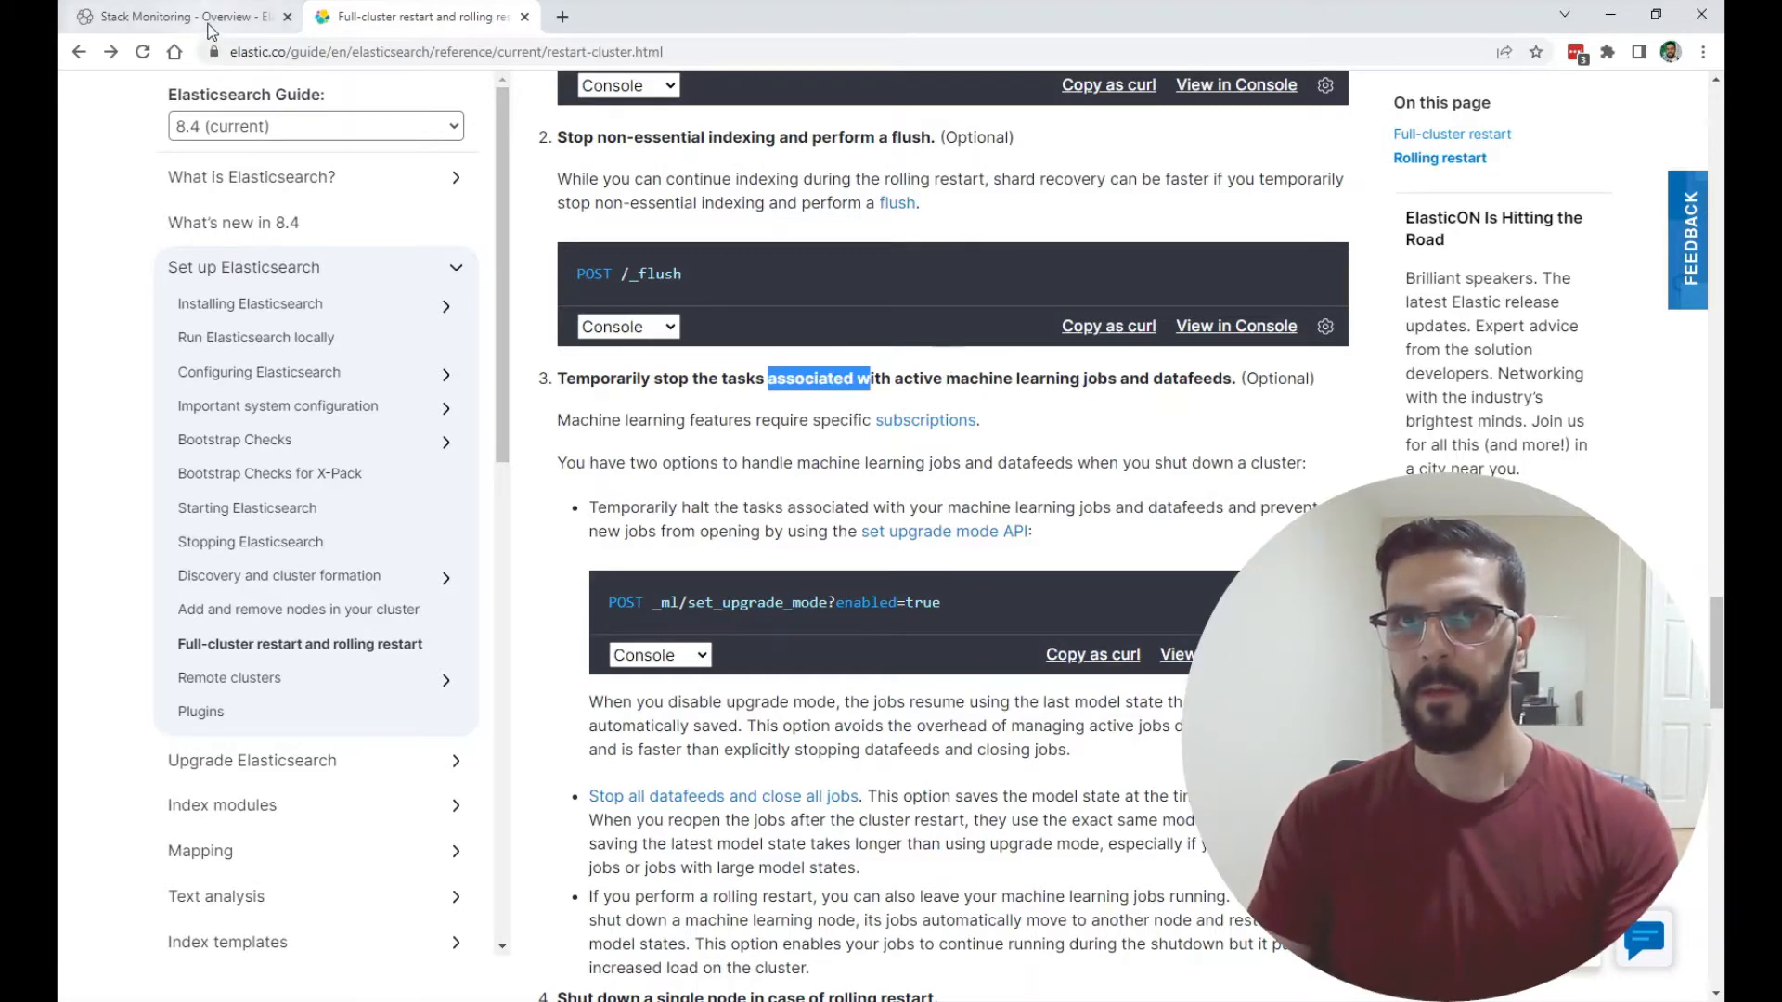
{"action": "left_click", "coordinate": [181, 16]}
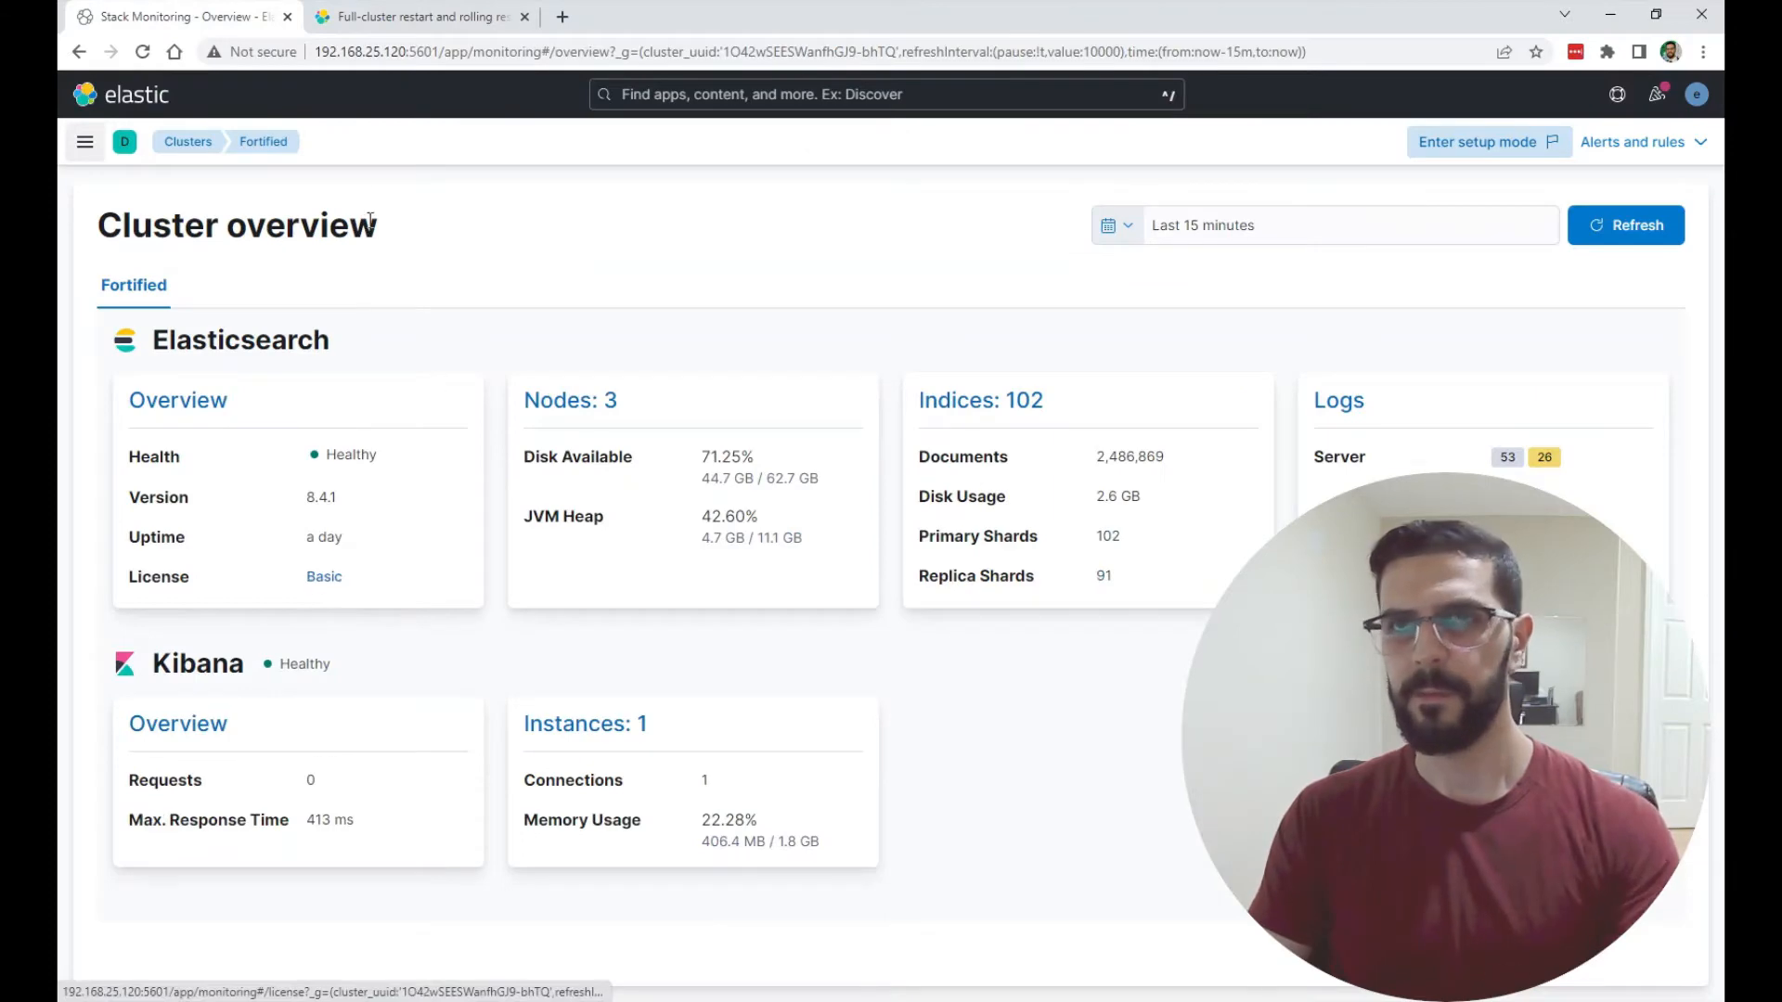
{"action": "left_click", "coordinate": [425, 16]}
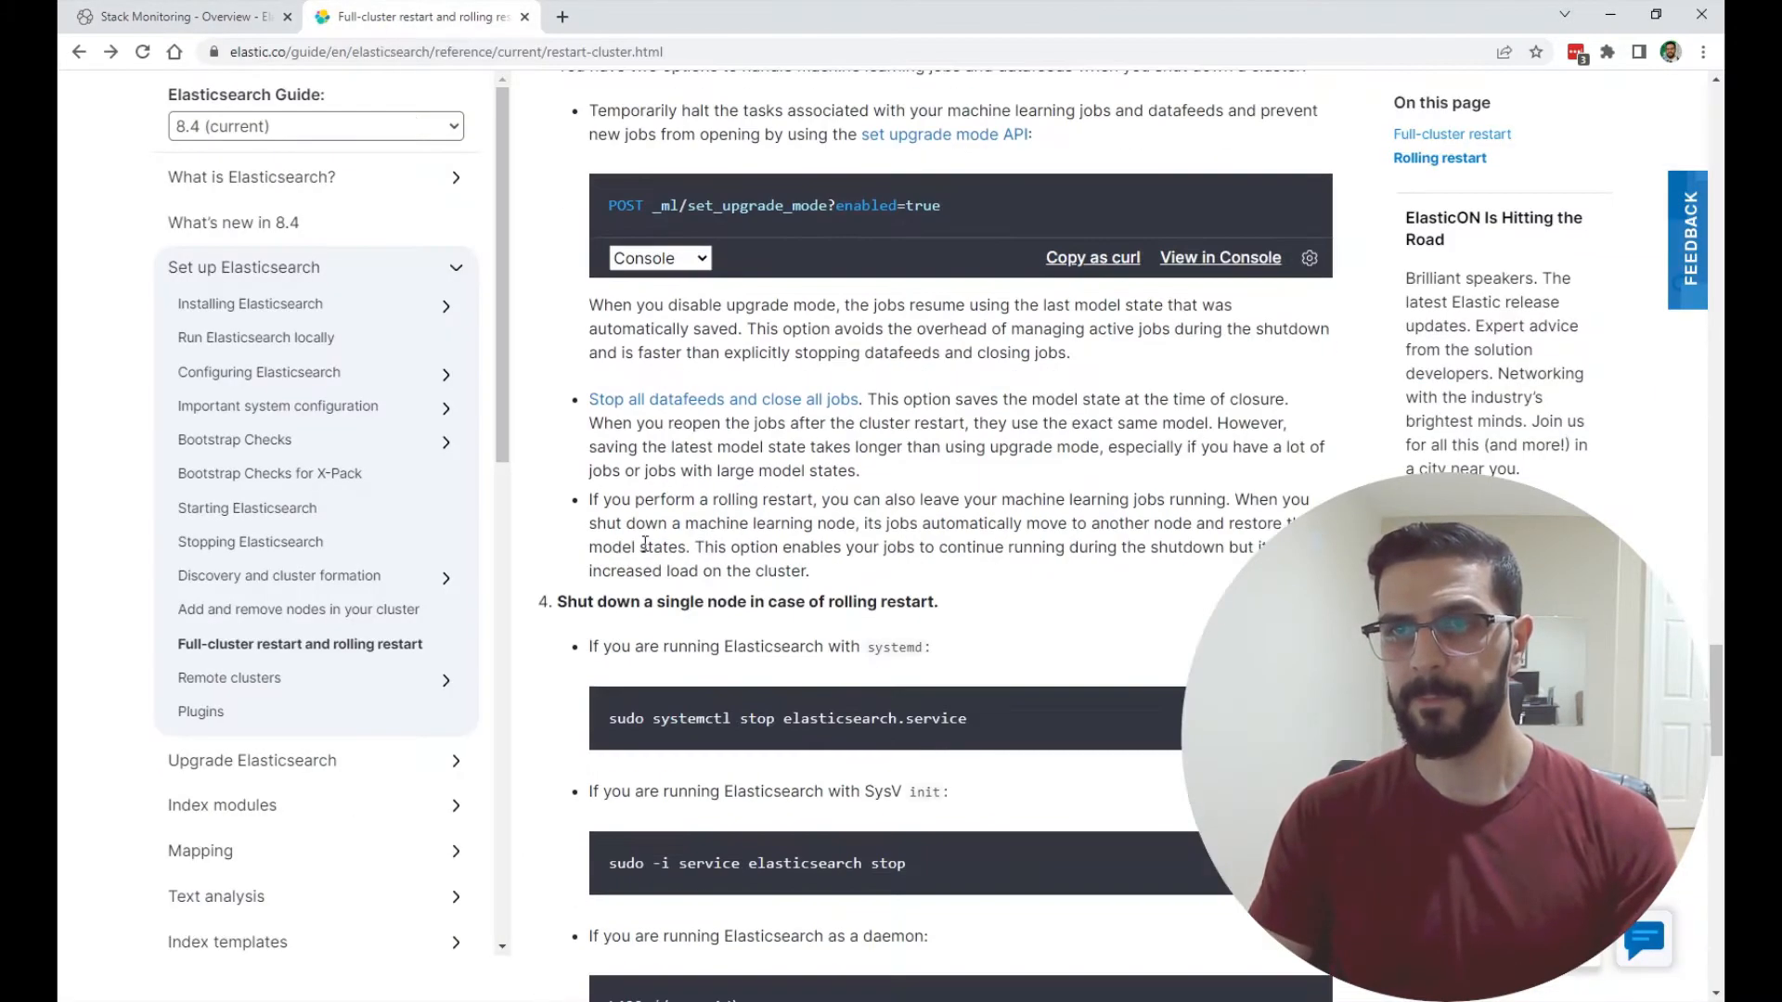
- Highlight the systemctl stop command and the 'perform any needed changes' step
{"action": "scroll", "scroll_direction": "down", "scroll_amount": 3}
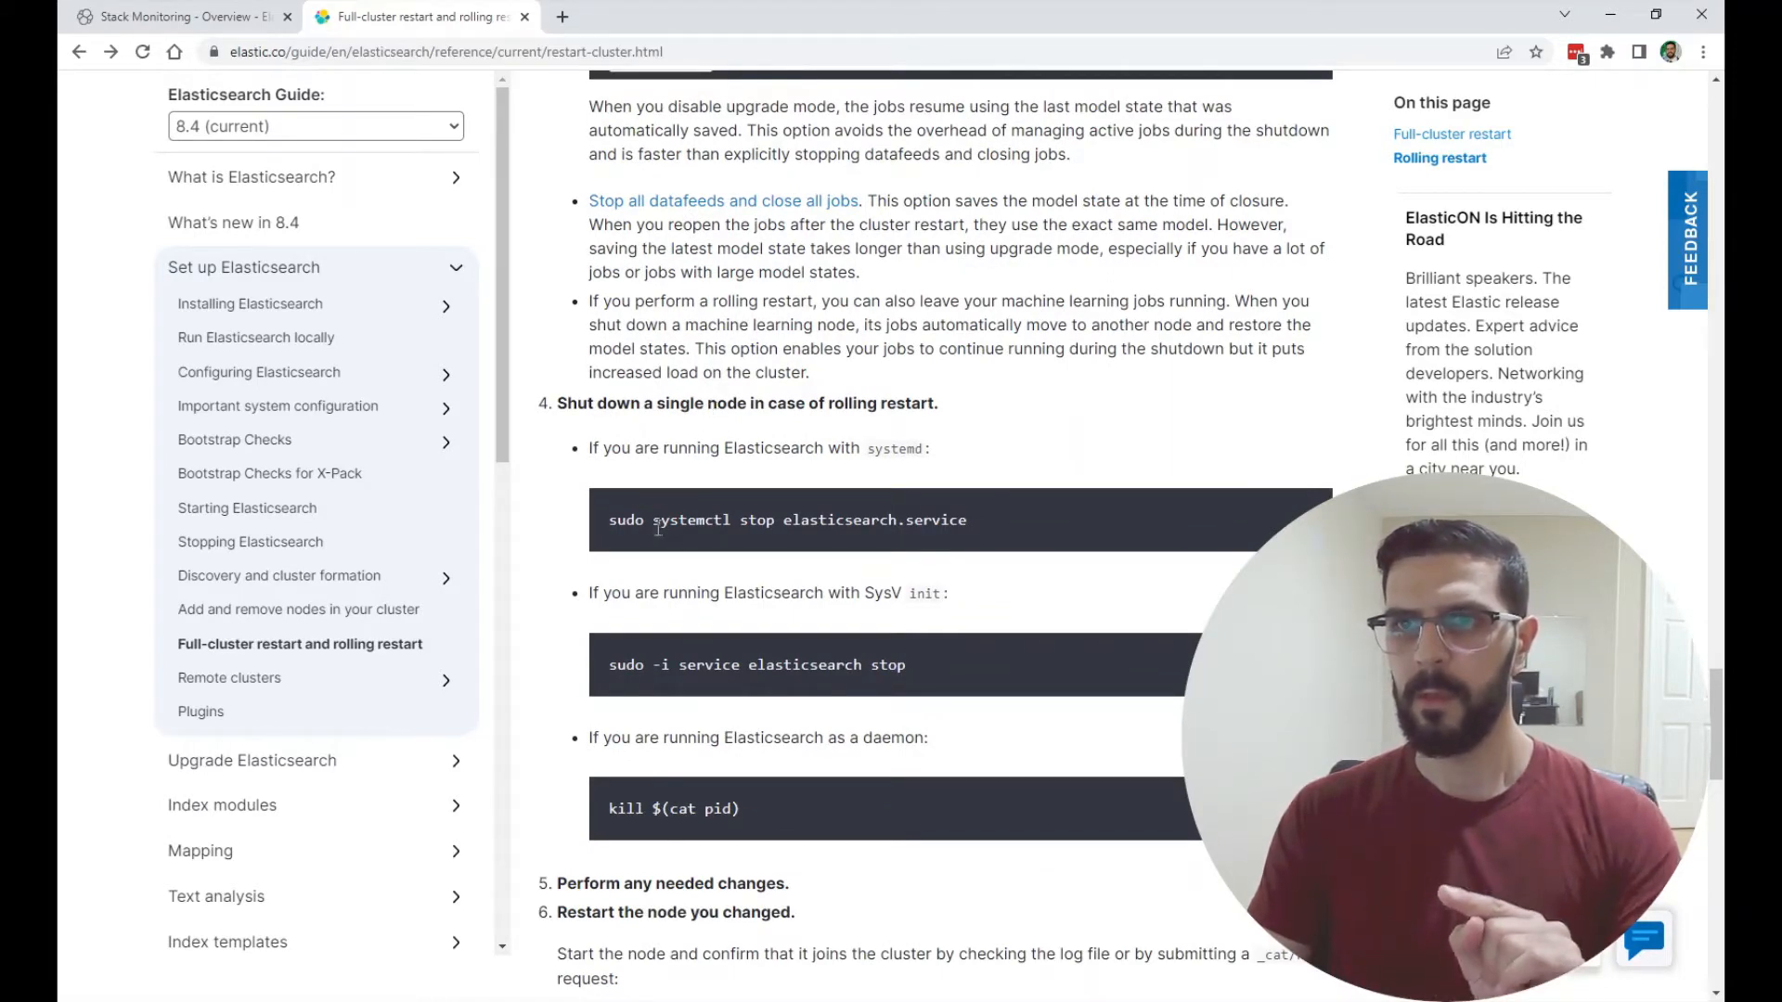
{"action": "double_click", "coordinate": [688, 520]}
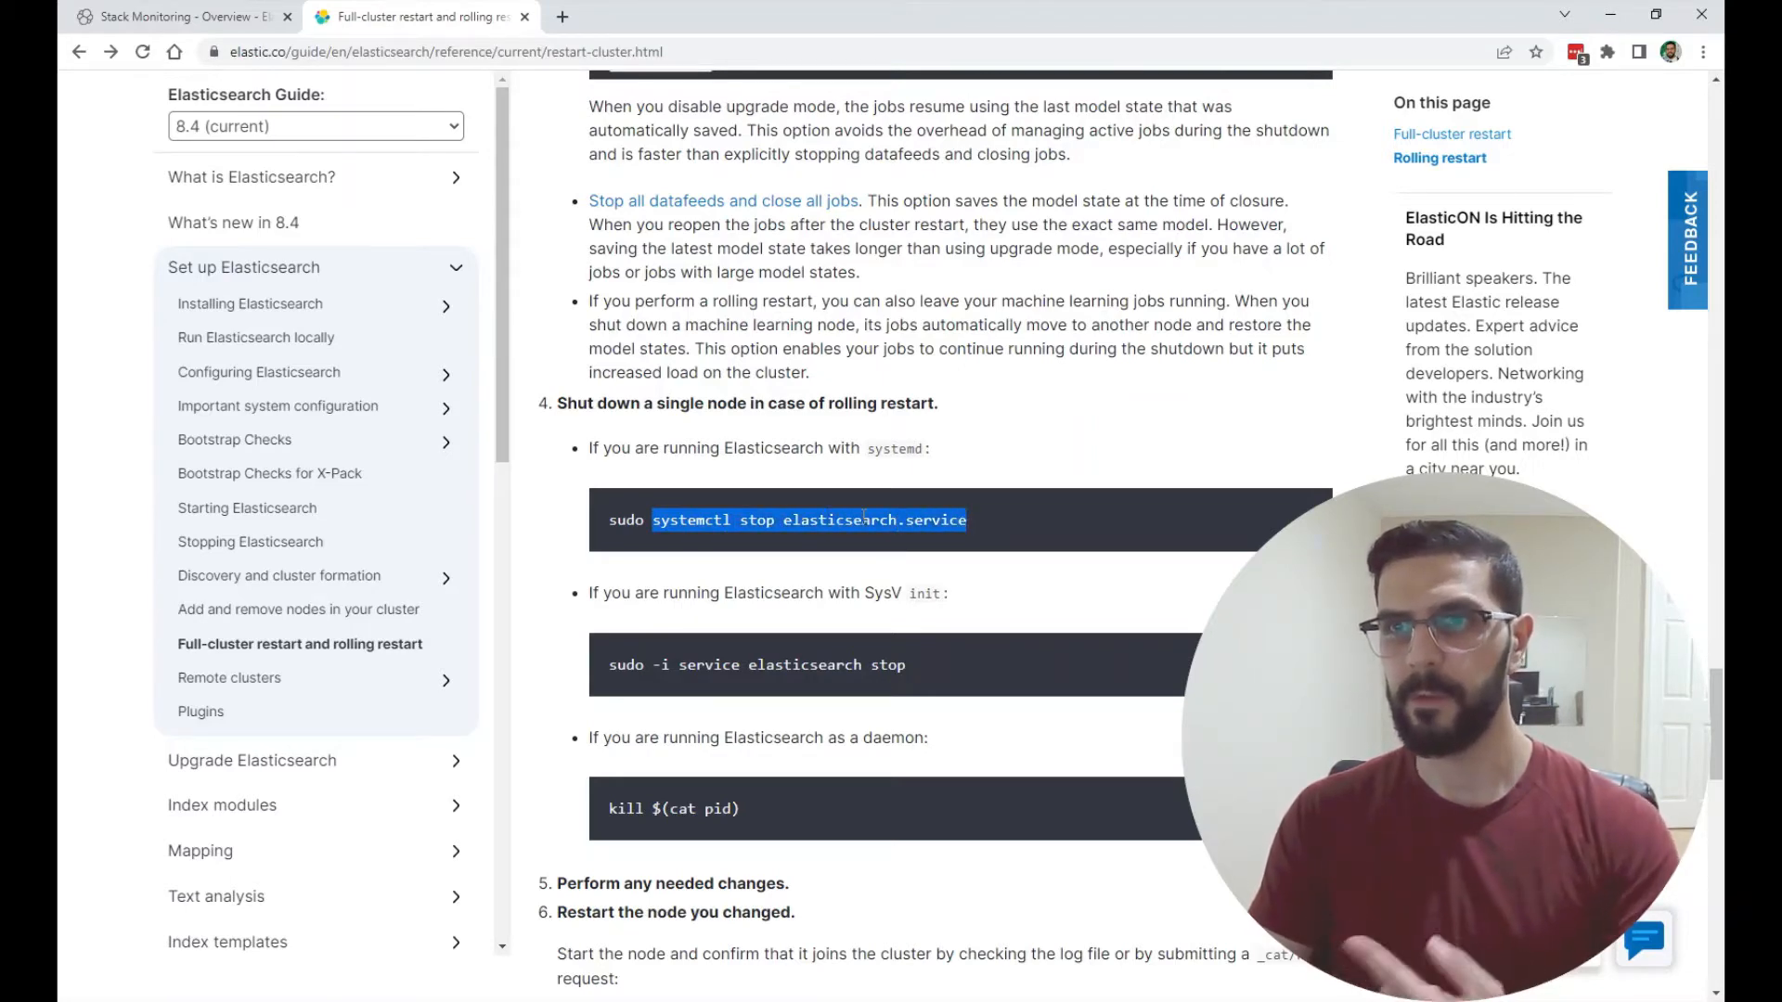
{"action": "scroll", "scroll_direction": "down", "scroll_amount": 3}
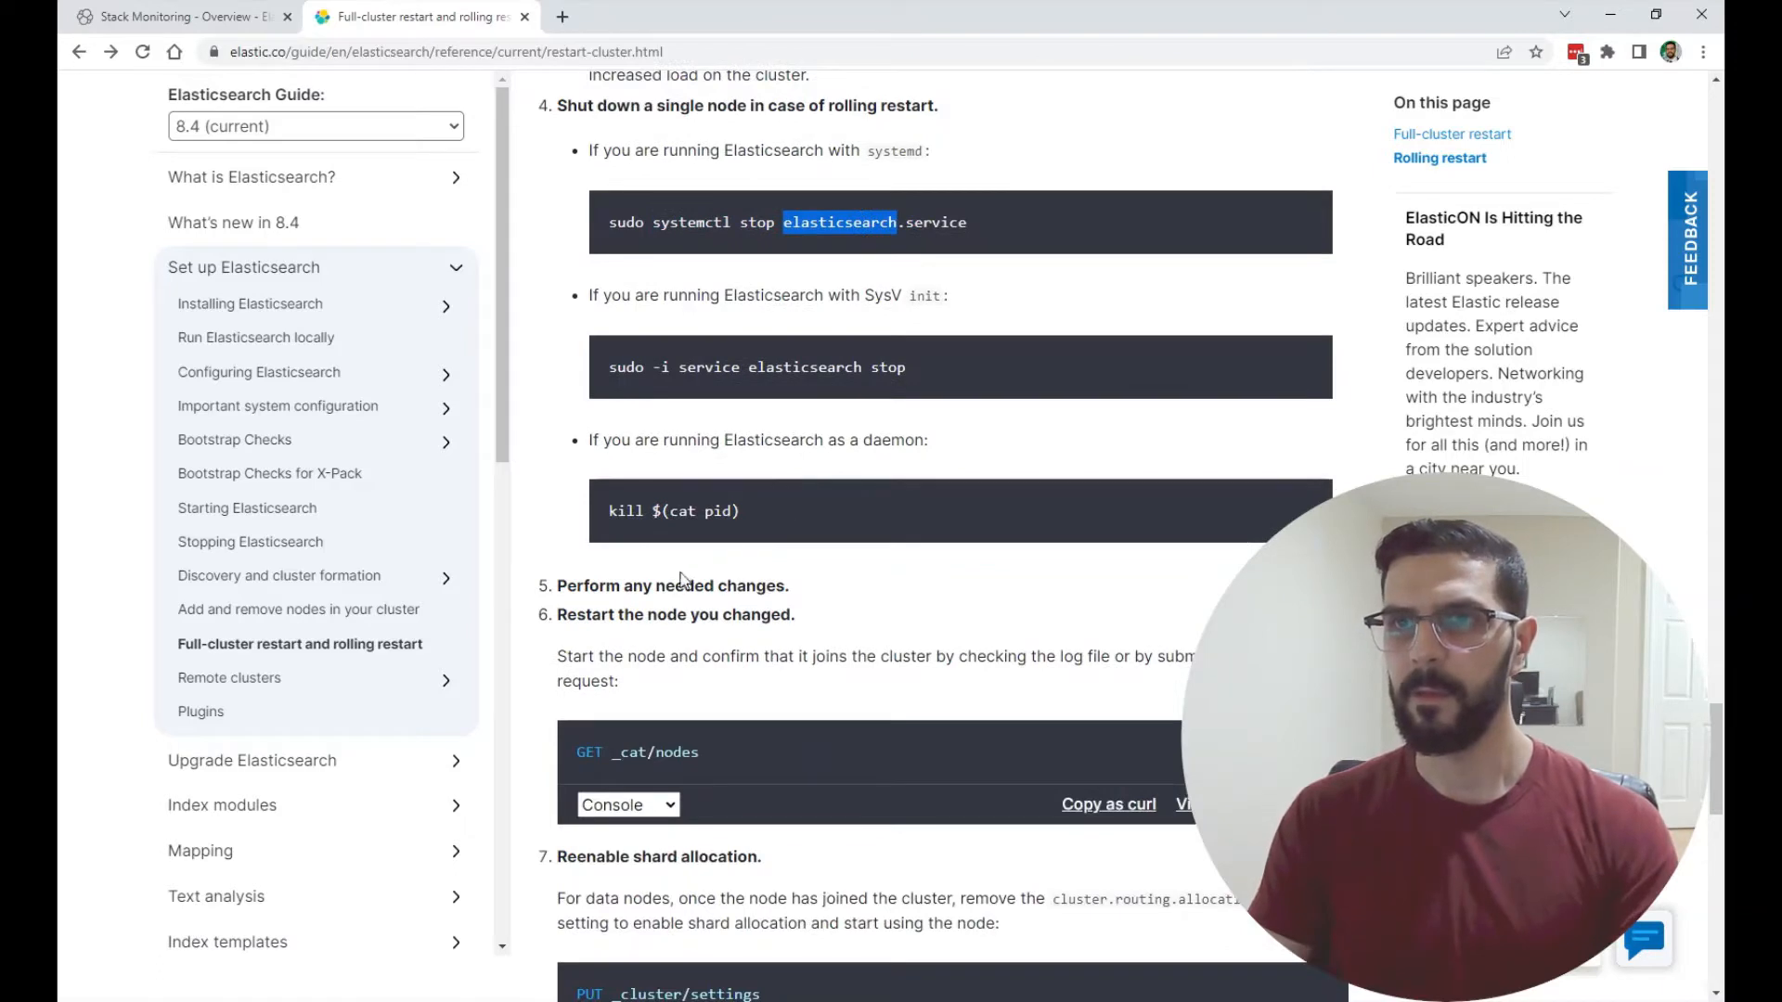
{"action": "left_click_drag", "start_coordinate": [608, 586], "coordinate": [761, 586]}
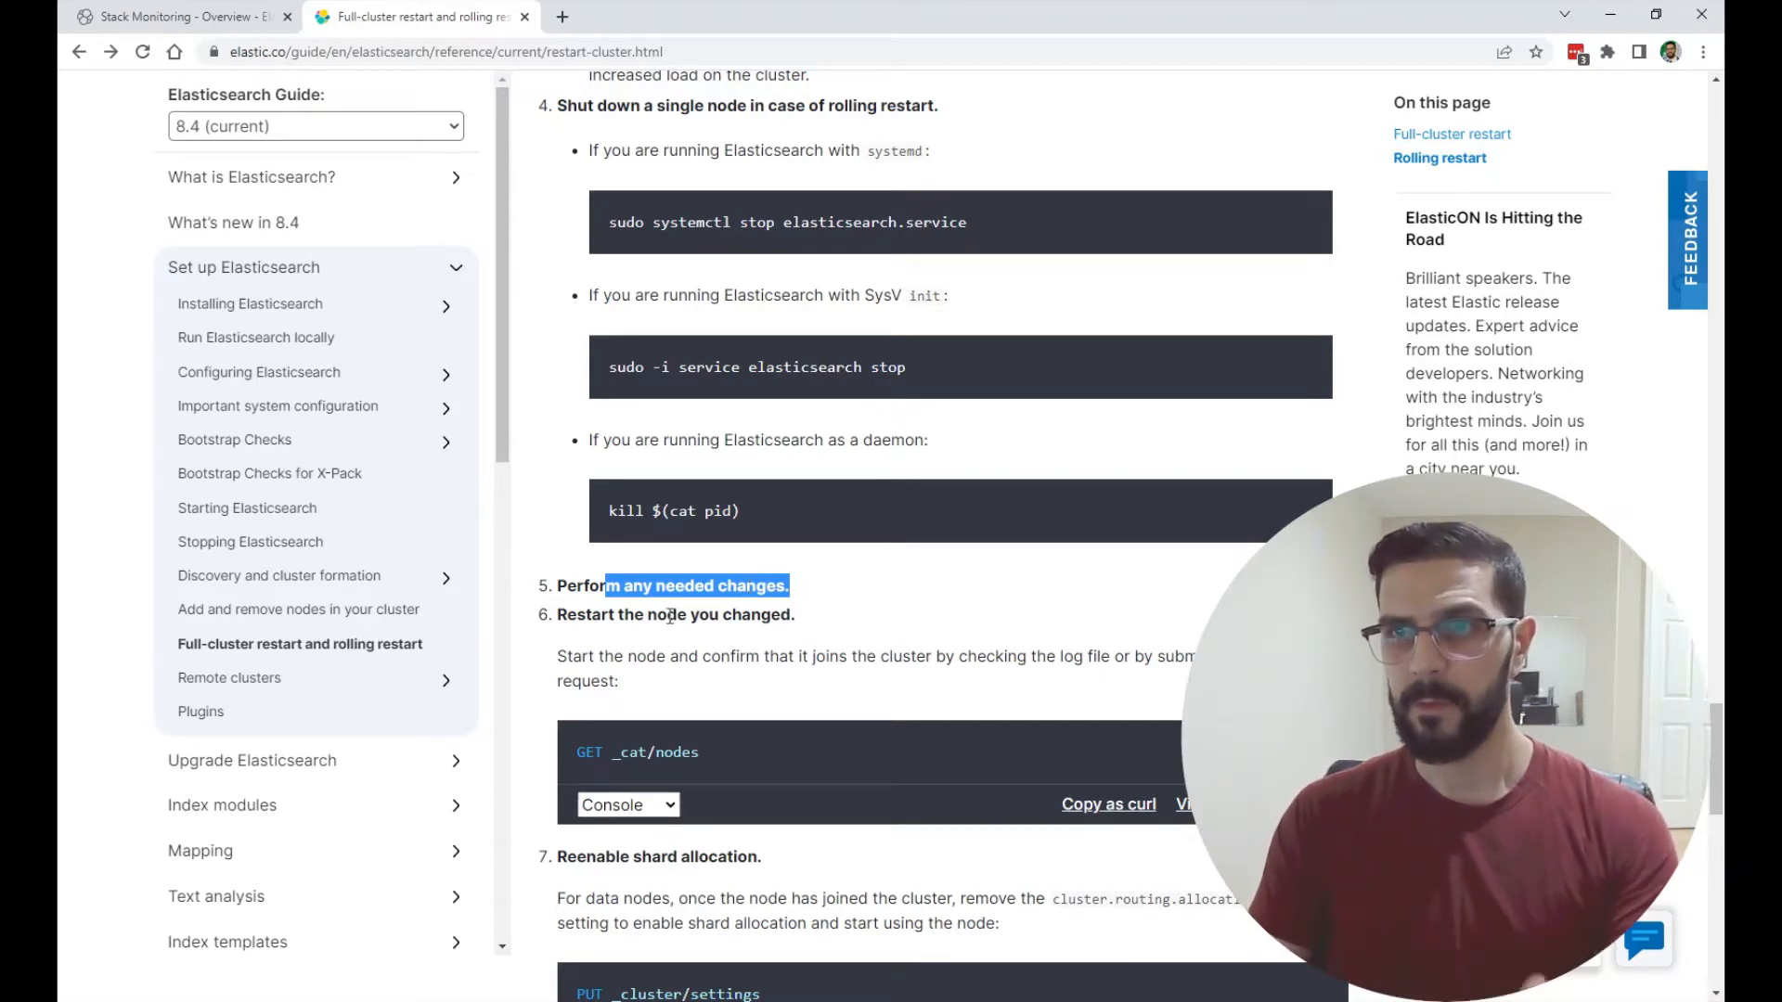
- Read through the restart and re-enable allocation steps, then return to Kibana's cluster overview
{"action": "scroll", "scroll_direction": "down", "scroll_amount": 3}
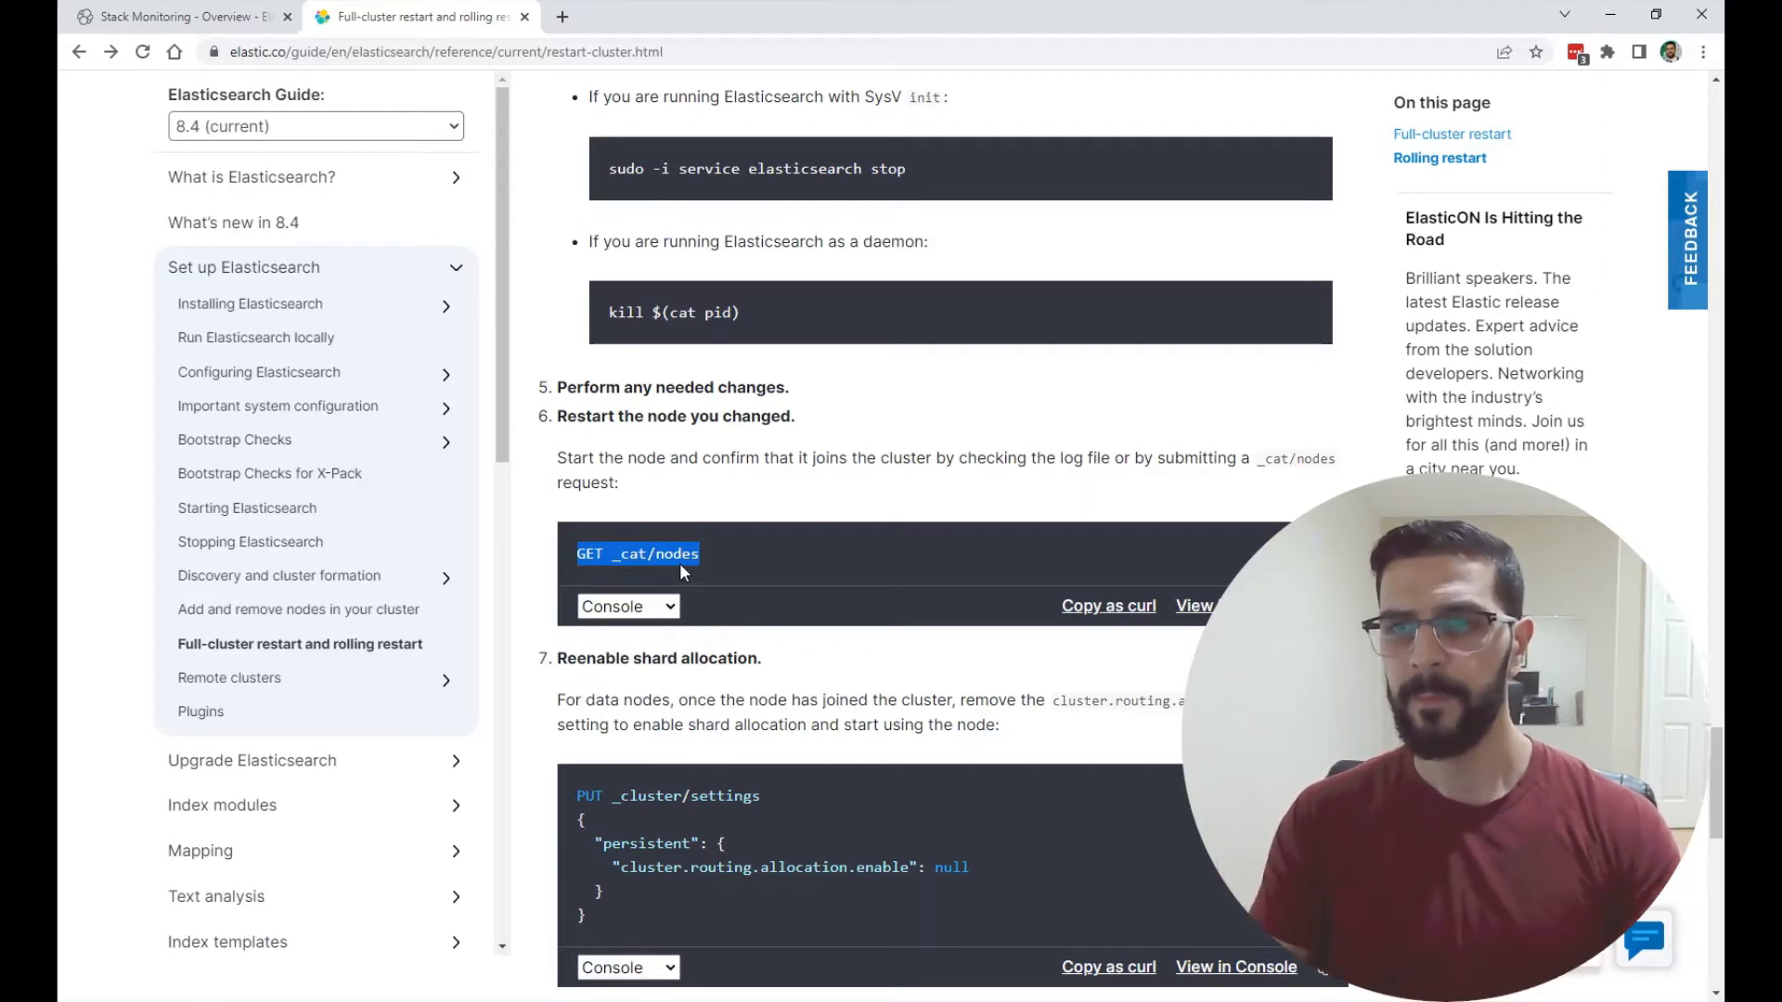
{"action": "scroll", "scroll_direction": "down", "scroll_amount": 3}
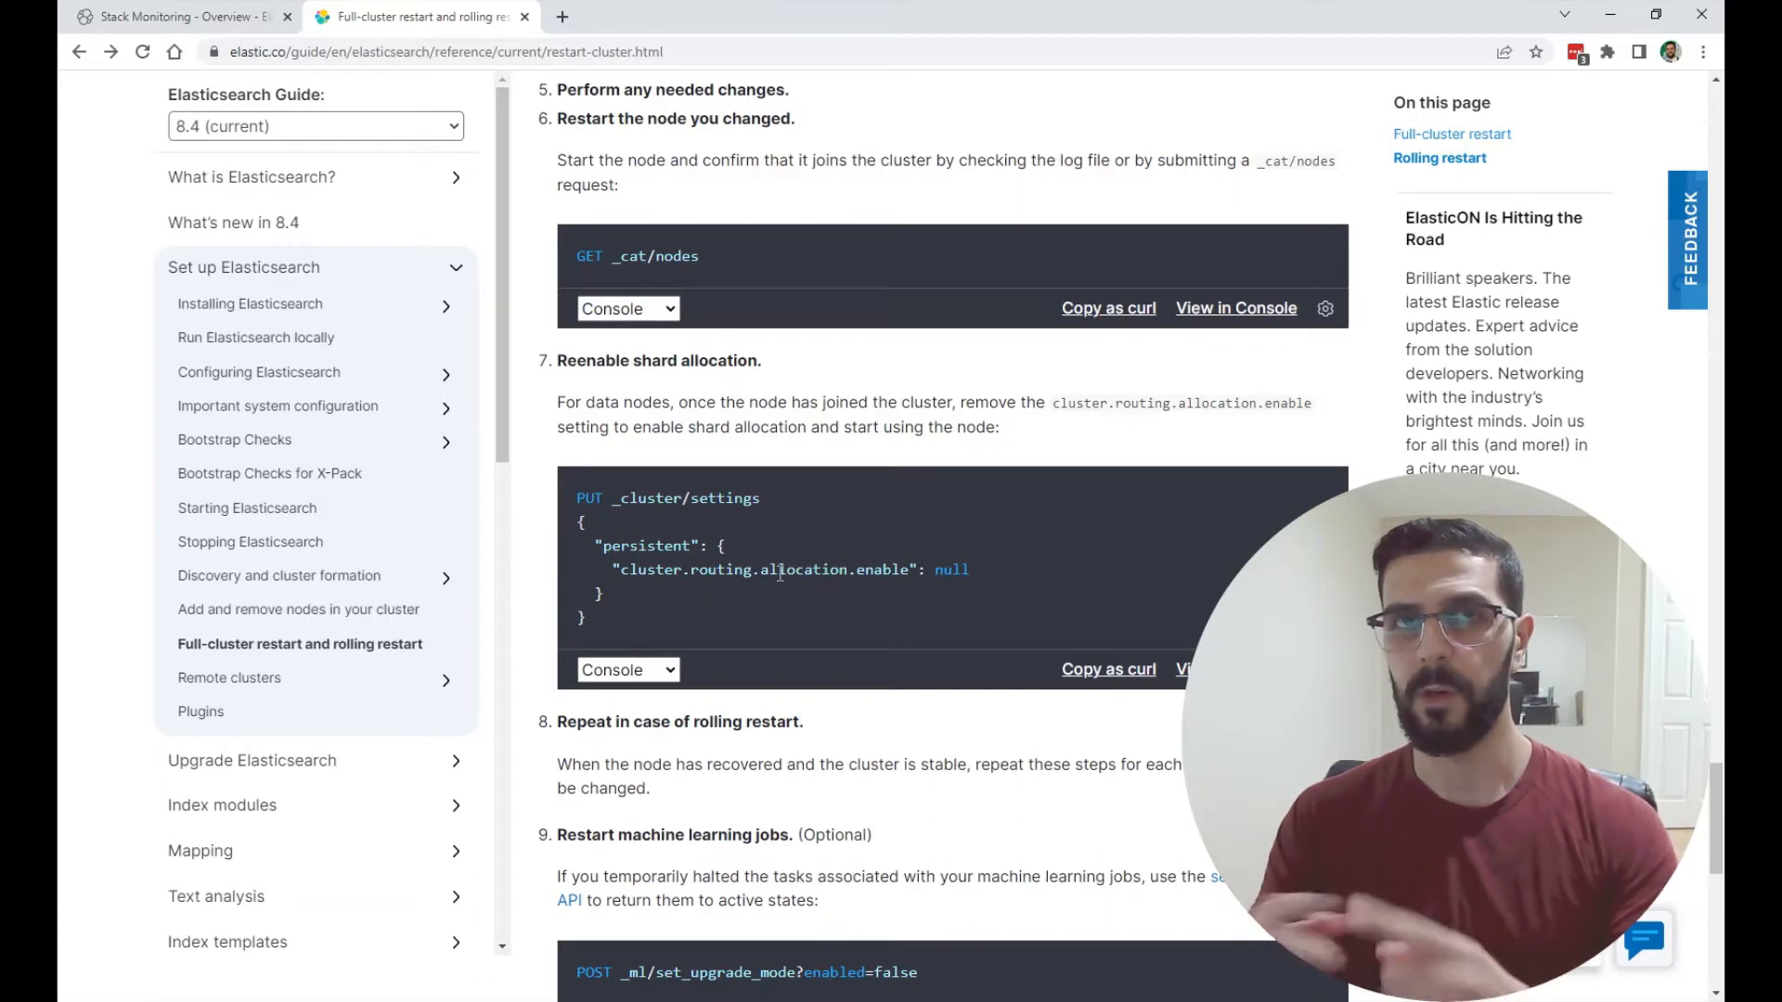
{"action": "scroll", "scroll_direction": "down", "scroll_amount": 3}
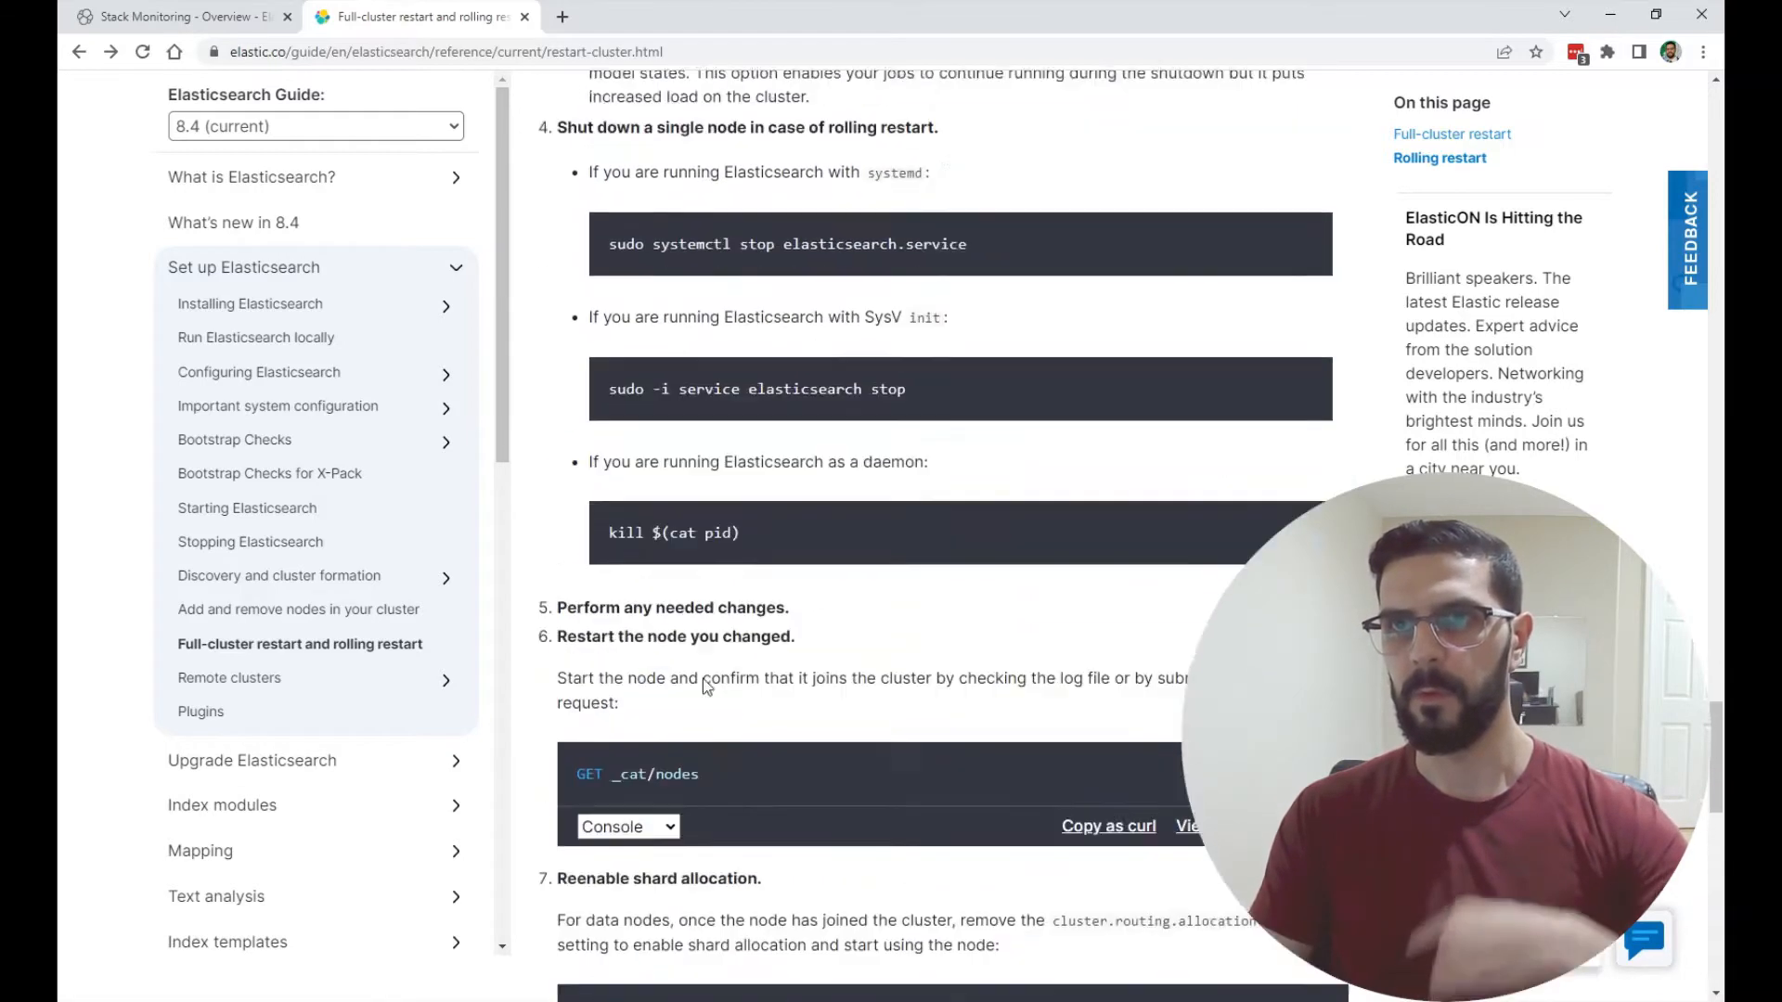
{"action": "scroll", "scroll_direction": "up", "scroll_amount": 3}
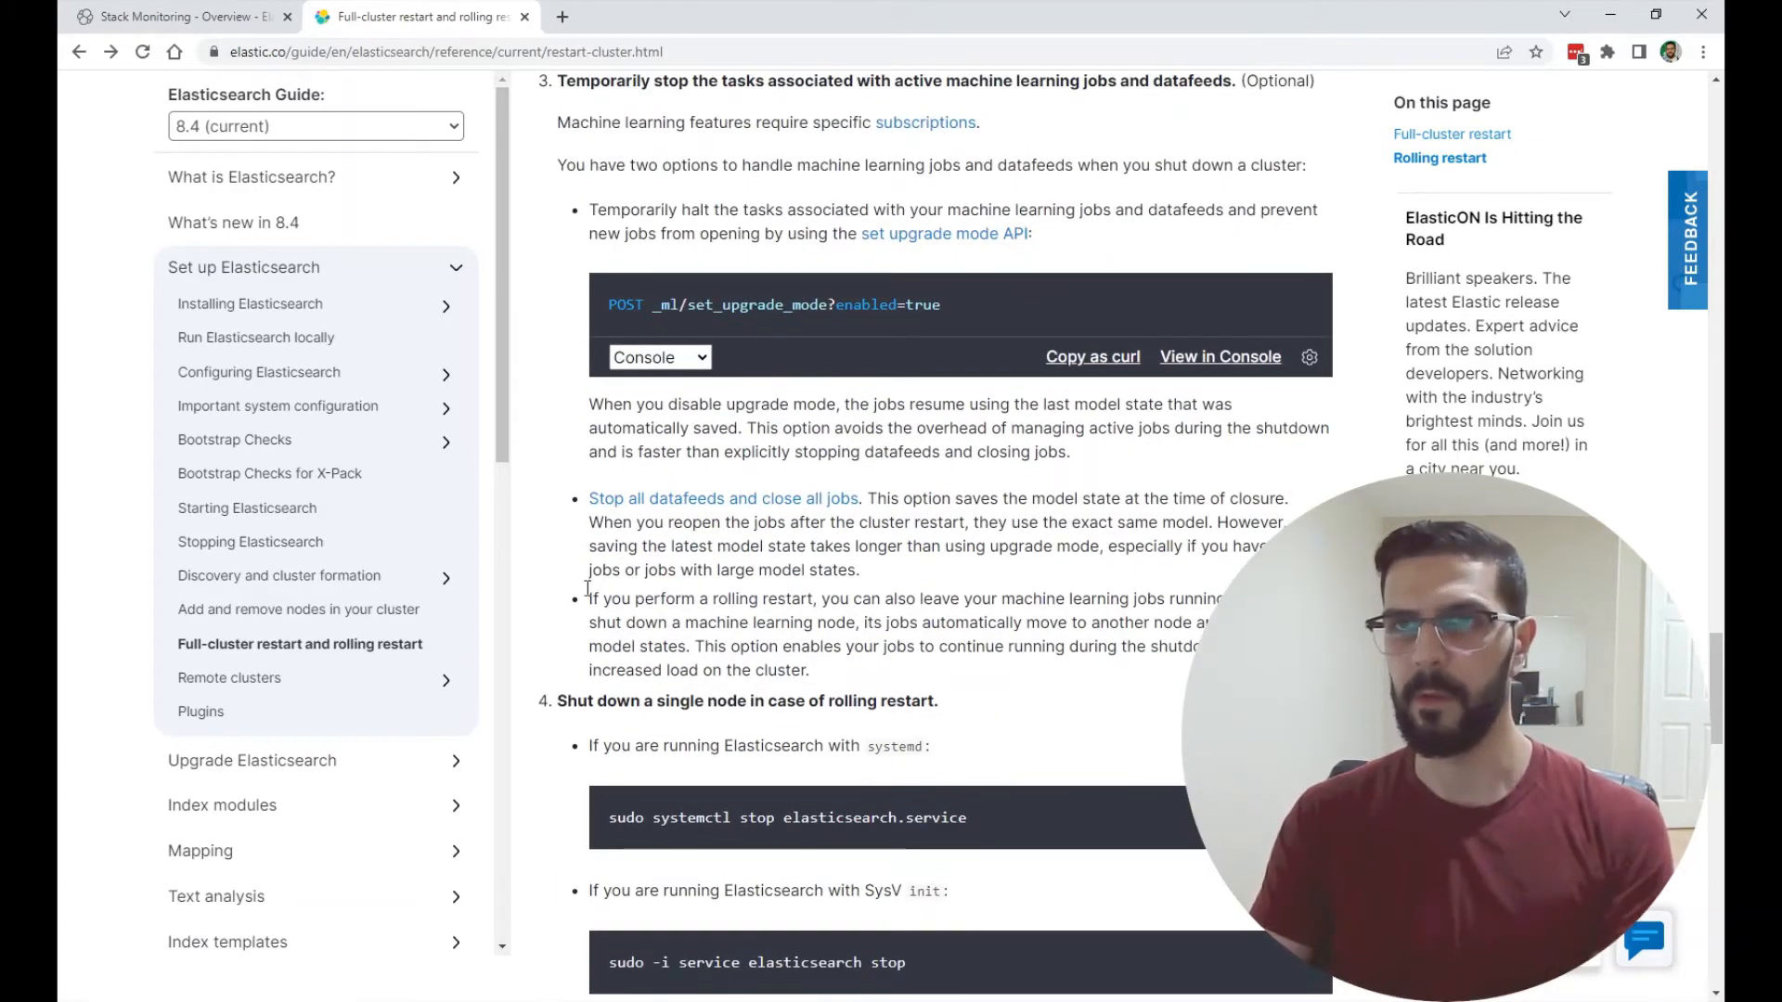
{"action": "left_click", "coordinate": [181, 17]}
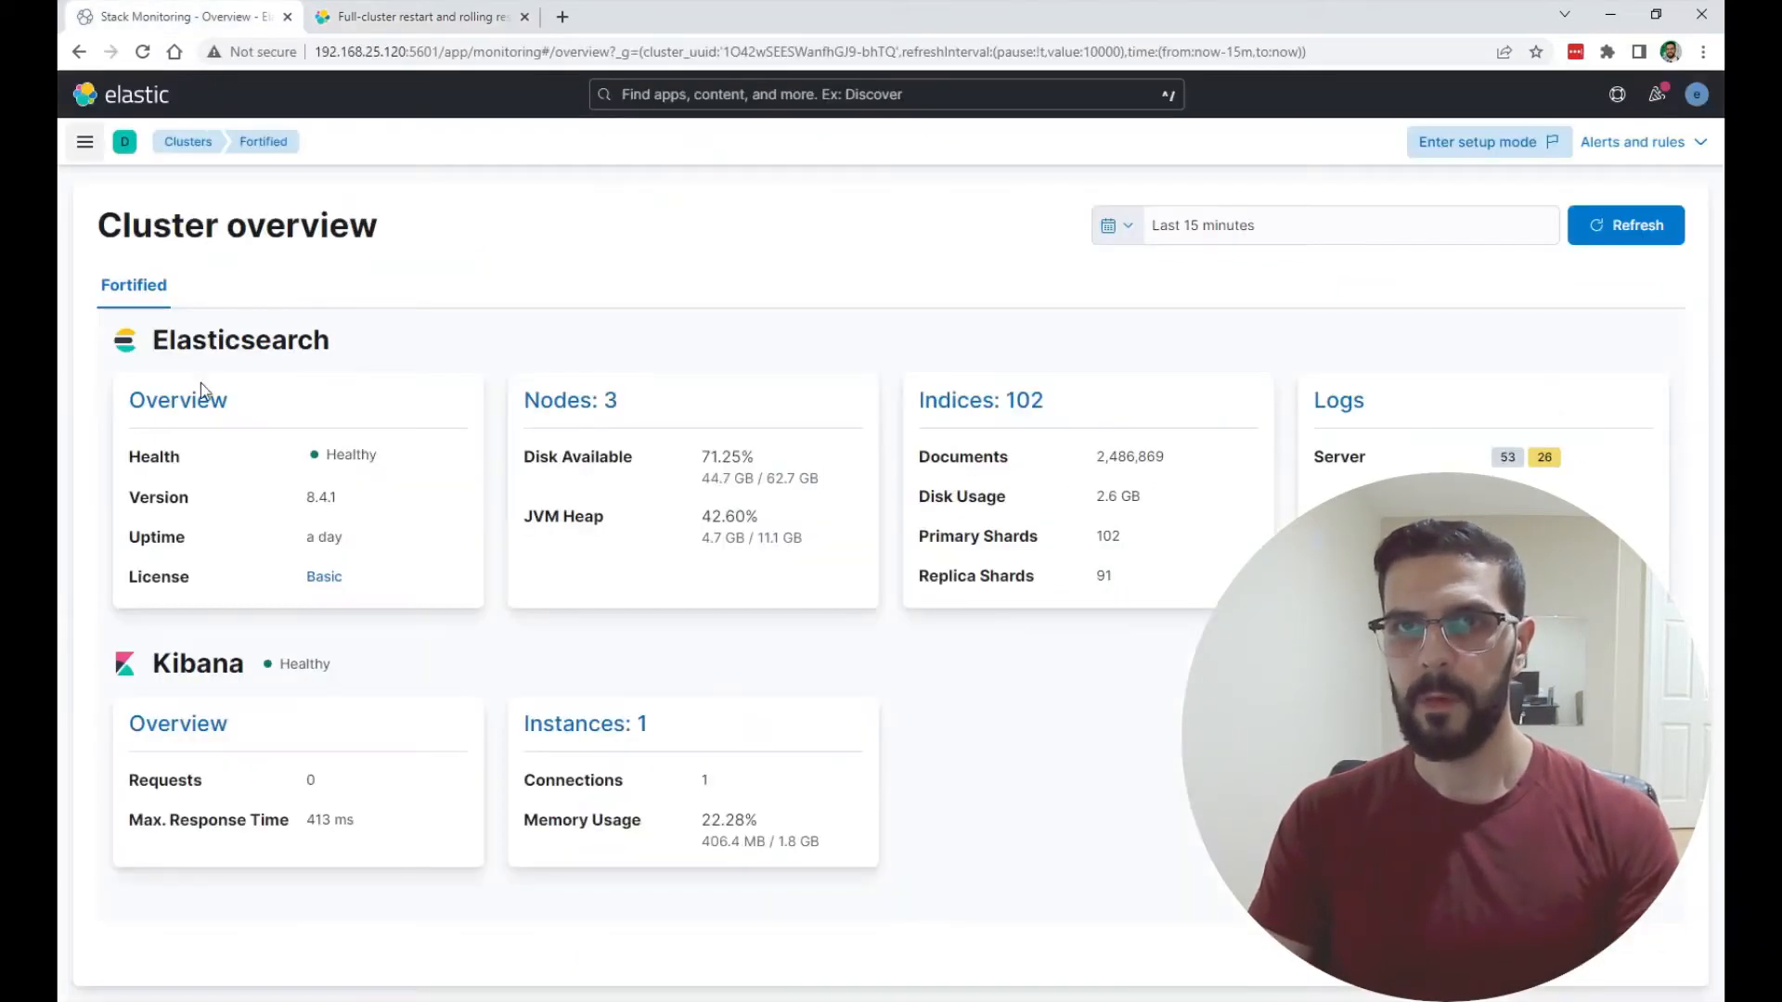
- Open Dev Tools from Kibana's app menu to reach the prepared rolling-restart requests
{"action": "left_click", "coordinate": [84, 141]}
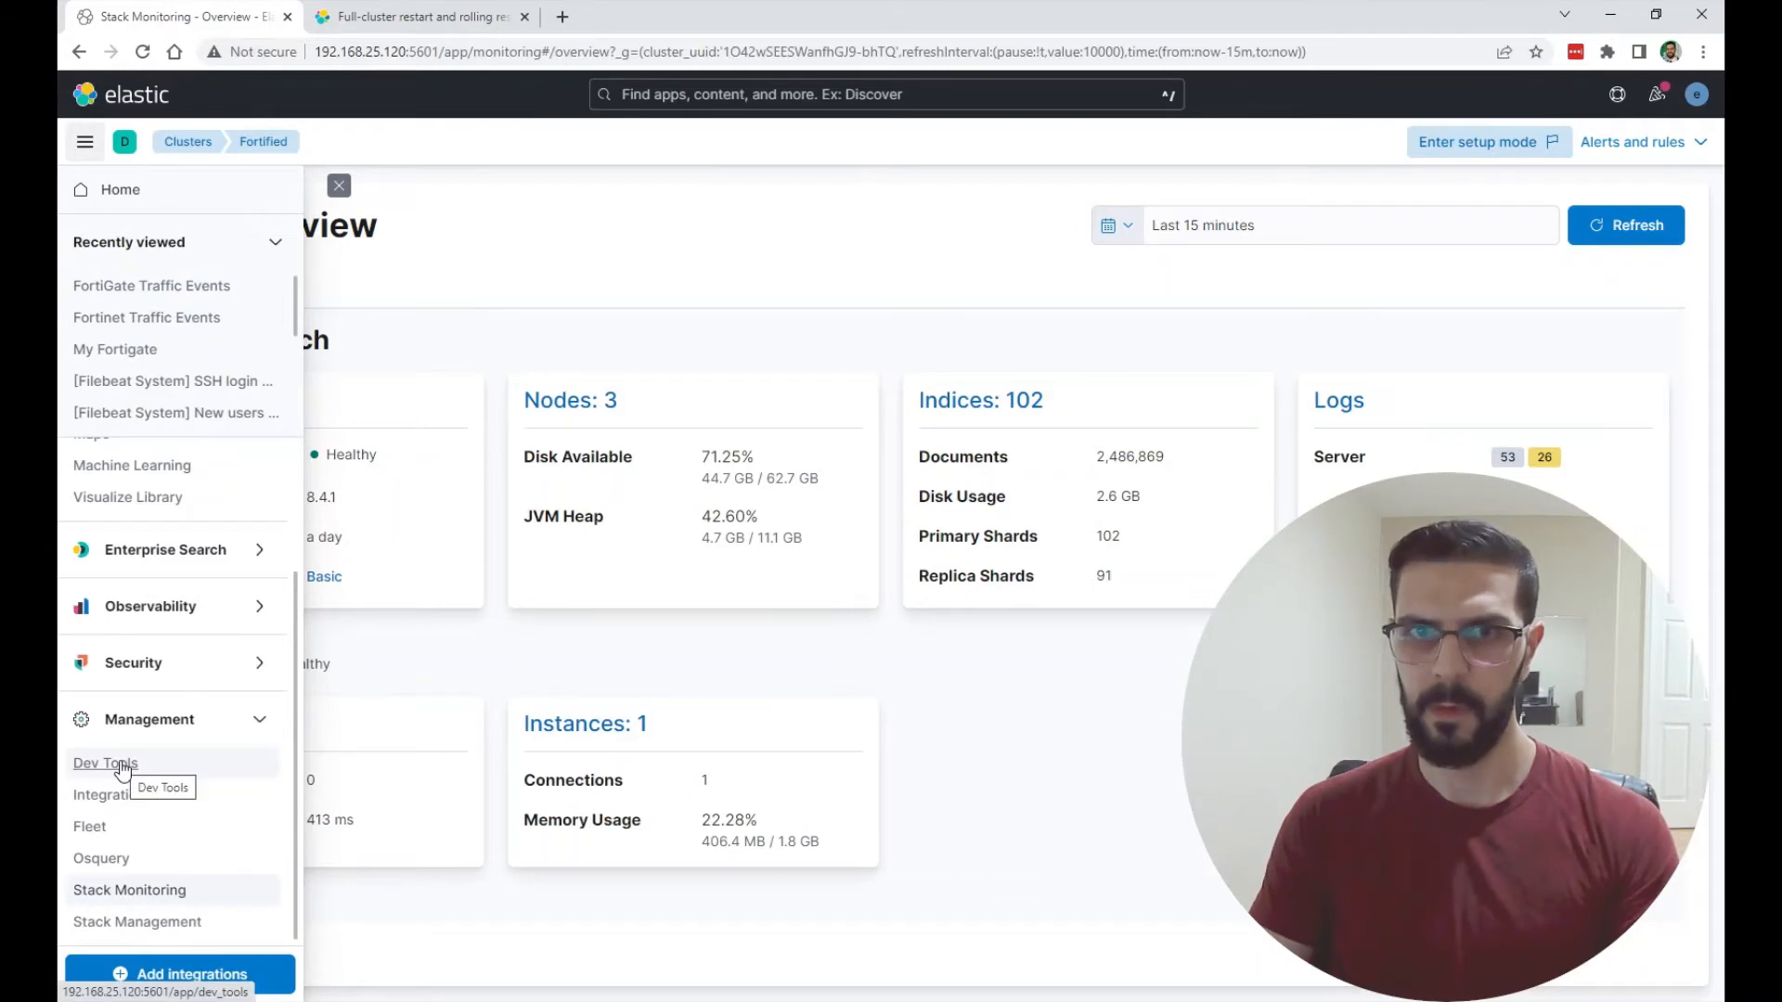
{"action": "left_click", "coordinate": [105, 763]}
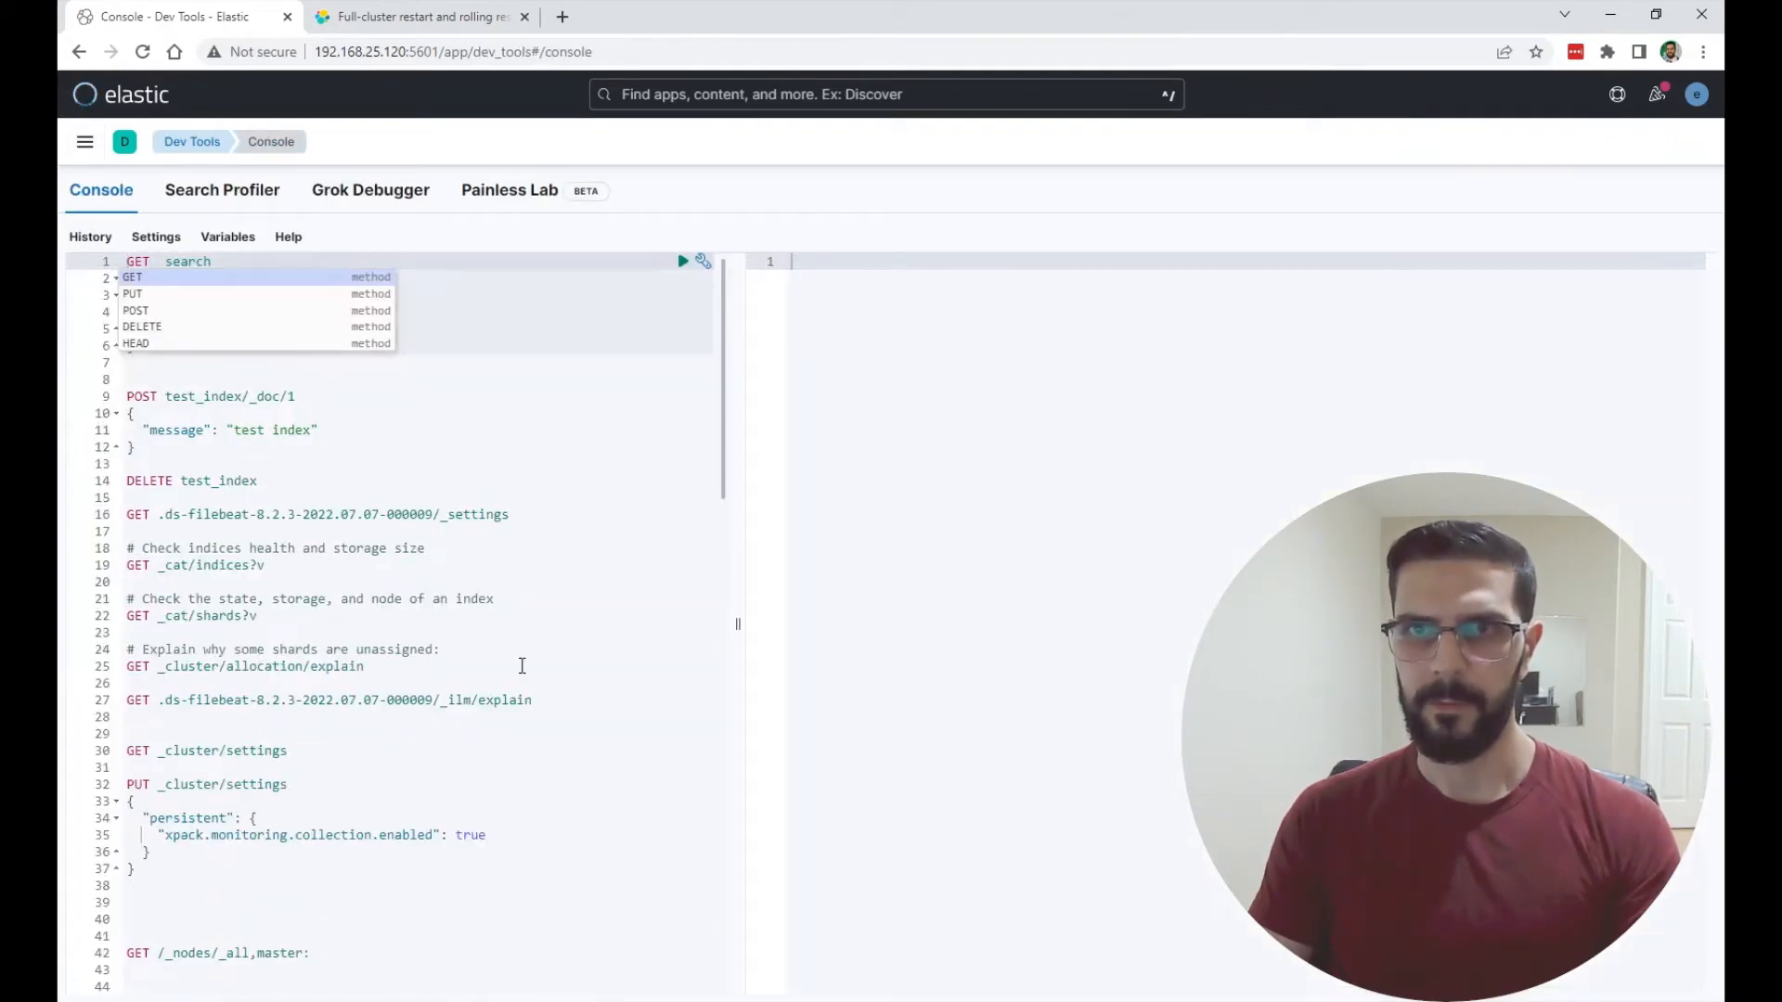
{"action": "scroll", "scroll_direction": "down", "scroll_amount": 3}
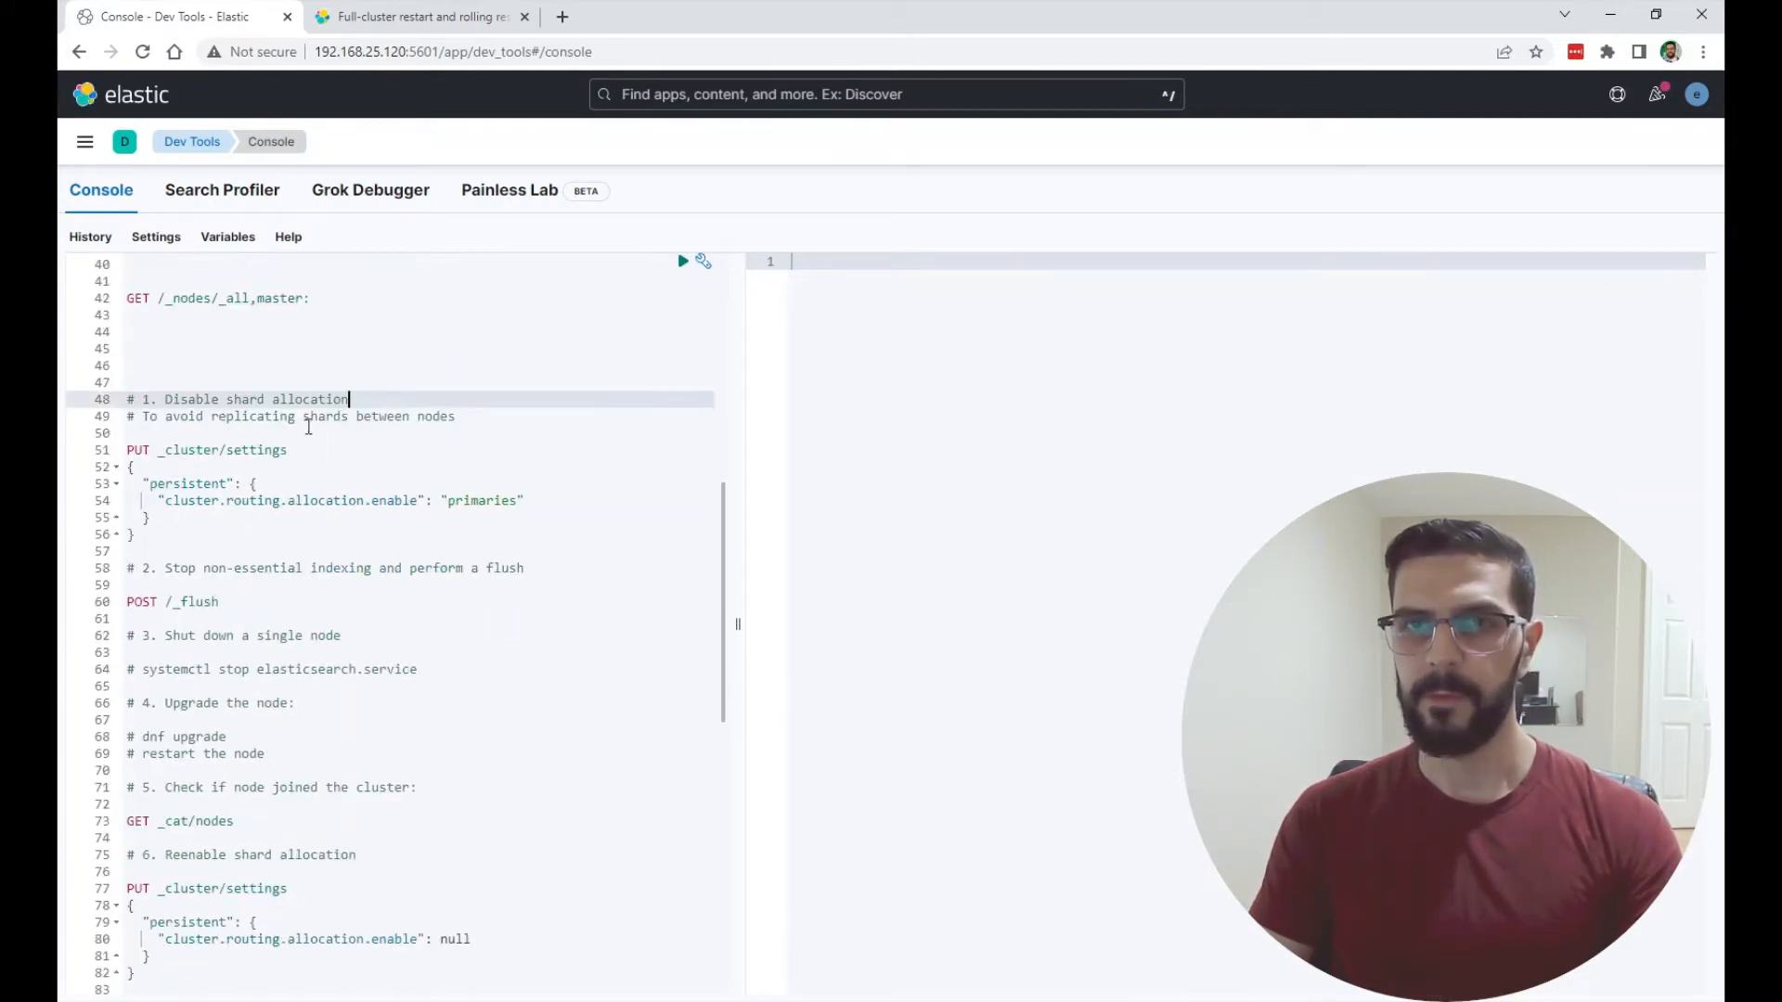
{"action": "mouse_move", "coordinate": [331, 472]}
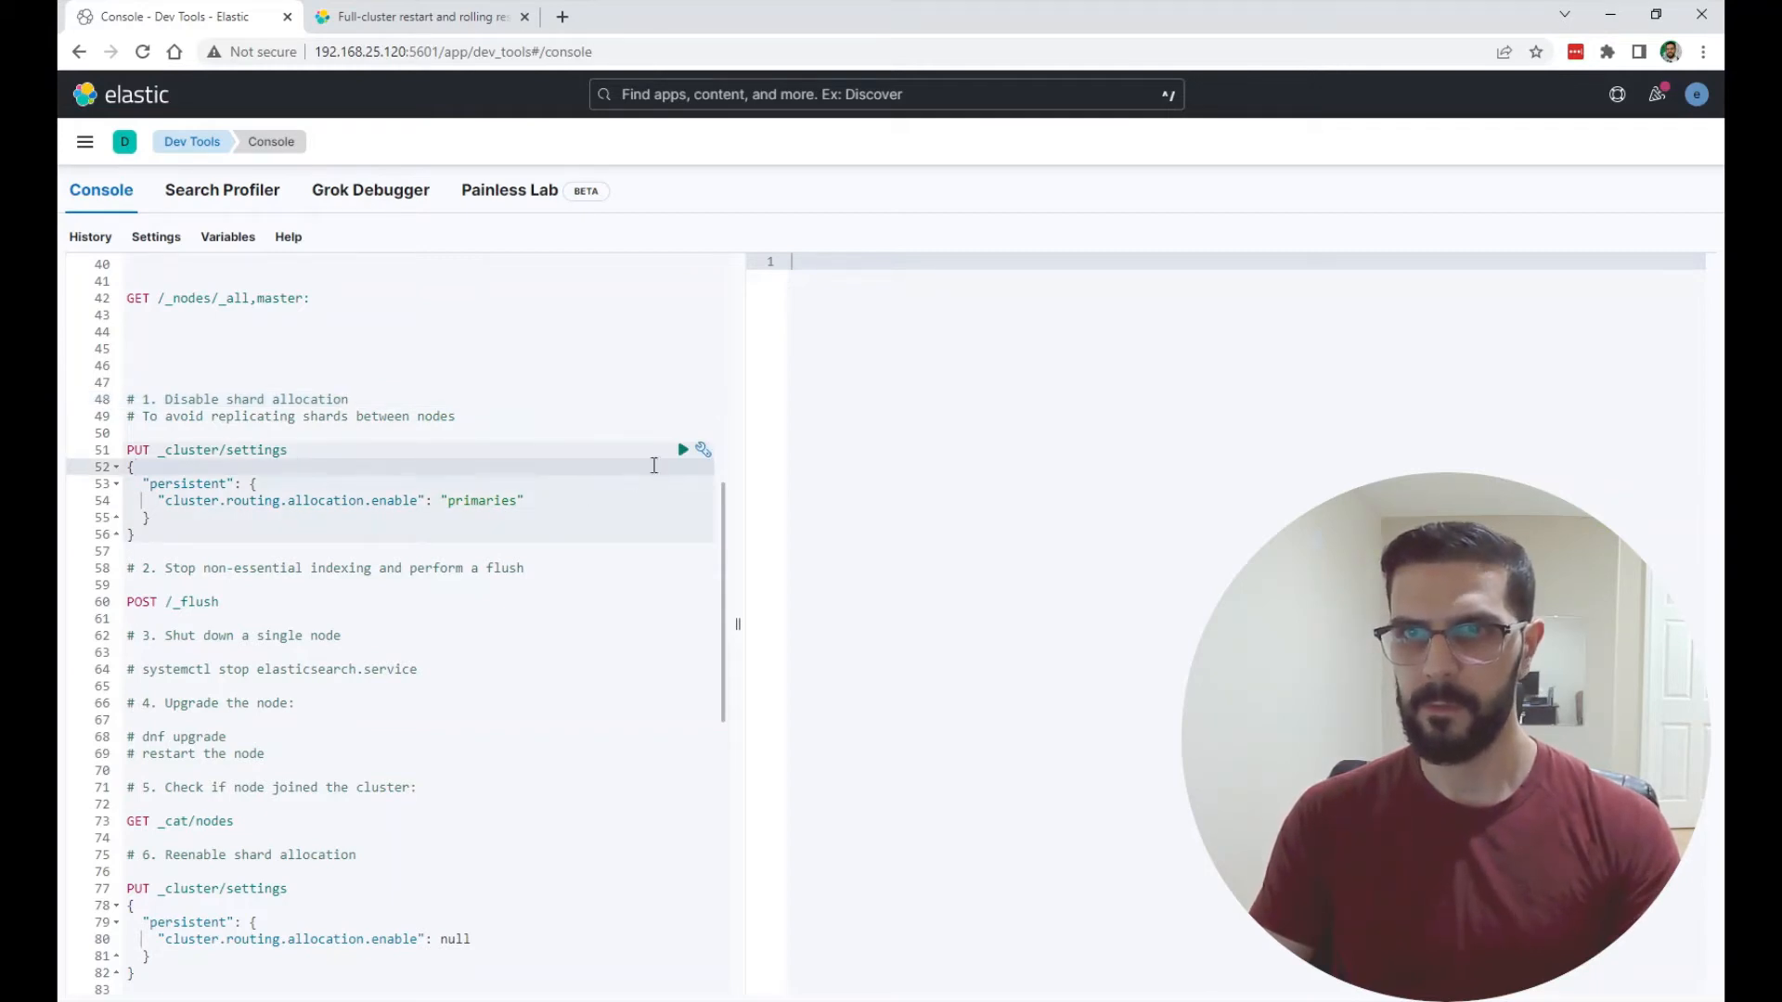
- Run PUT _cluster/settings limiting allocation to primaries, then POST /_flush across 71 shards
{"action": "left_click", "coordinate": [682, 449]}
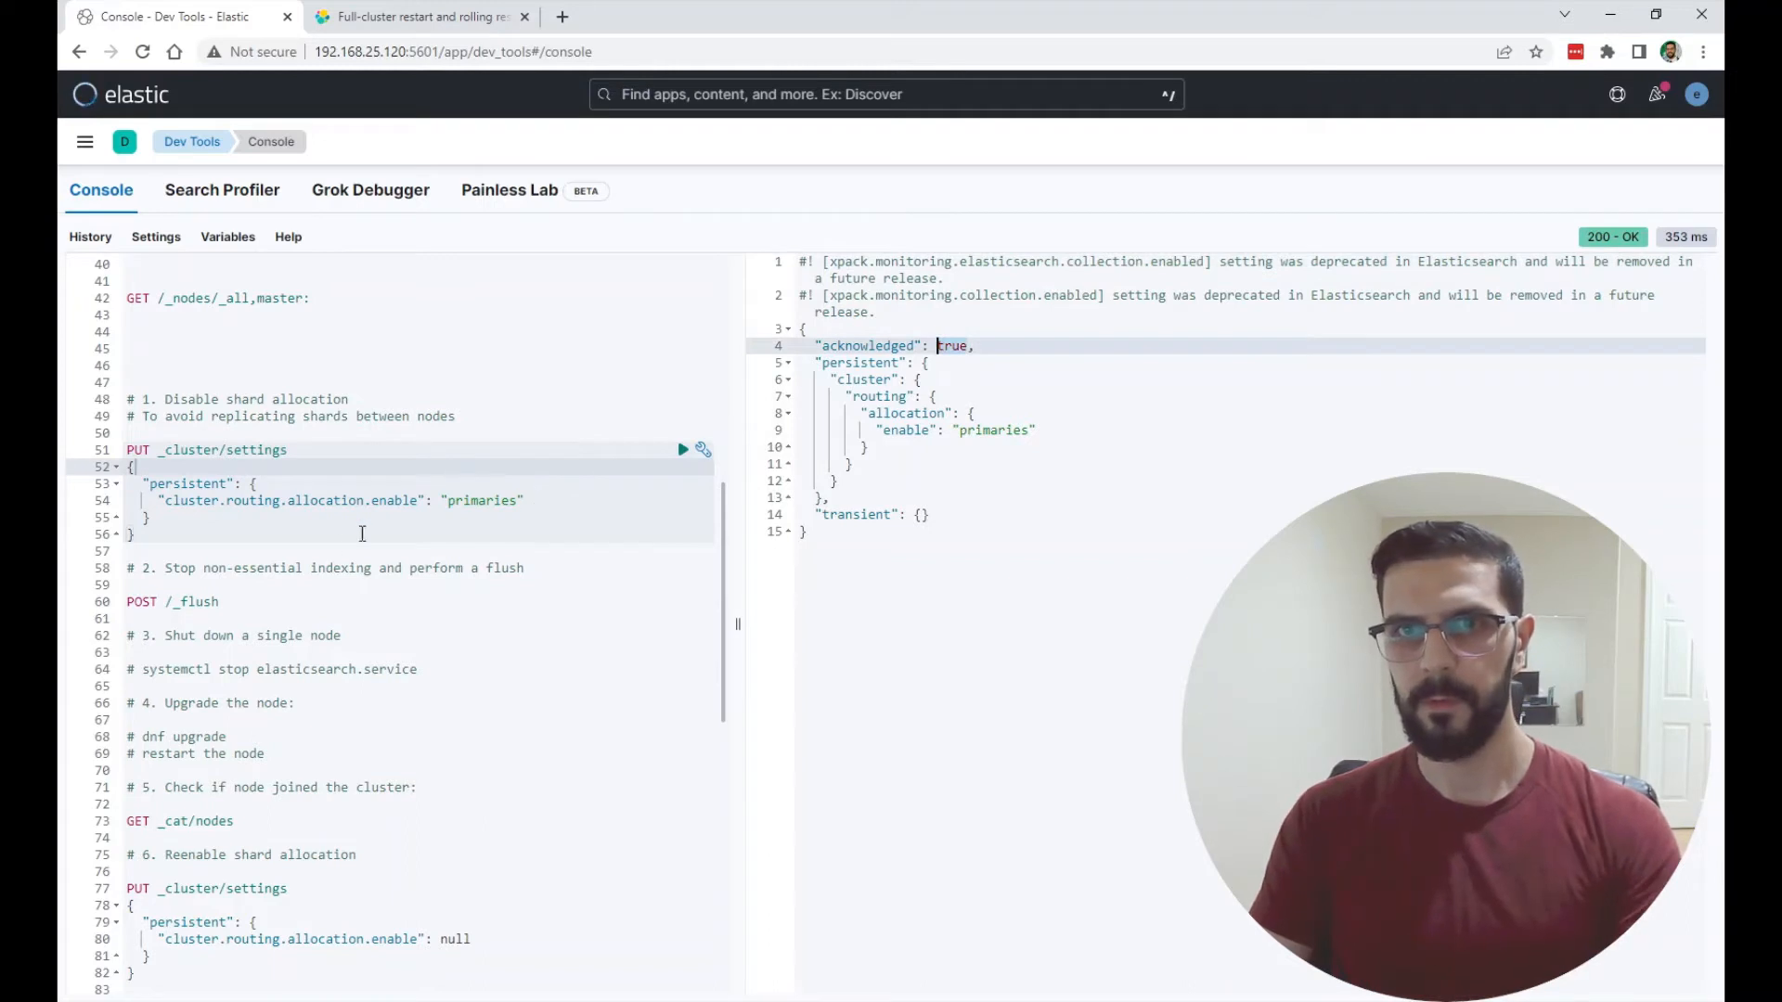
{"action": "left_click", "coordinate": [218, 601]}
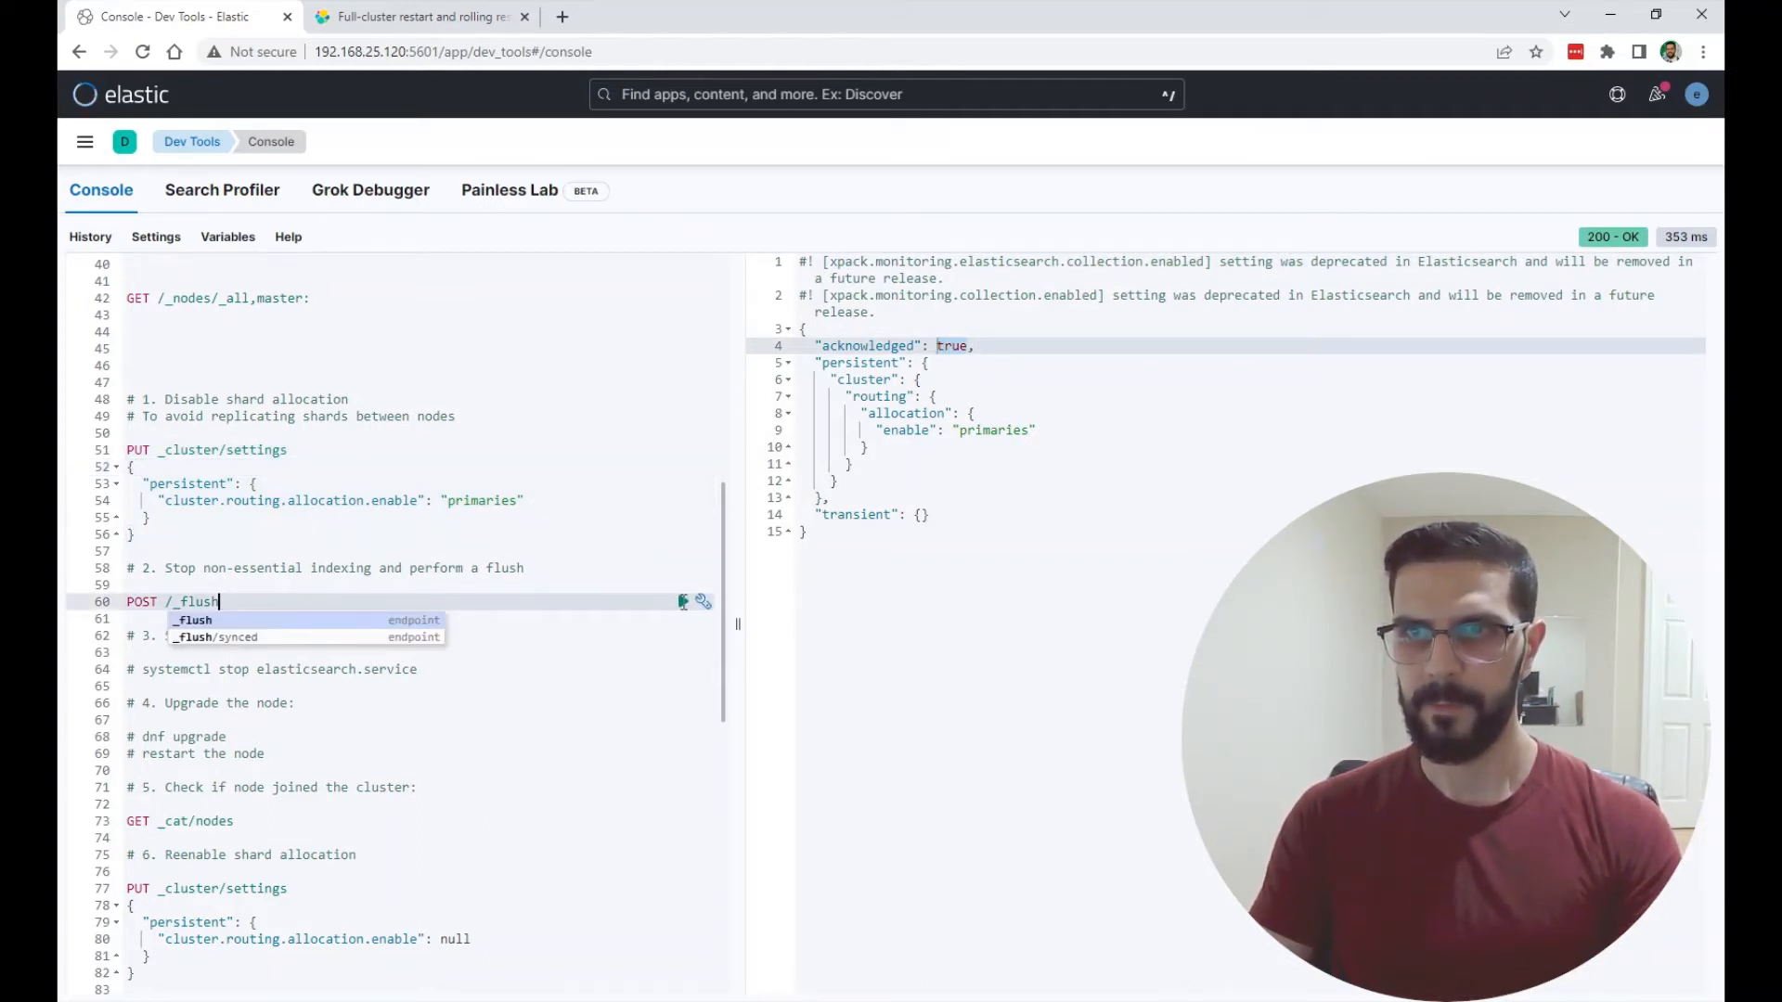
{"action": "left_click", "coordinate": [682, 601]}
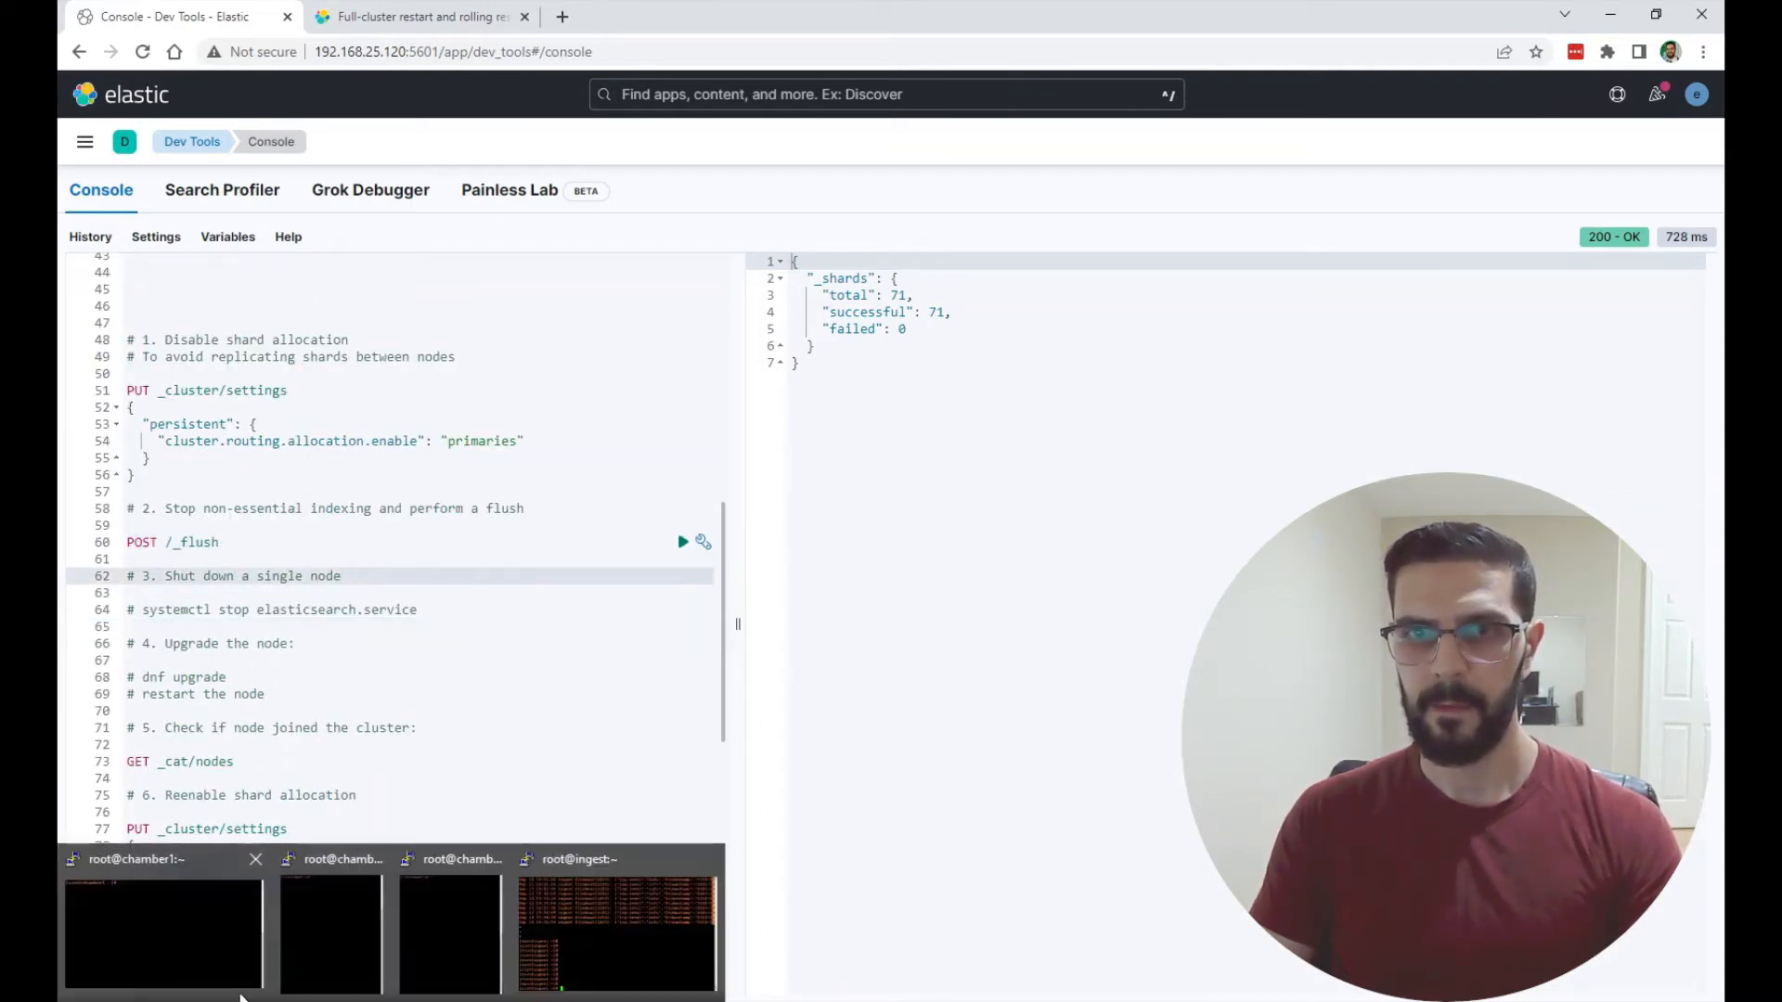
- On chamber1, stop elasticsearch.service with systemctl and reboot the node
{"action": "left_click", "coordinate": [162, 941]}
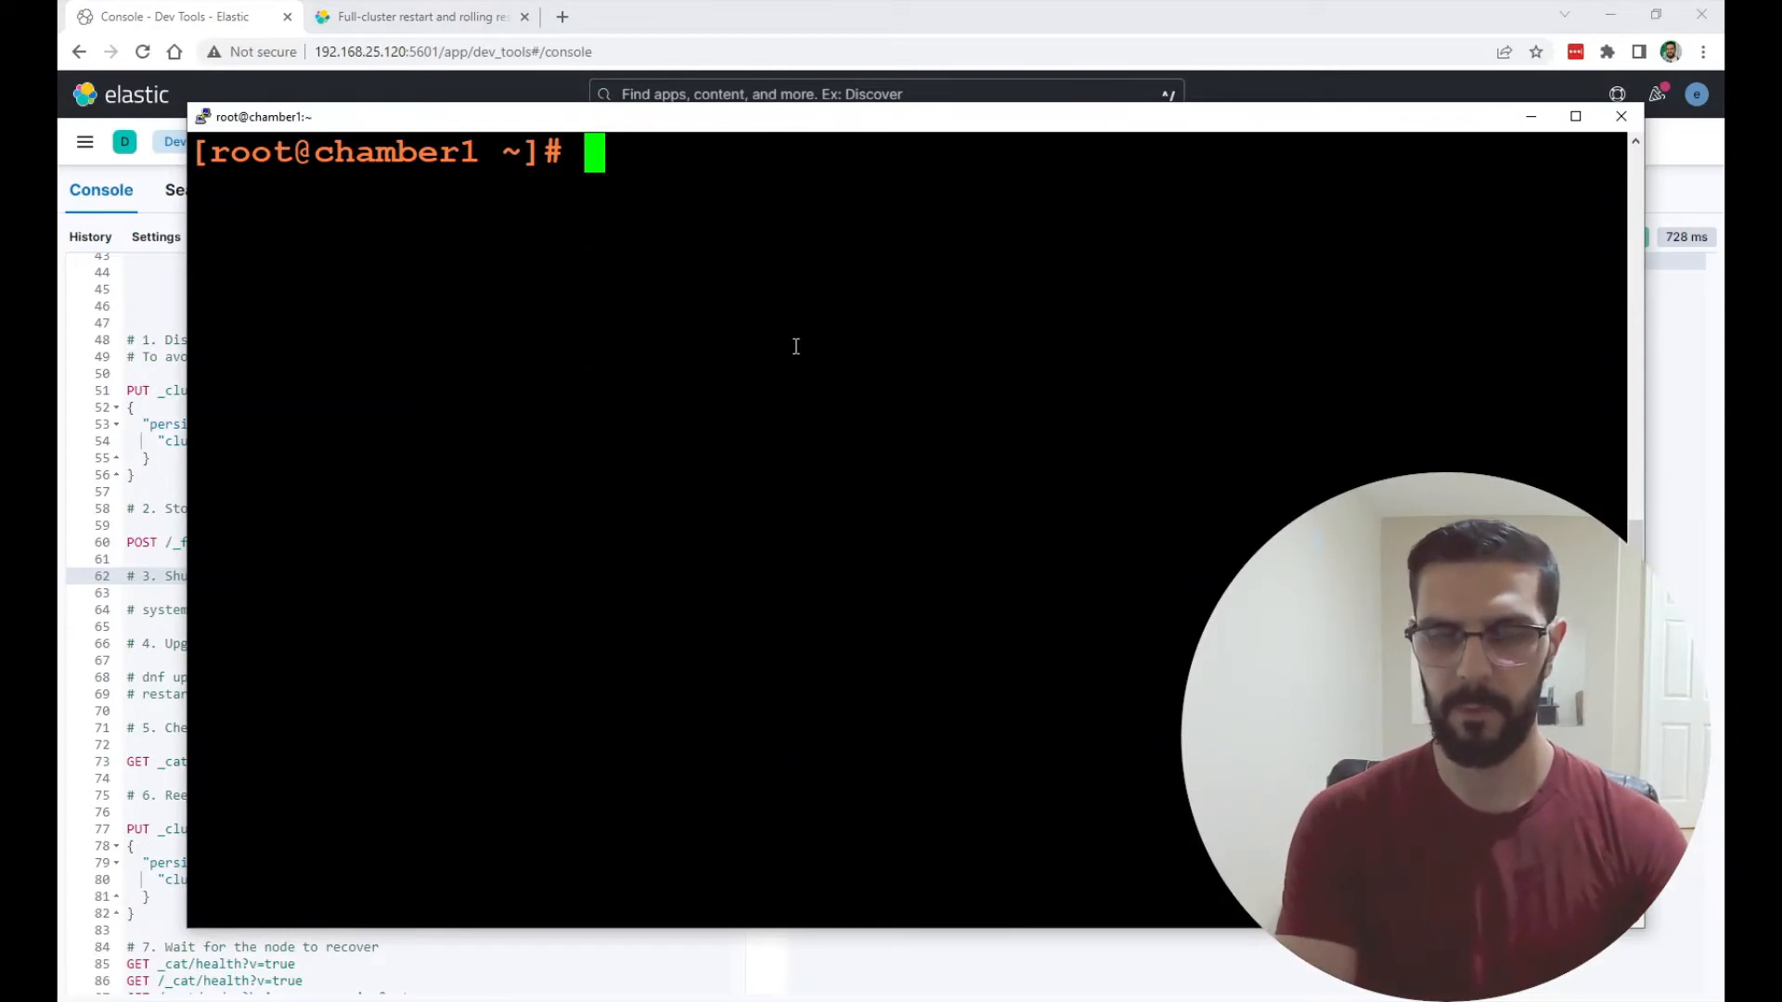
{"action": "type", "text": "systemctl"}
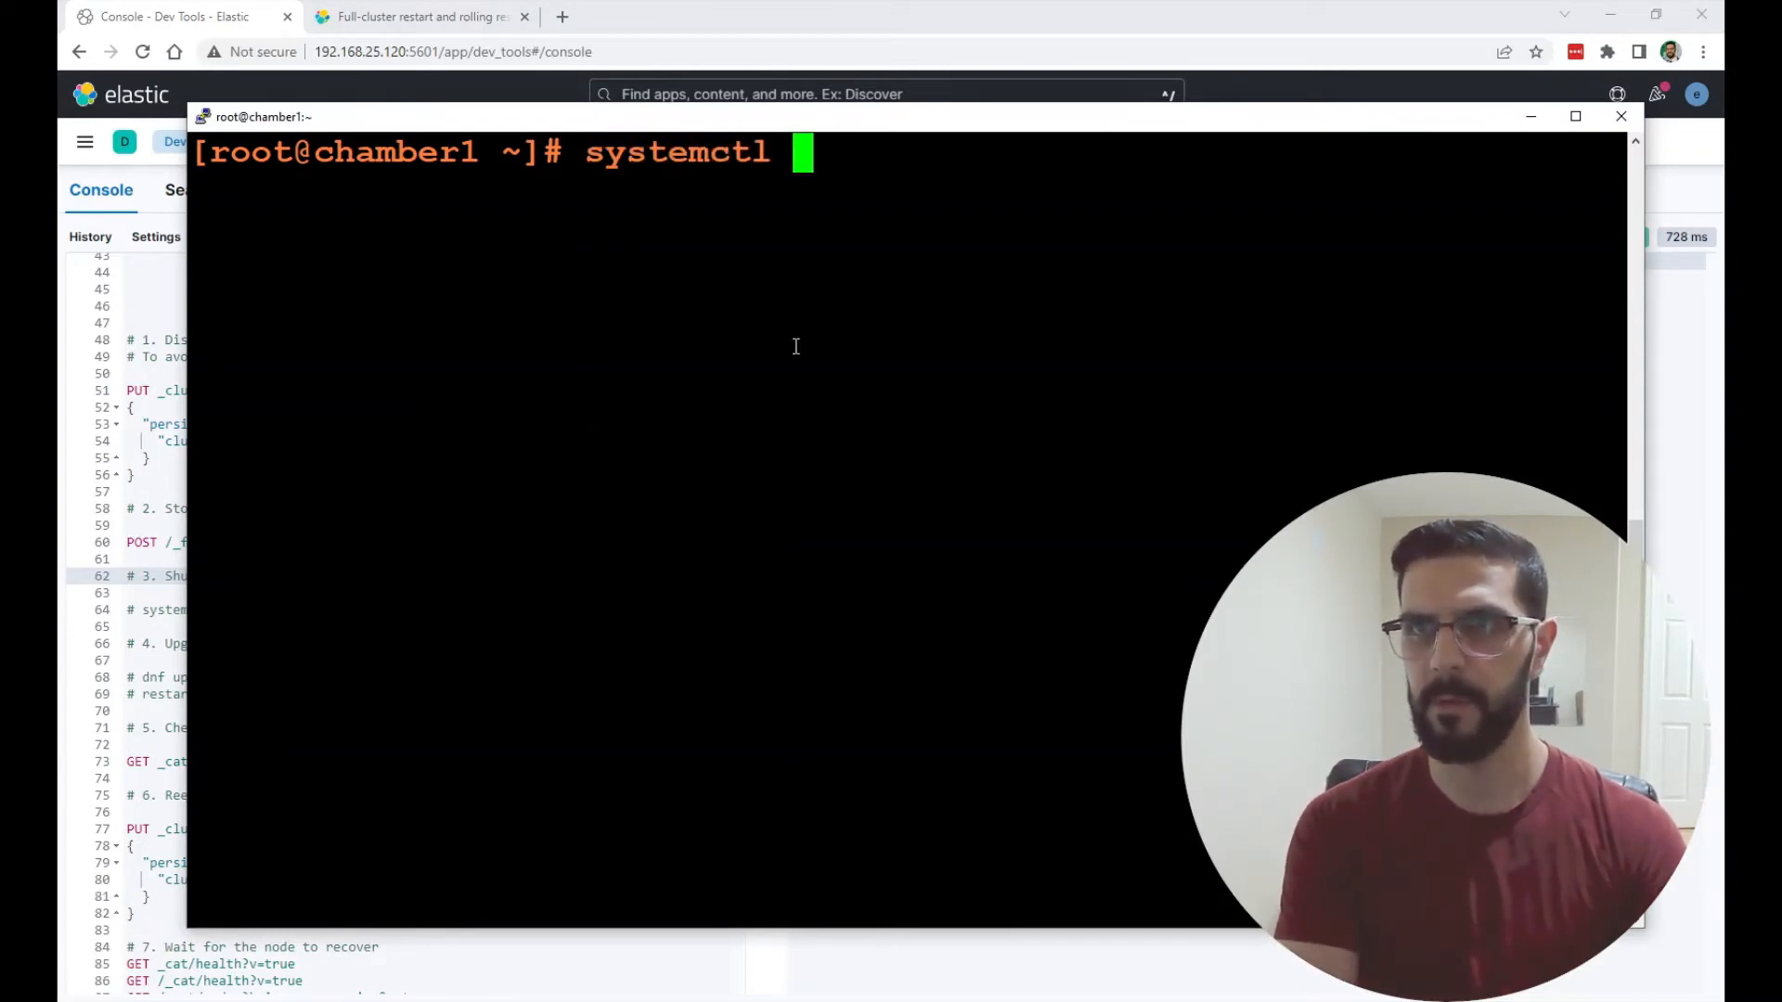
{"action": "type", "text": "stop"}
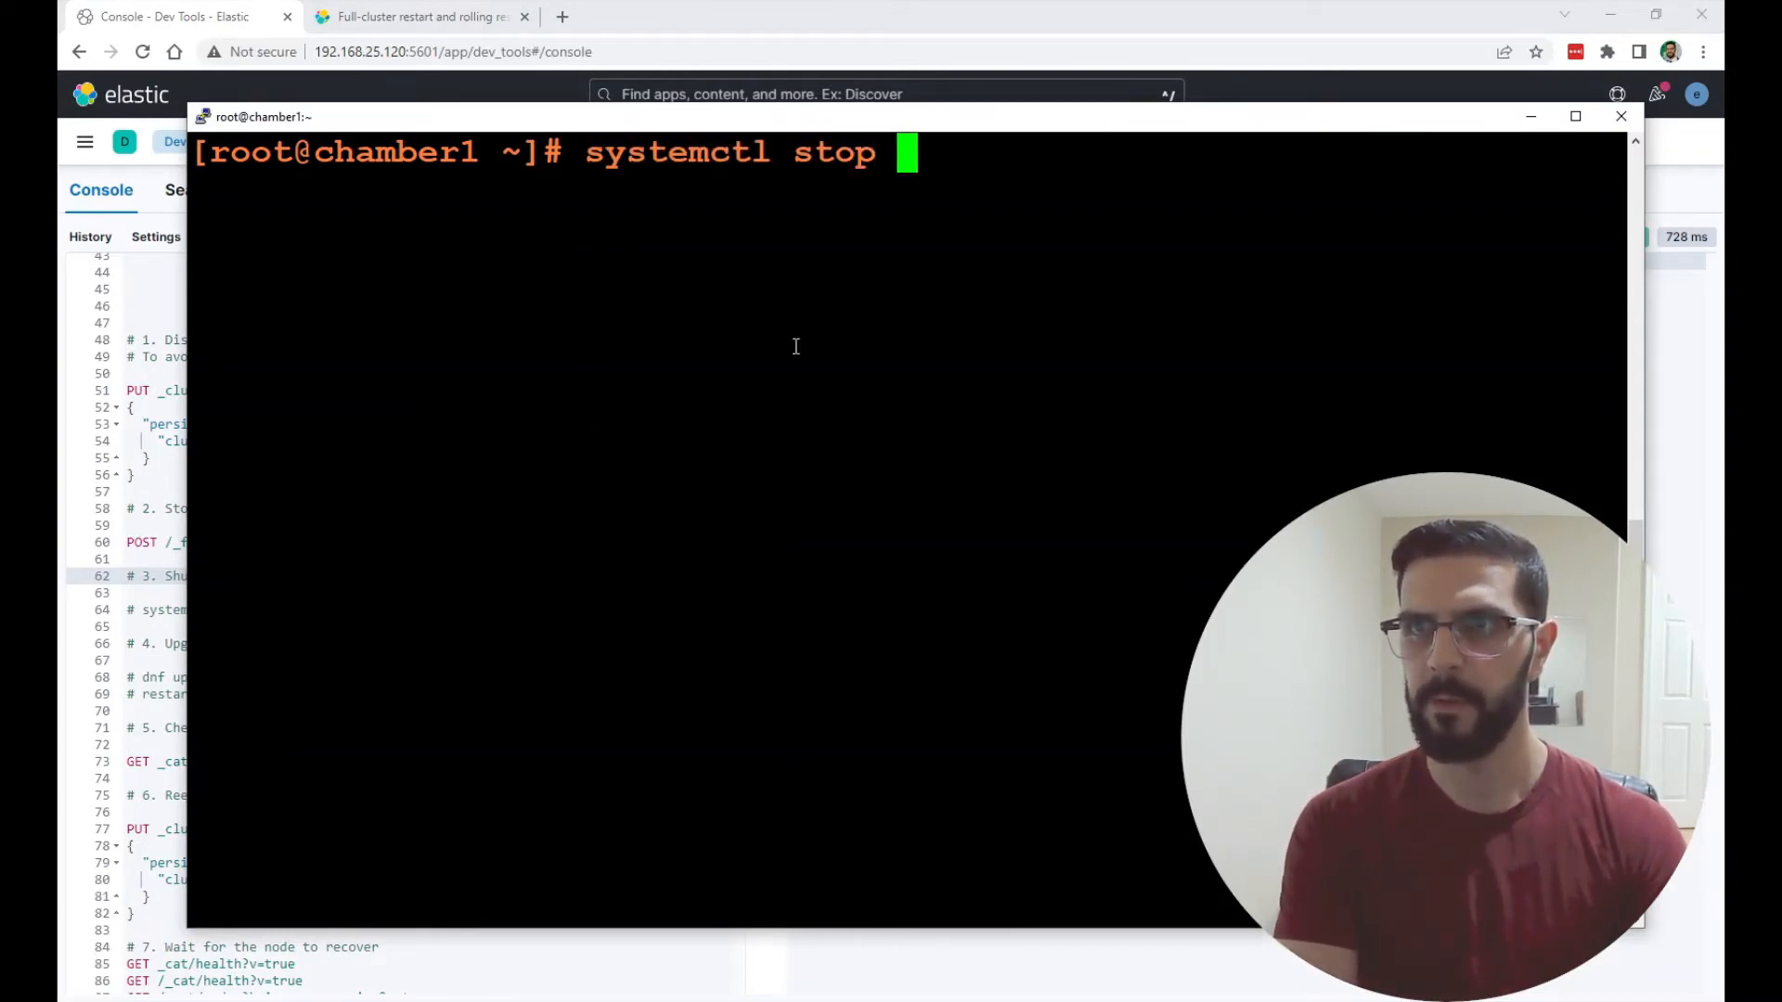
{"action": "type", "text": "elasticsearch.service"}
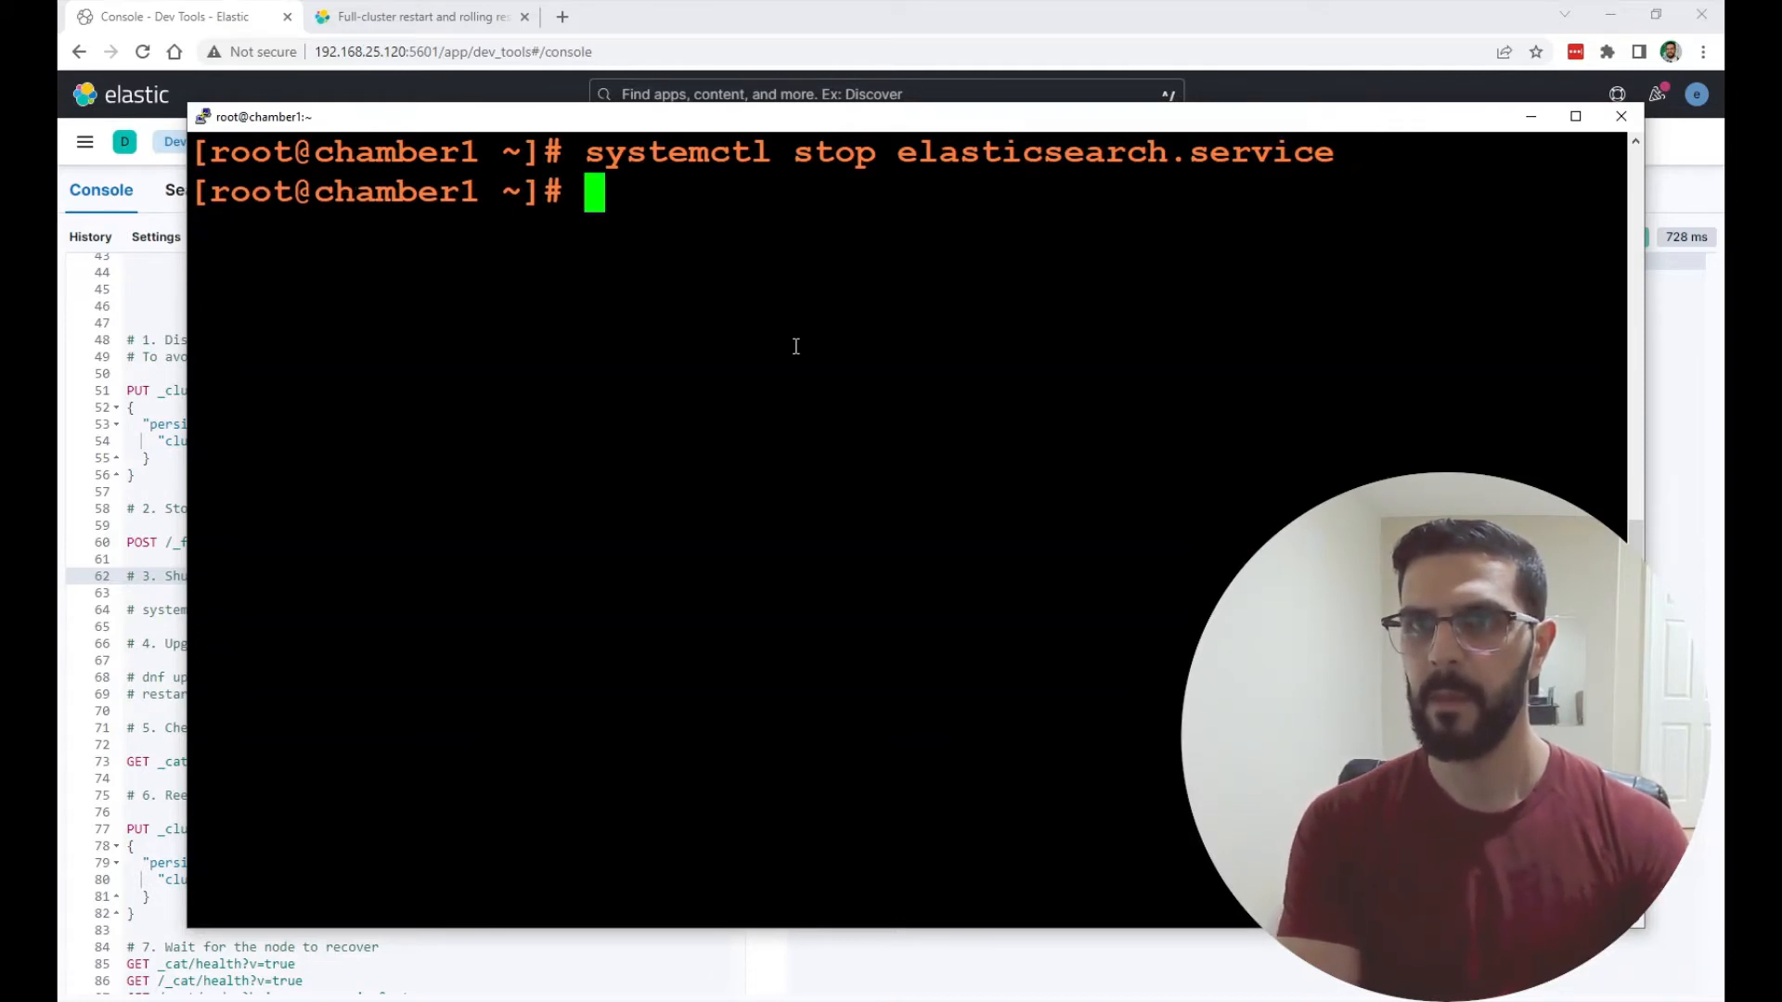
{"action": "type", "text": "dnf"}
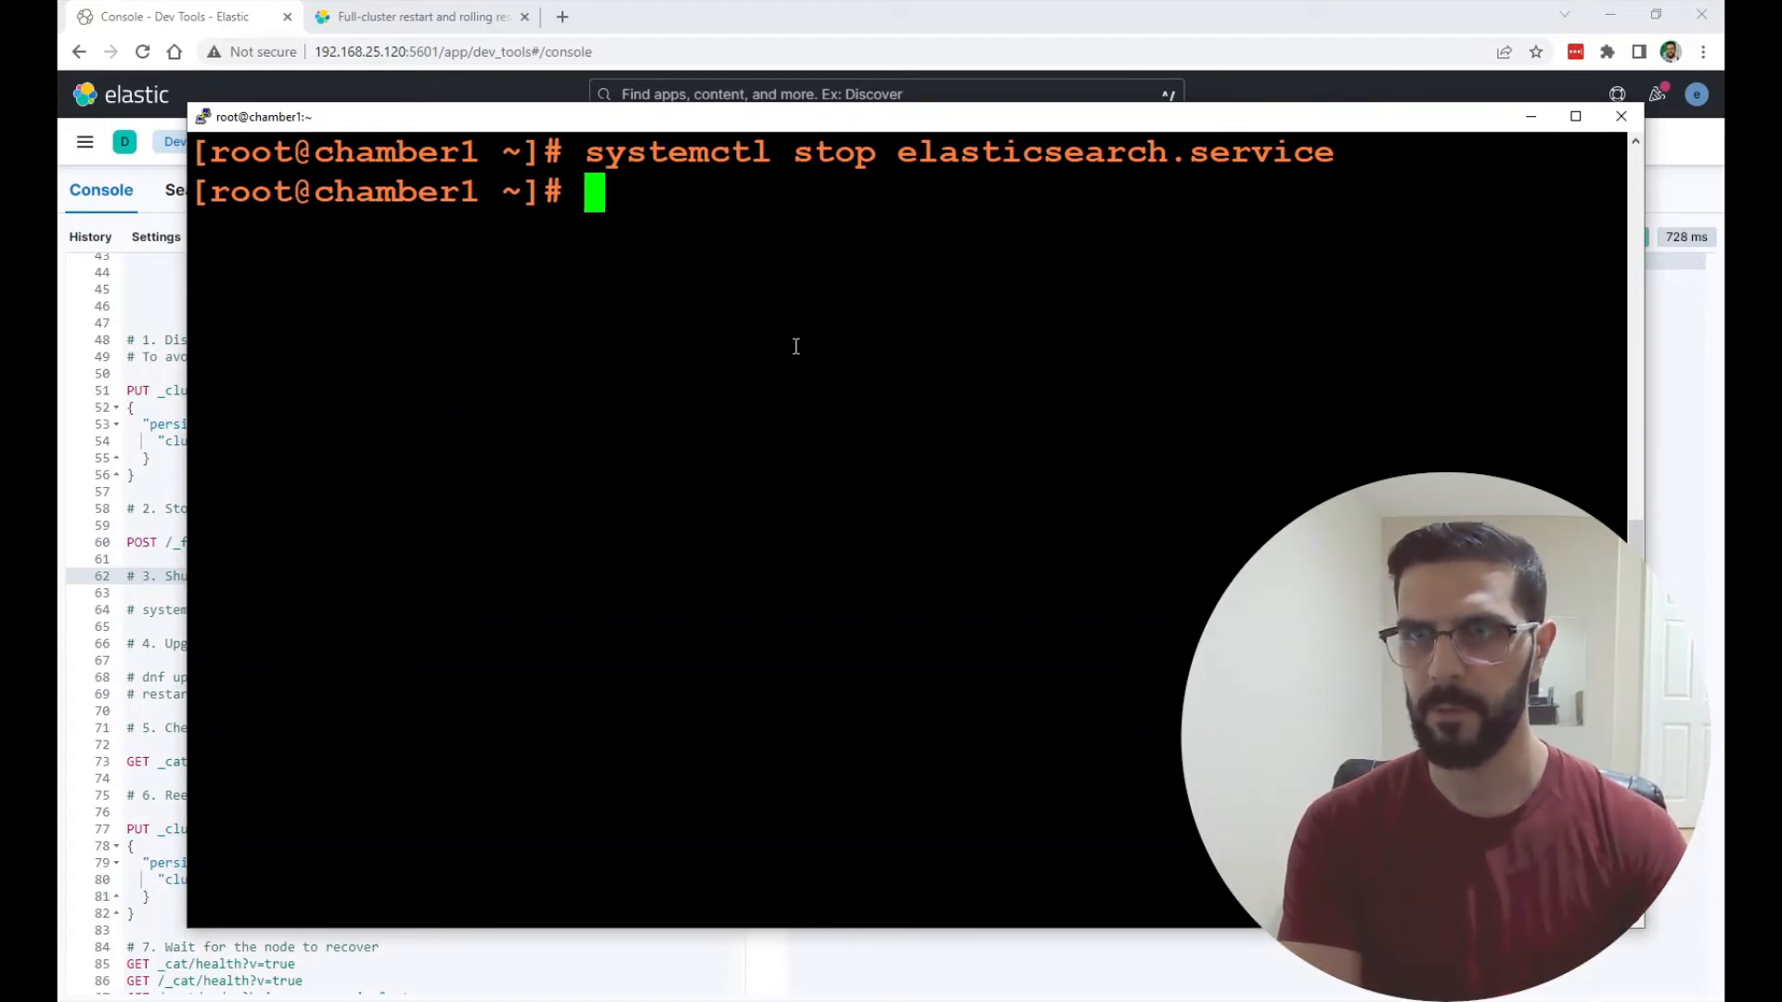
{"action": "type", "text": "reboot"}
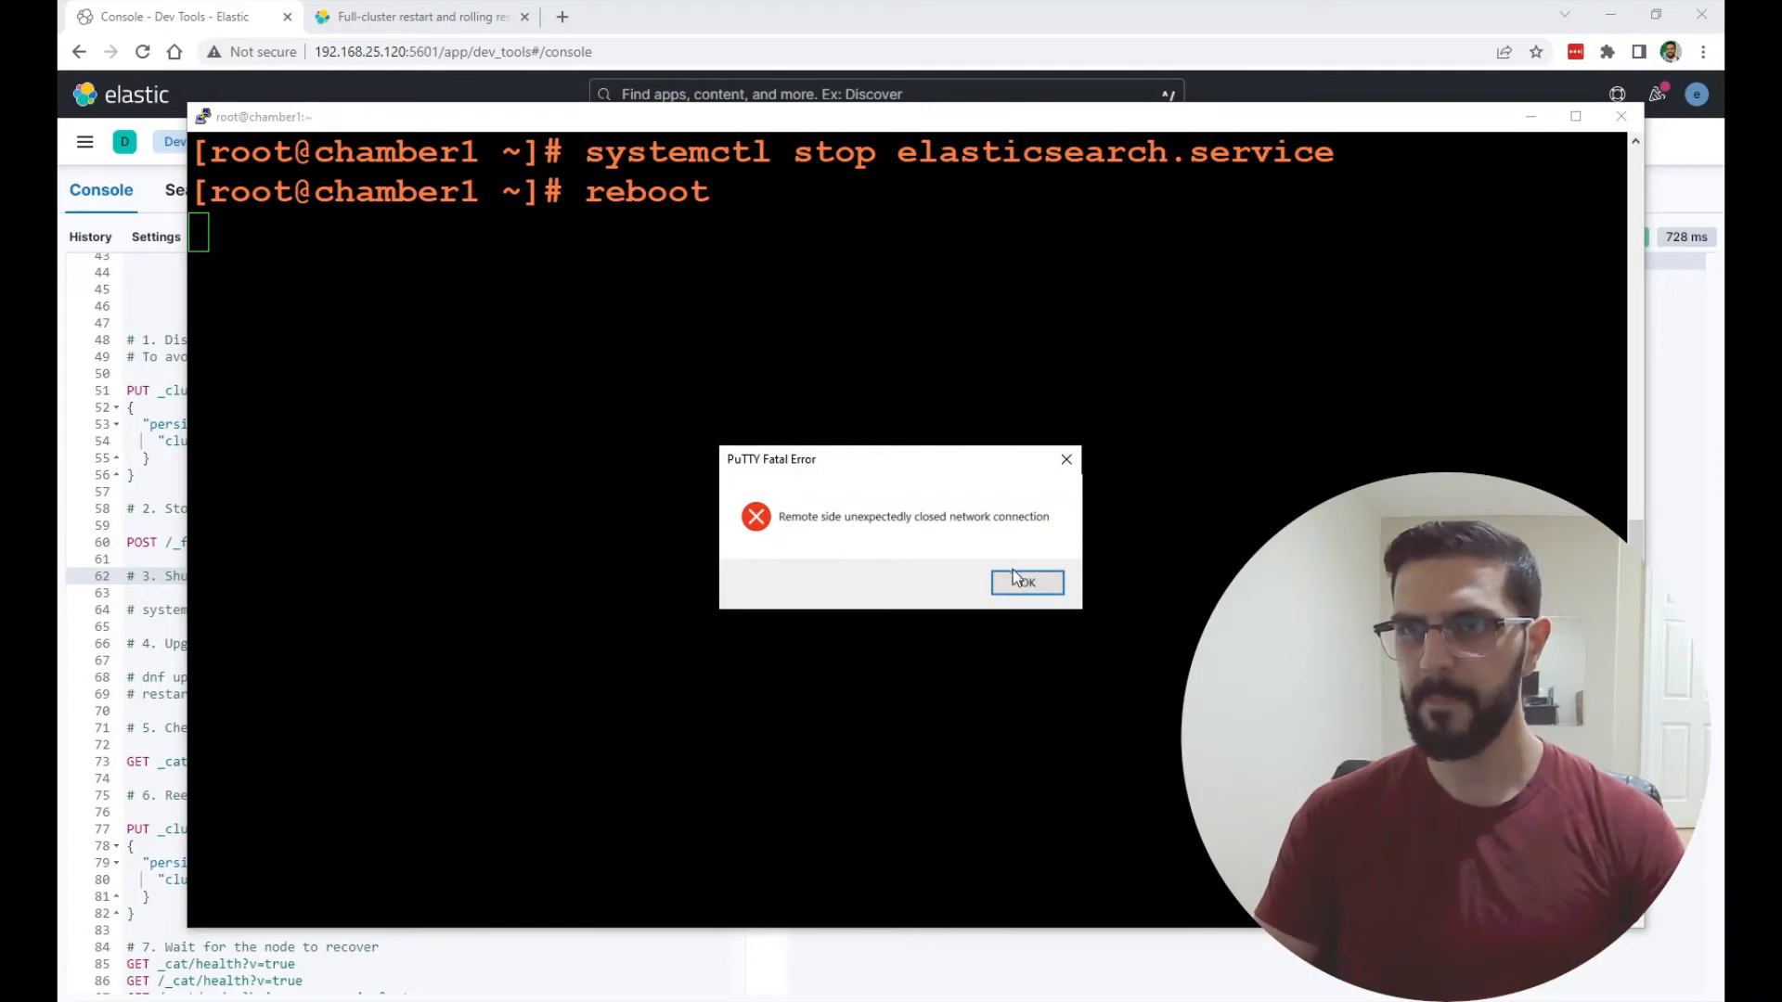
- Dismiss the lost-connection error and log back in as root
{"action": "left_click", "coordinate": [1027, 582]}
{"action": "type", "text": "r"}
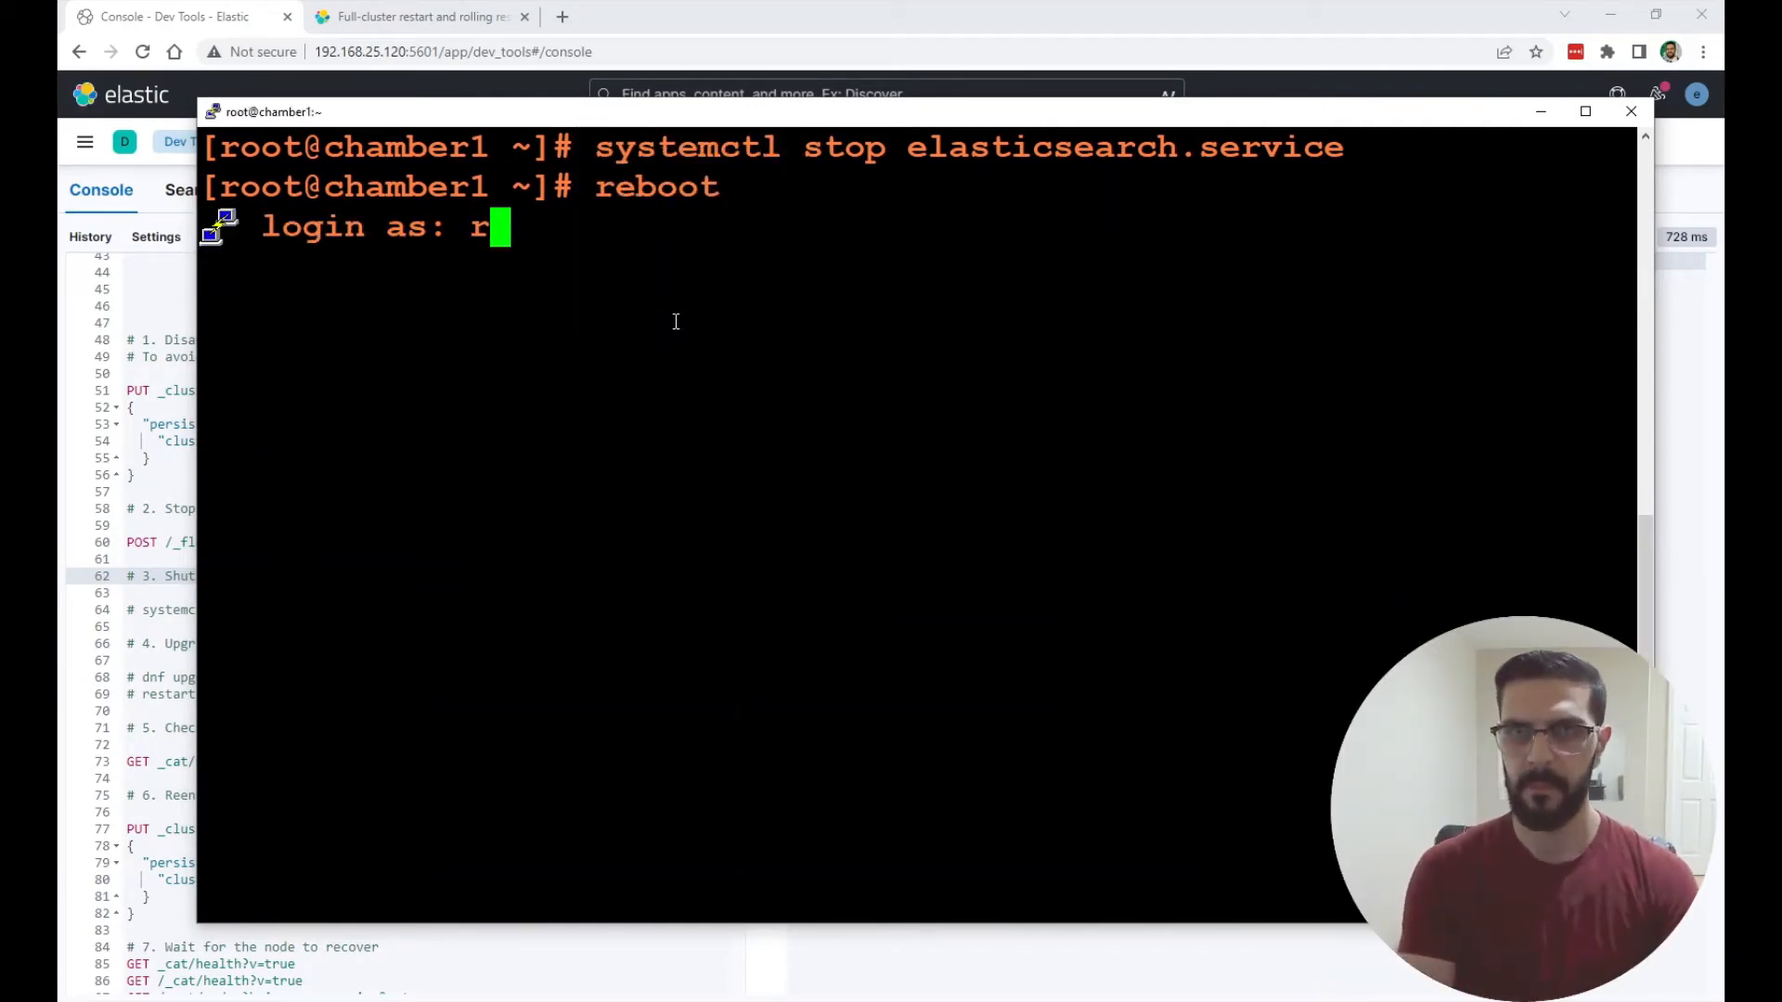
{"action": "type", "text": "oot"}
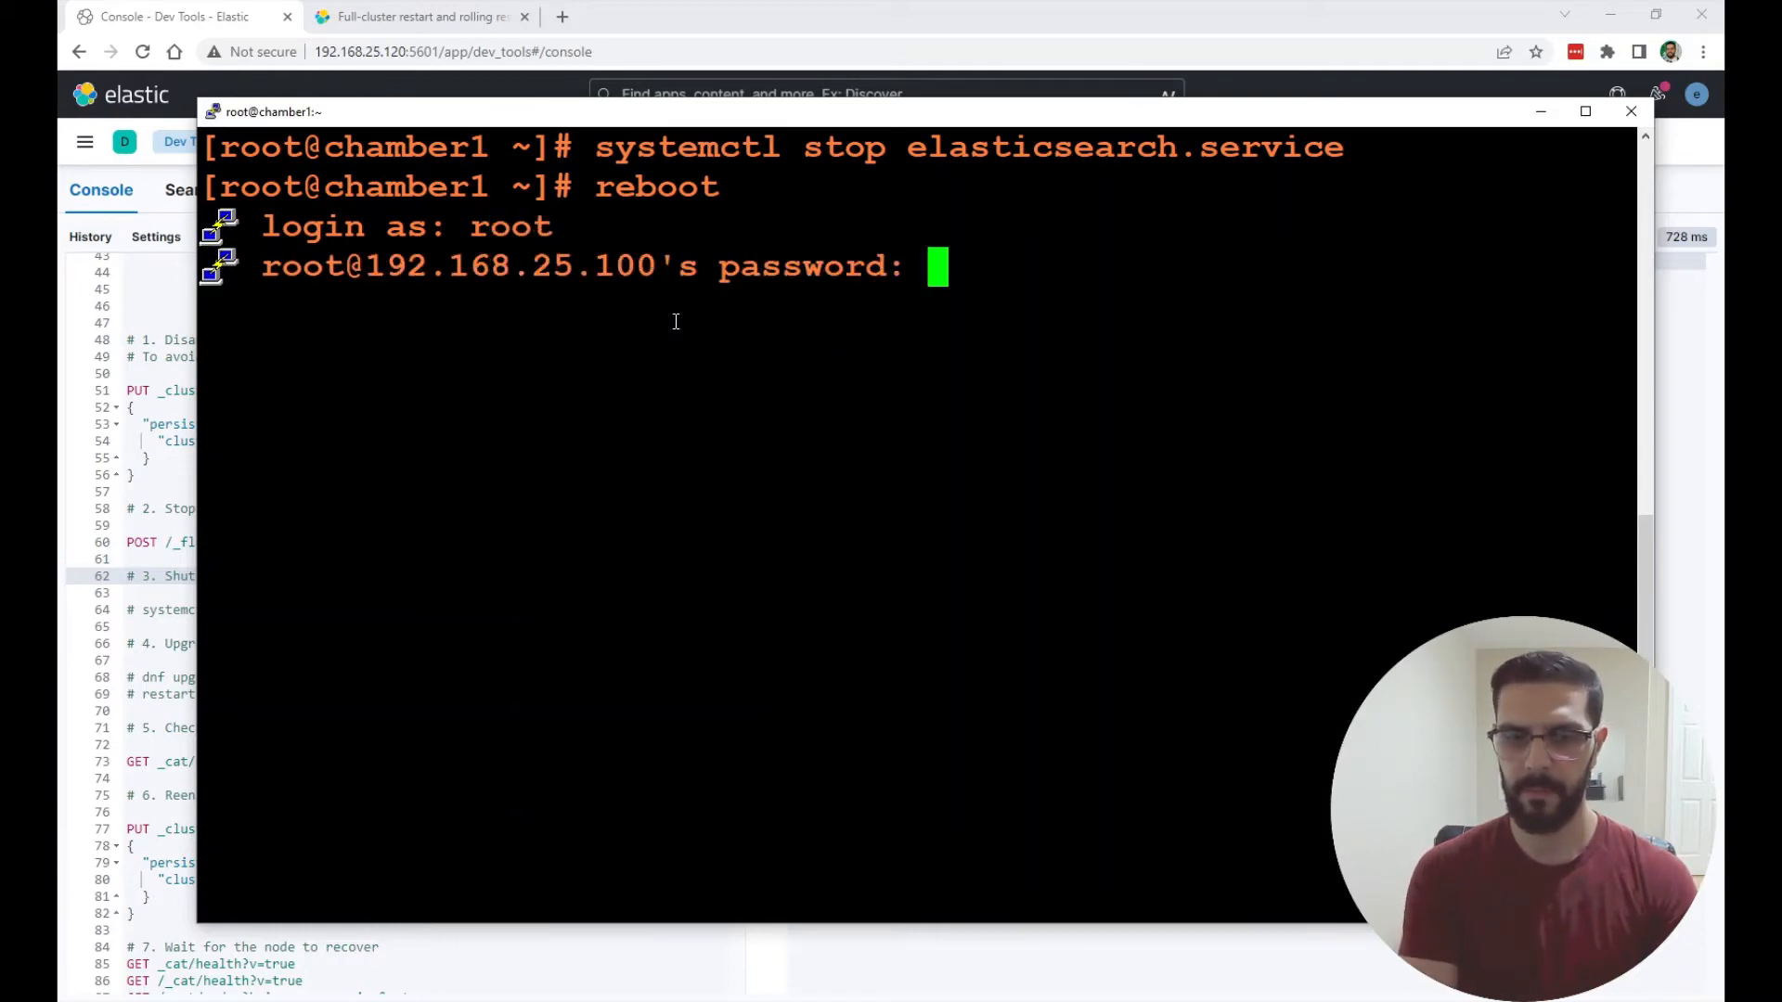
{"action": "key", "text": "Enter"}
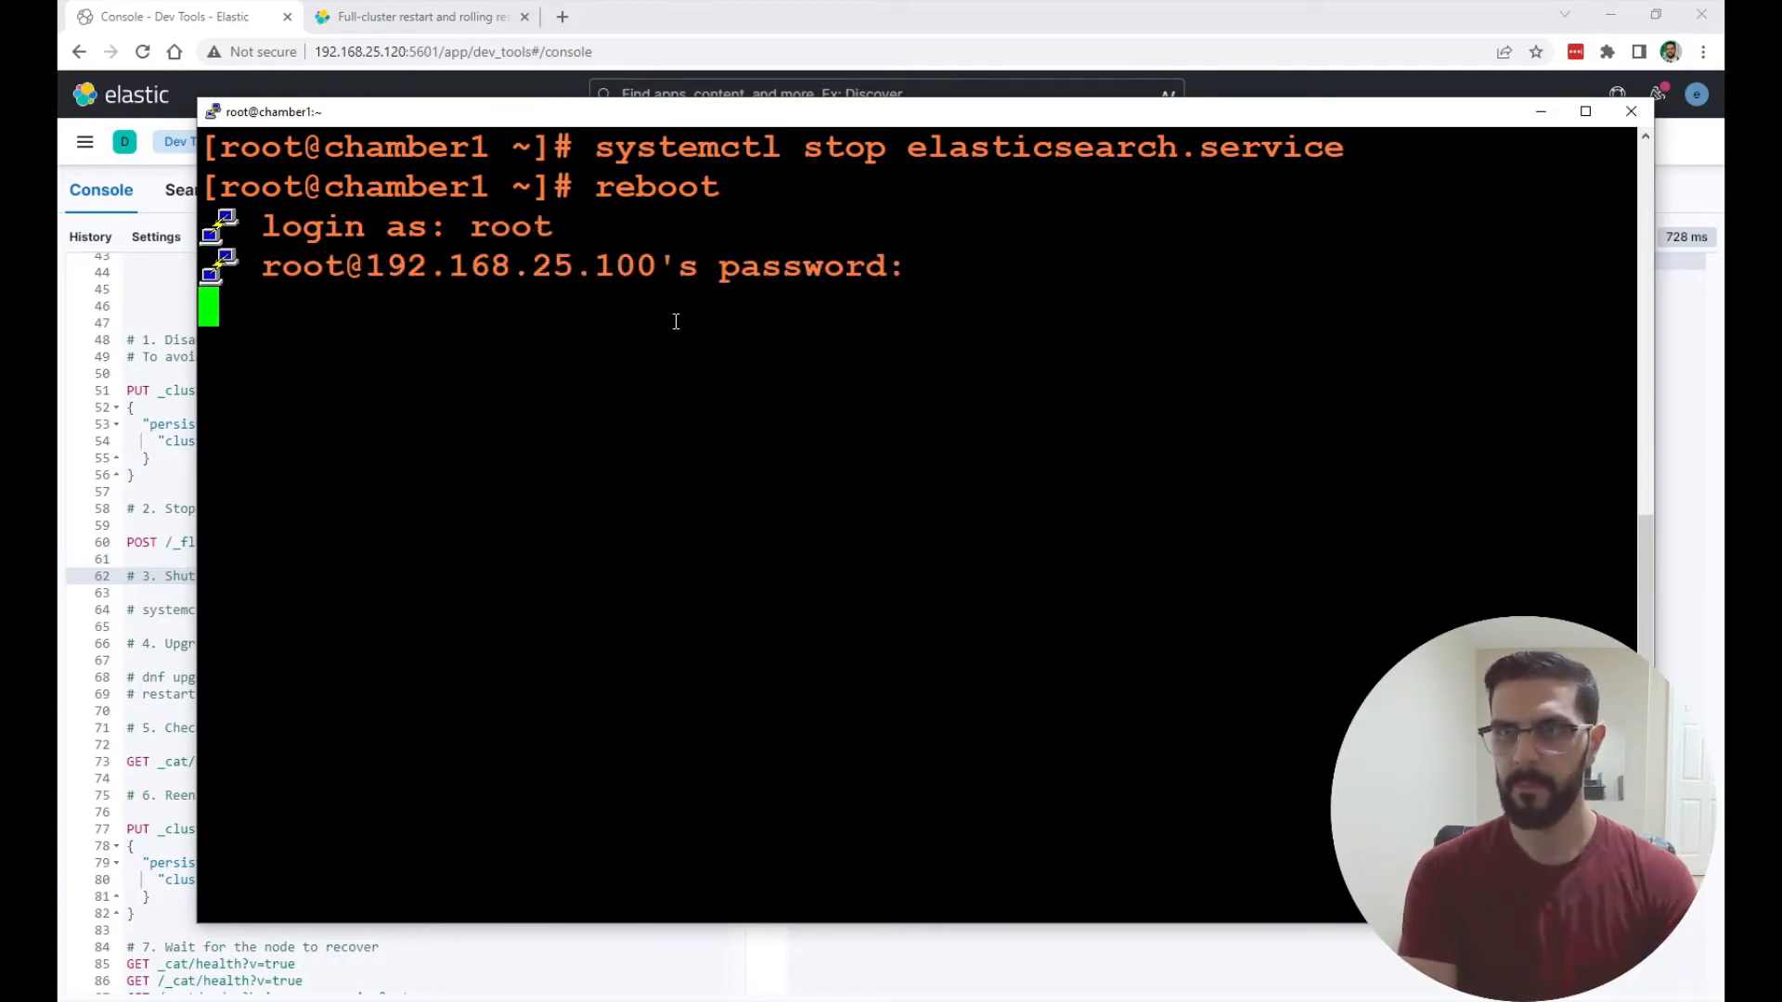
- Recheck systemctl status elasticsearch.service until it shows active and running
{"action": "type", "text": "sys"}
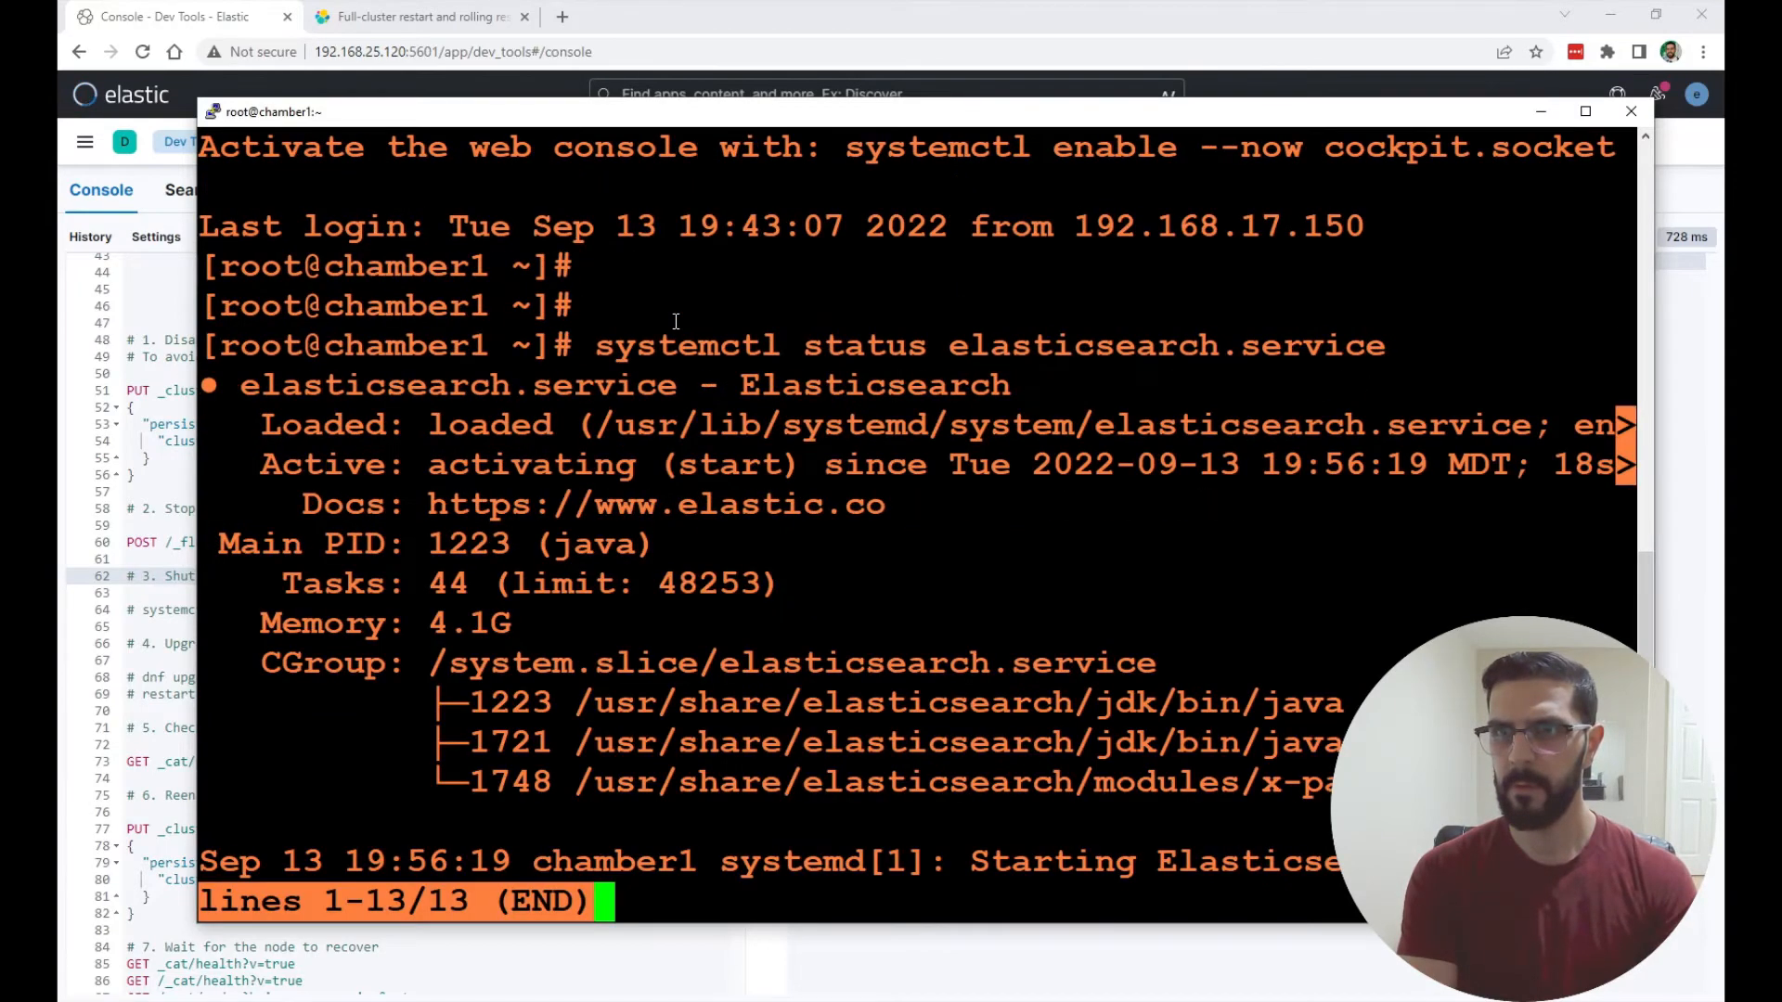
{"action": "double_click", "coordinate": [531, 464]}
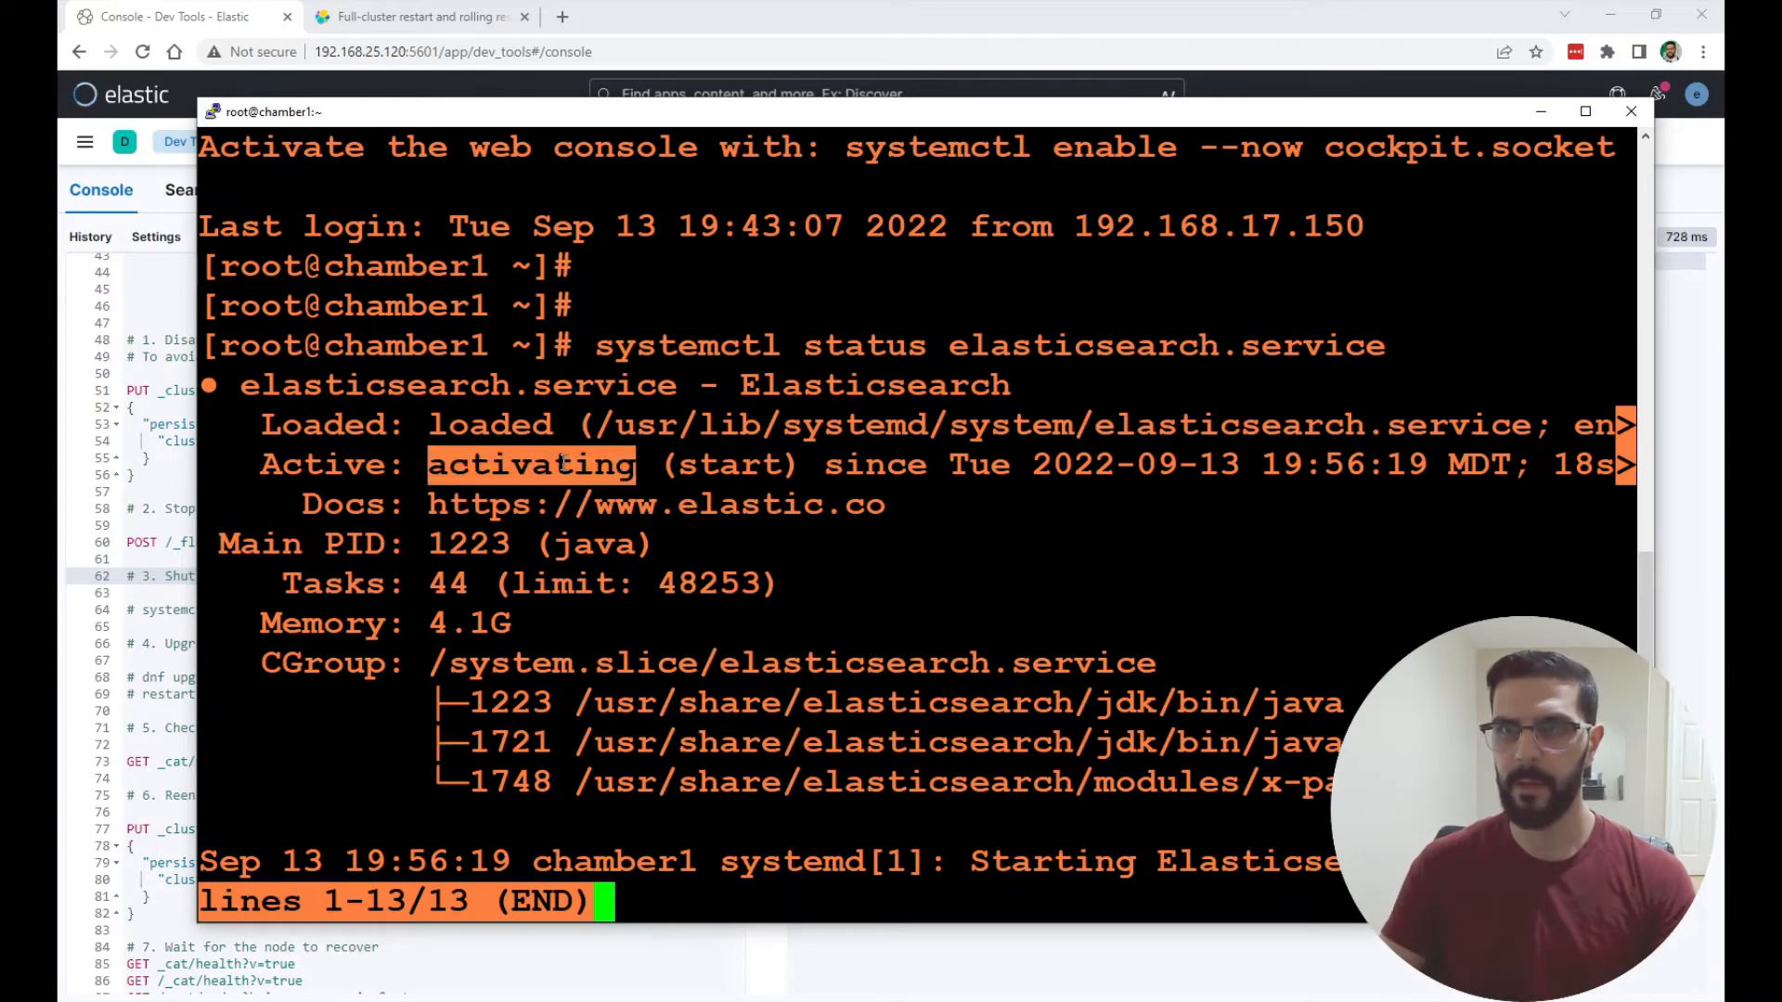
{"action": "key", "text": "q"}
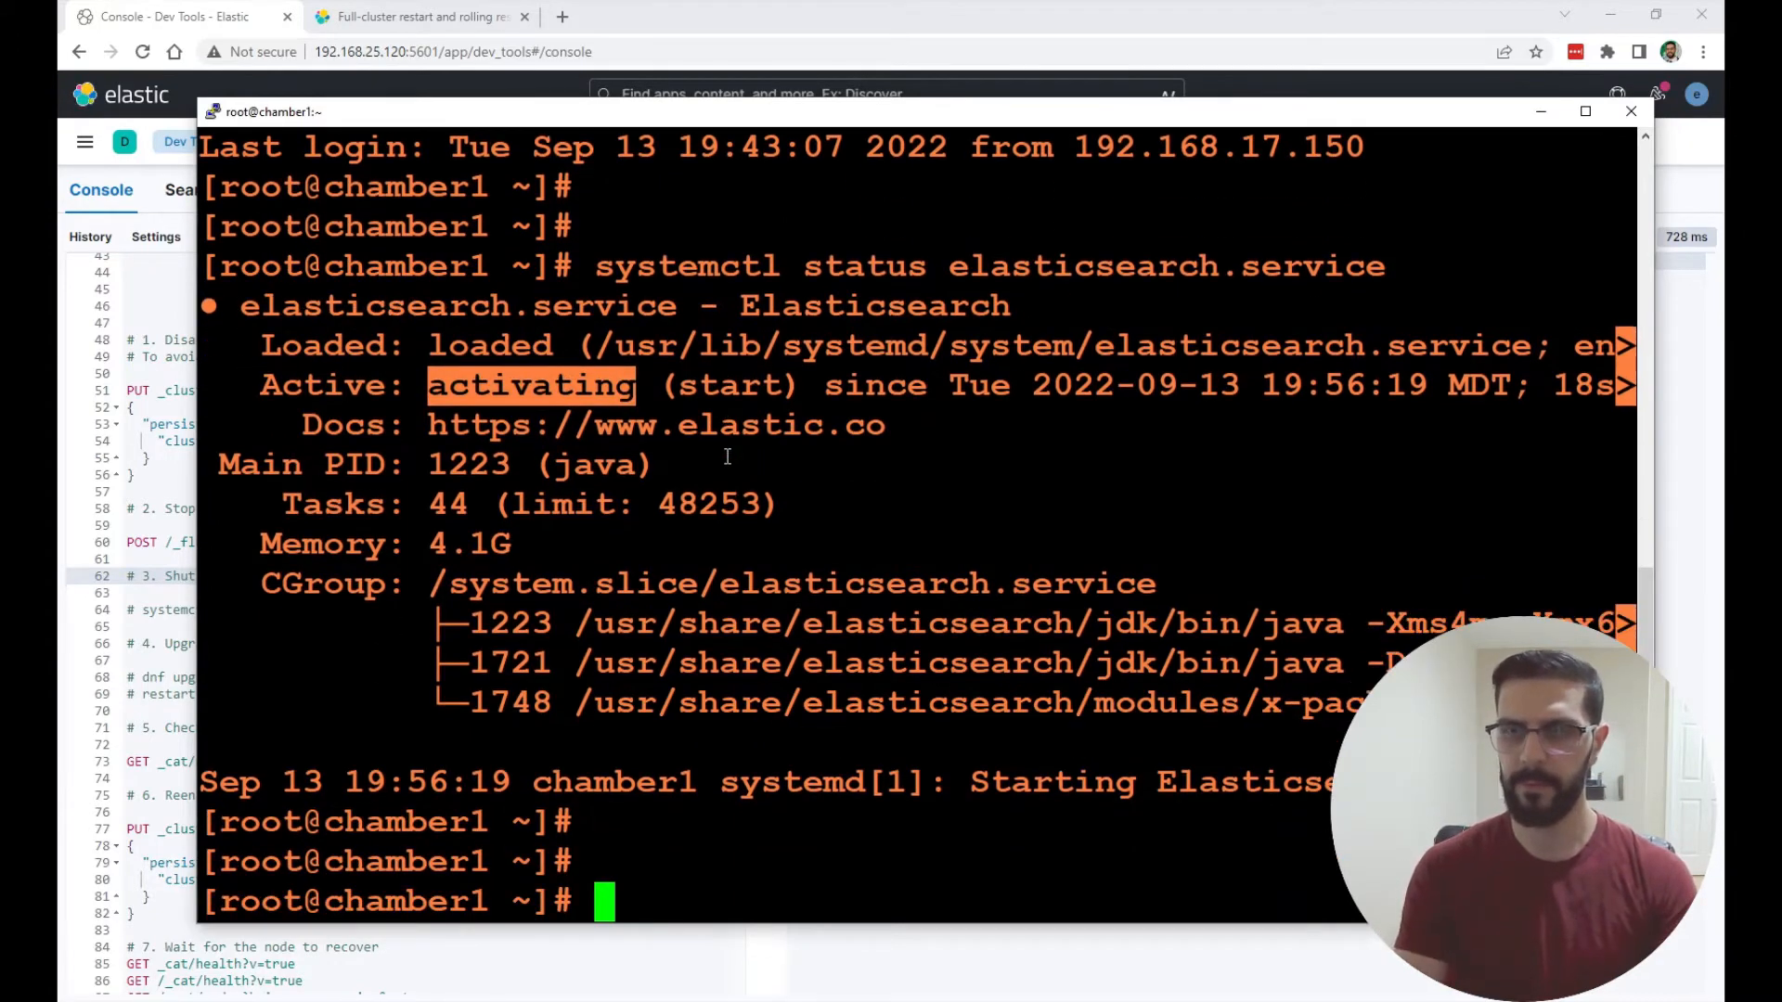
{"action": "type", "text": "systemctl status elasticsearch.service"}
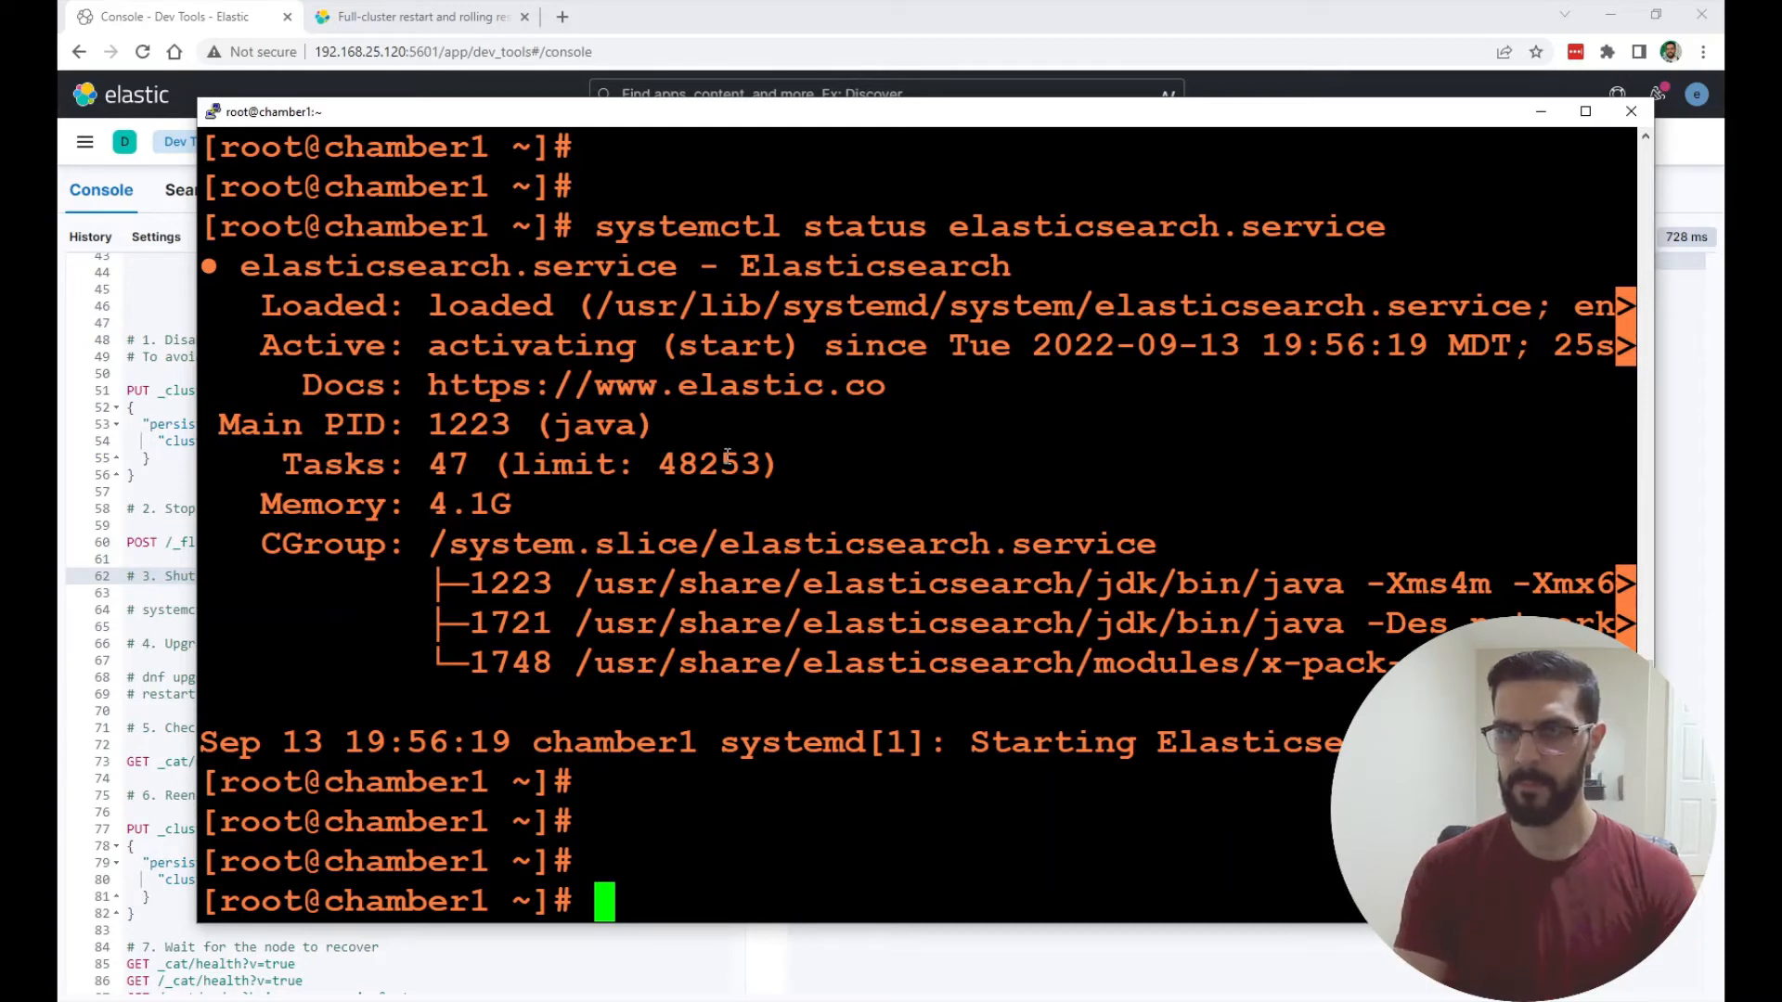
{"action": "type", "text": "systemctl status elasticsearch.service"}
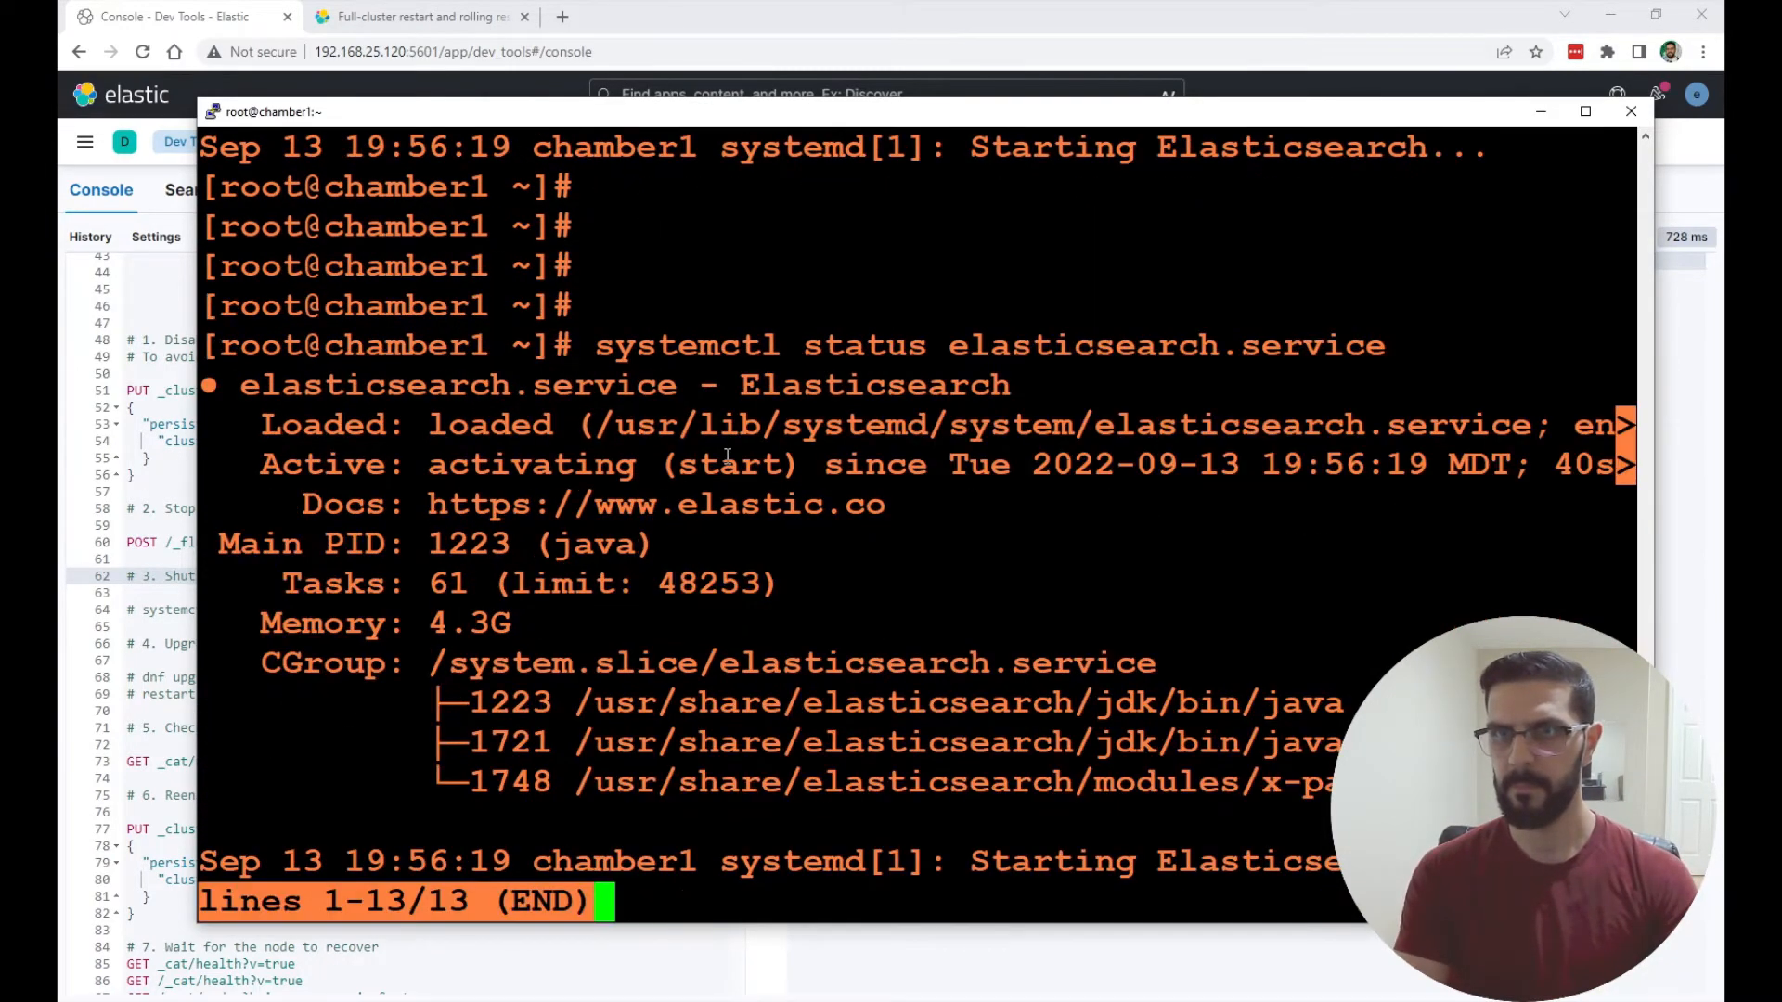
{"action": "key", "text": "q"}
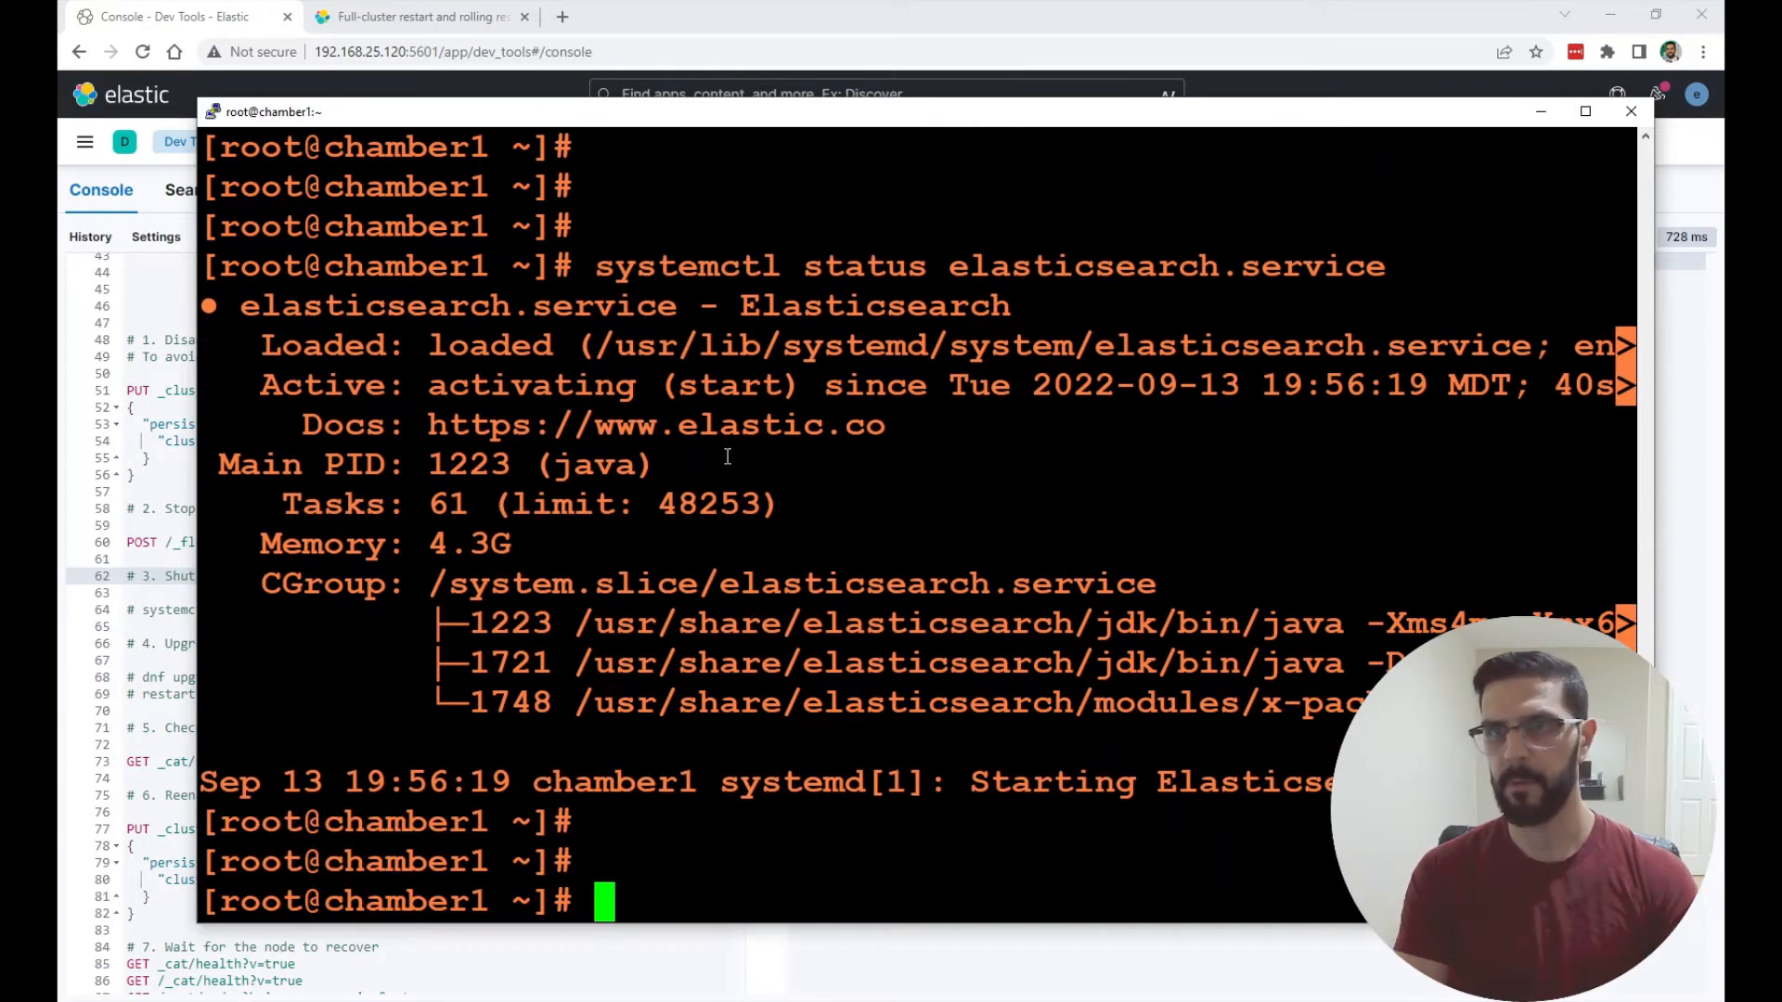
{"action": "type", "text": "systemctl status elasticsearch.service"}
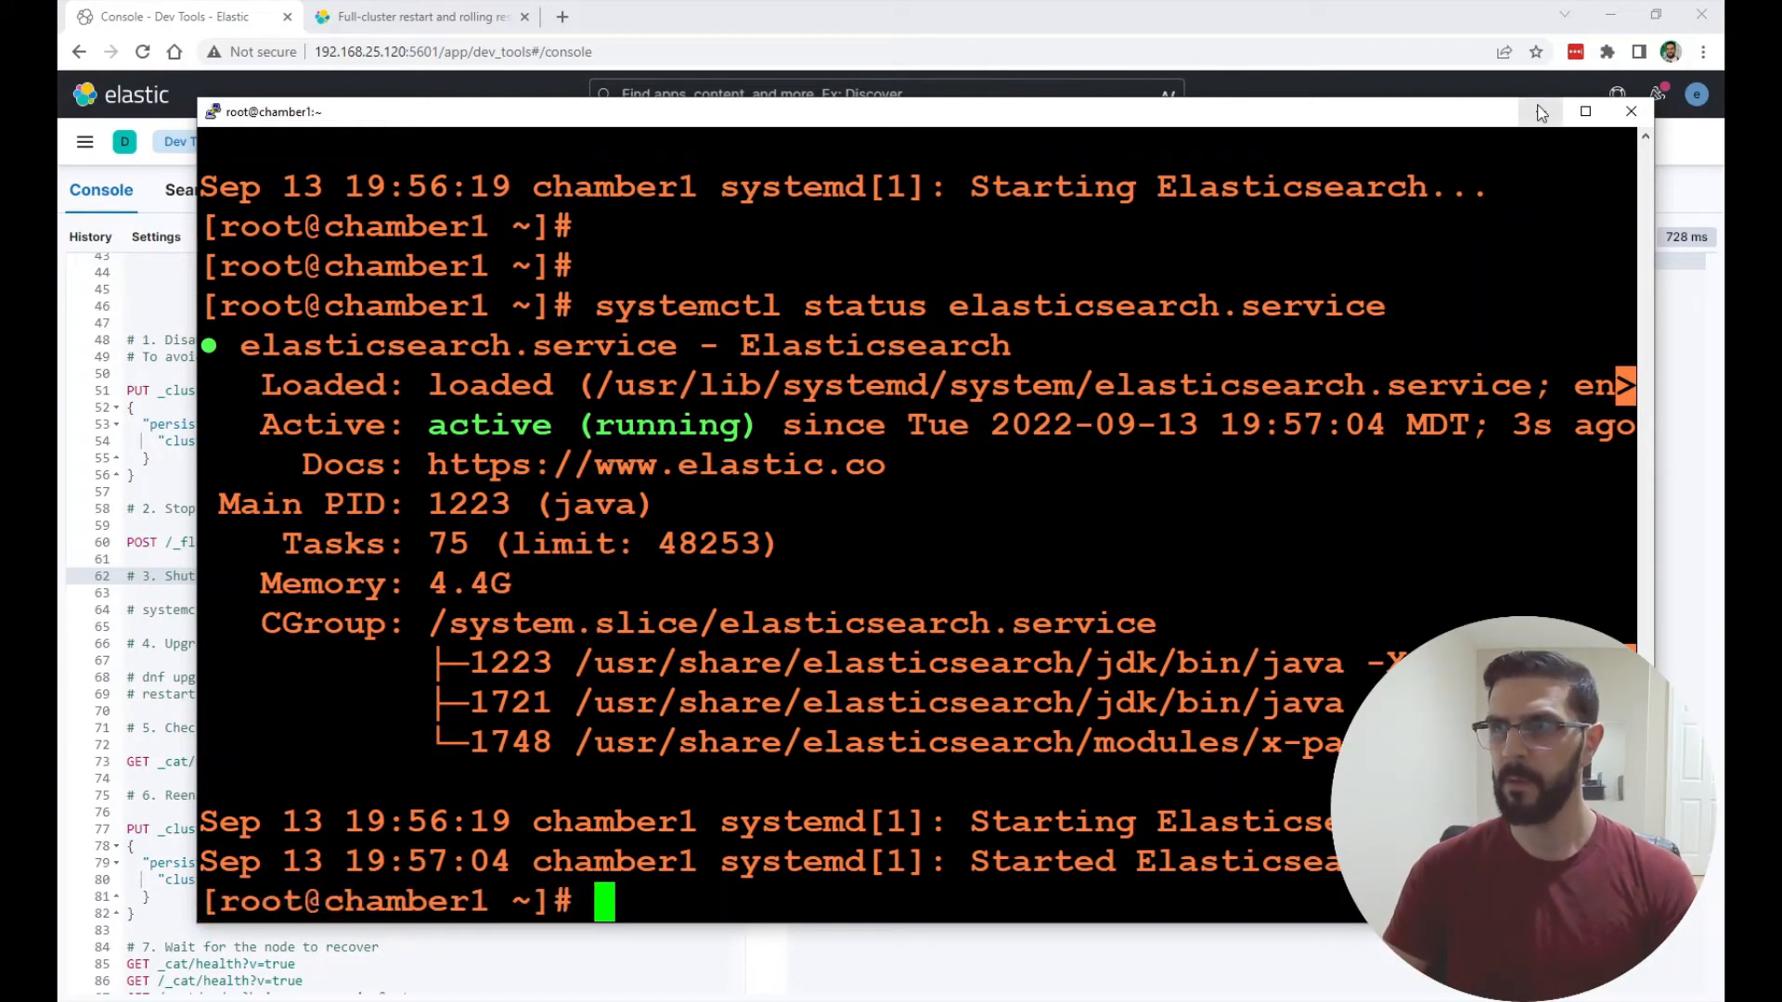
{"action": "left_click", "coordinate": [1630, 110]}
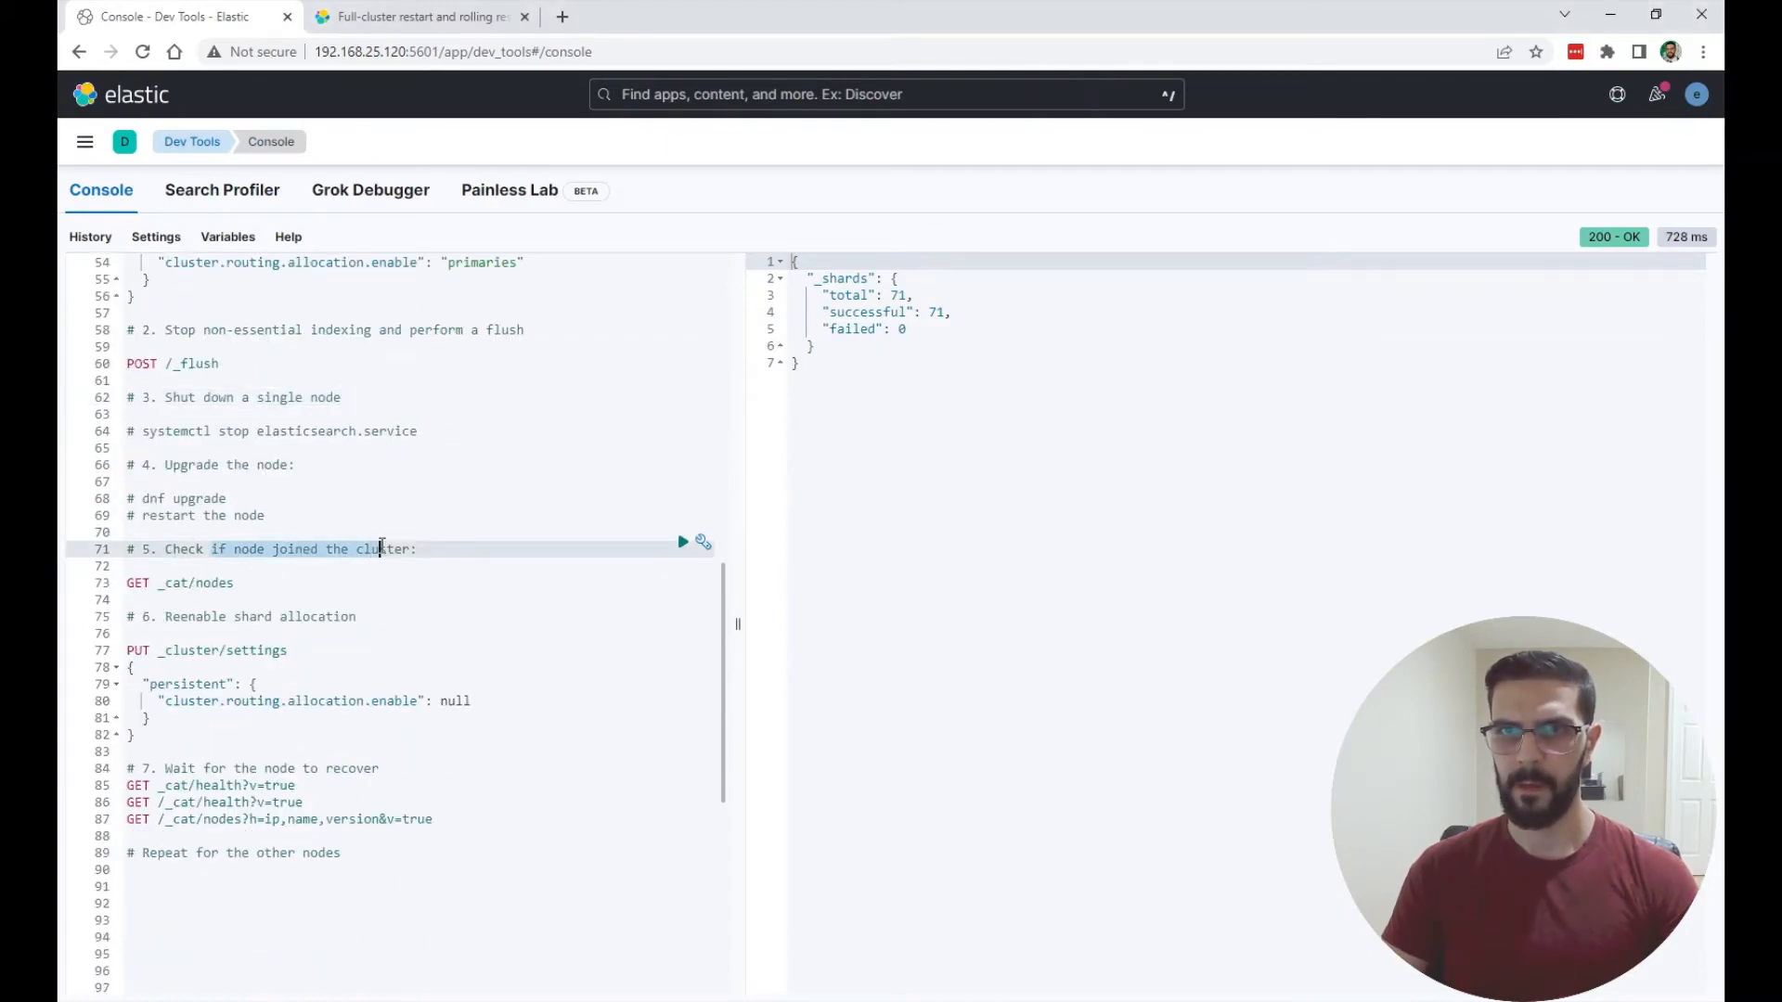
- Run GET _cat/nodes showing chamber1 back, then GET _cat/health: yellow, 64 unassigned
{"action": "left_click", "coordinate": [238, 583]}
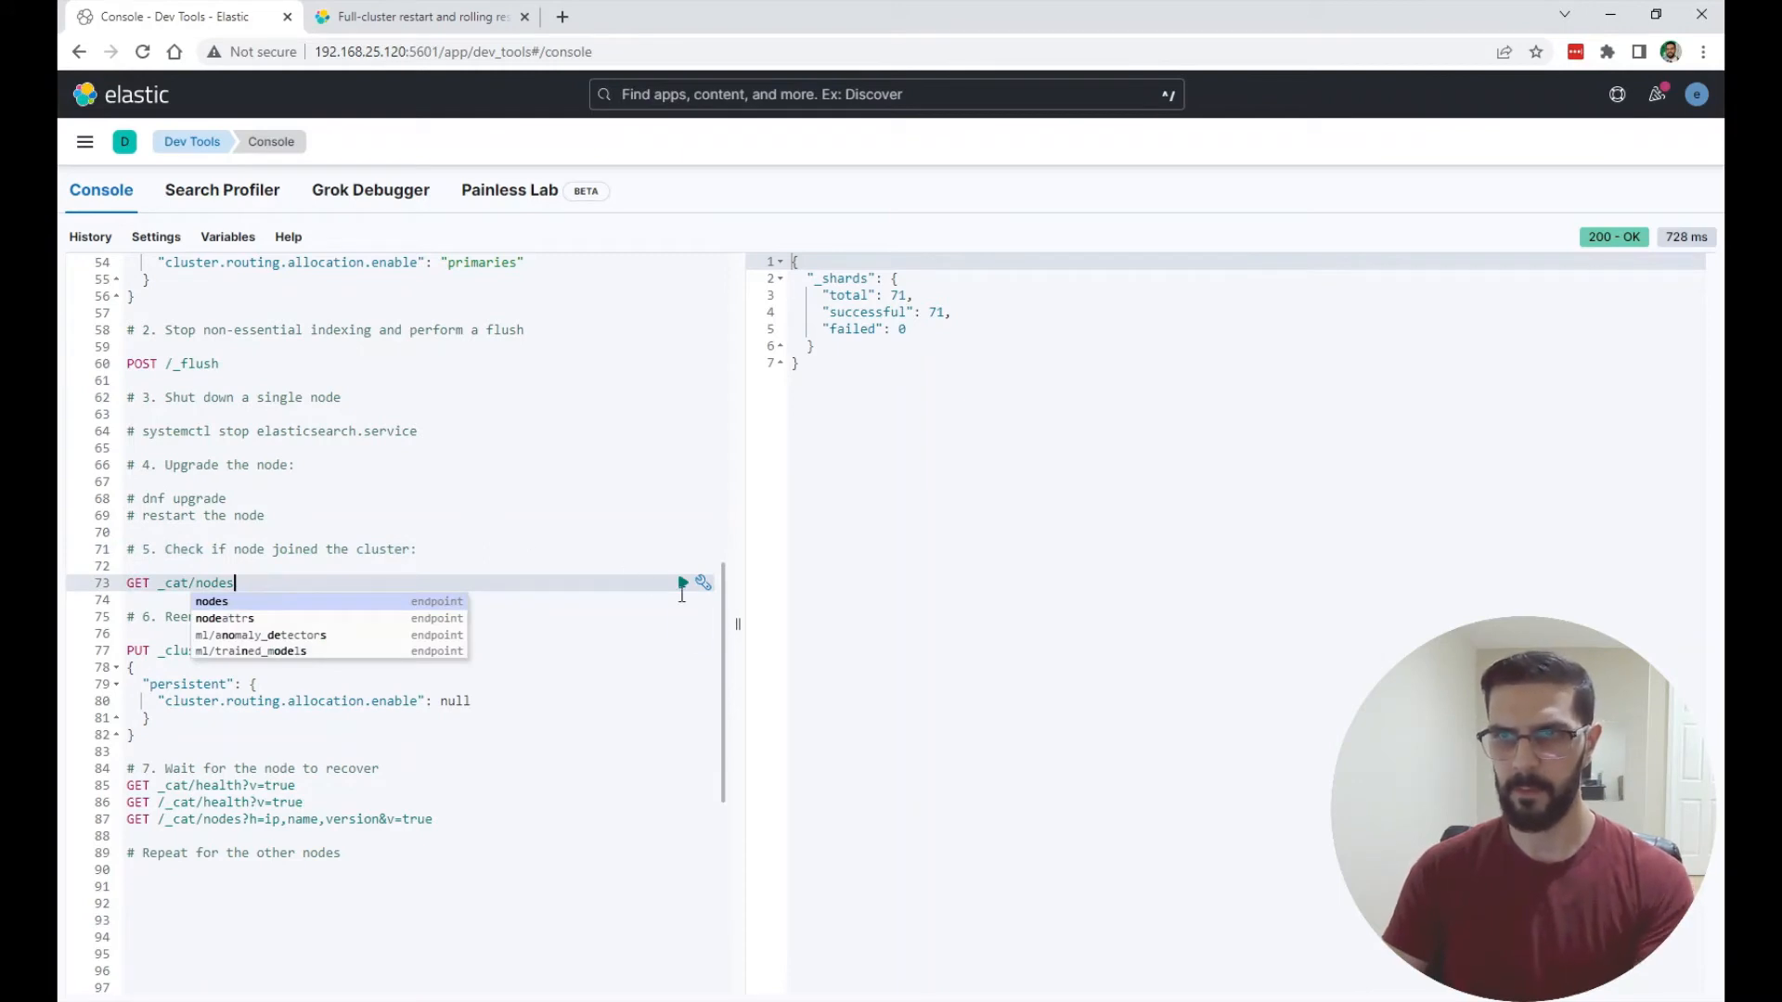
{"action": "left_click", "coordinate": [683, 585]}
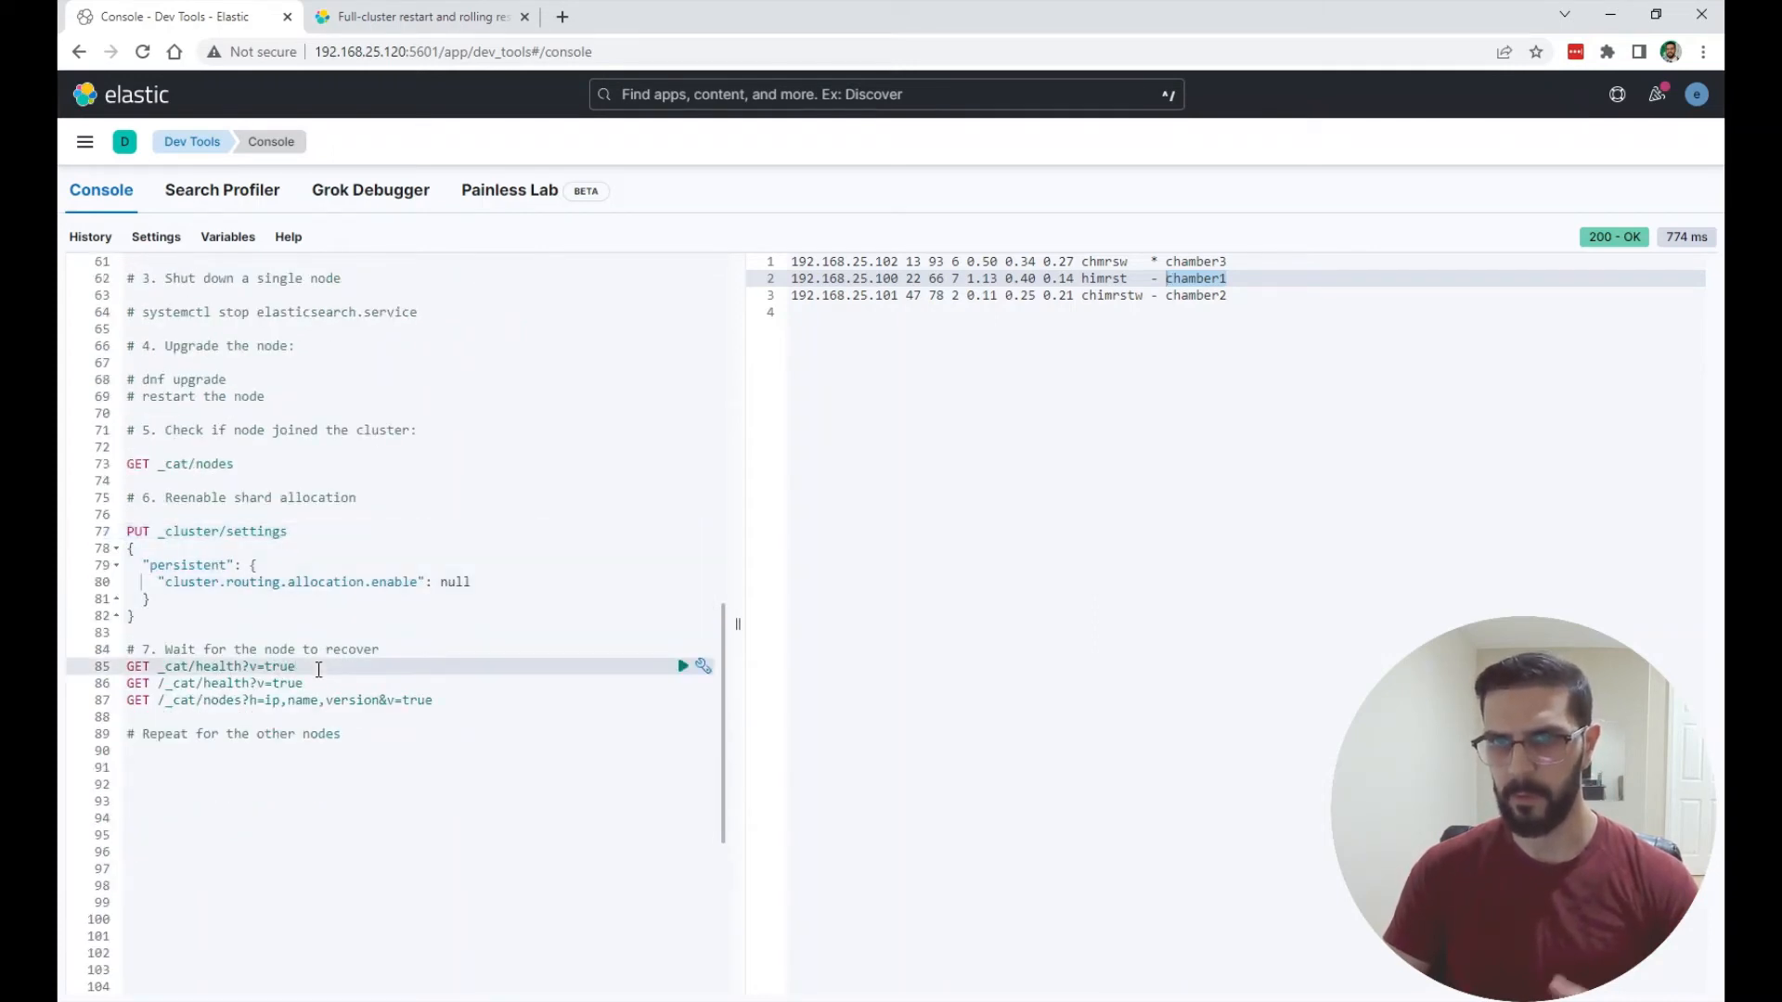
{"action": "left_click", "coordinate": [682, 666]}
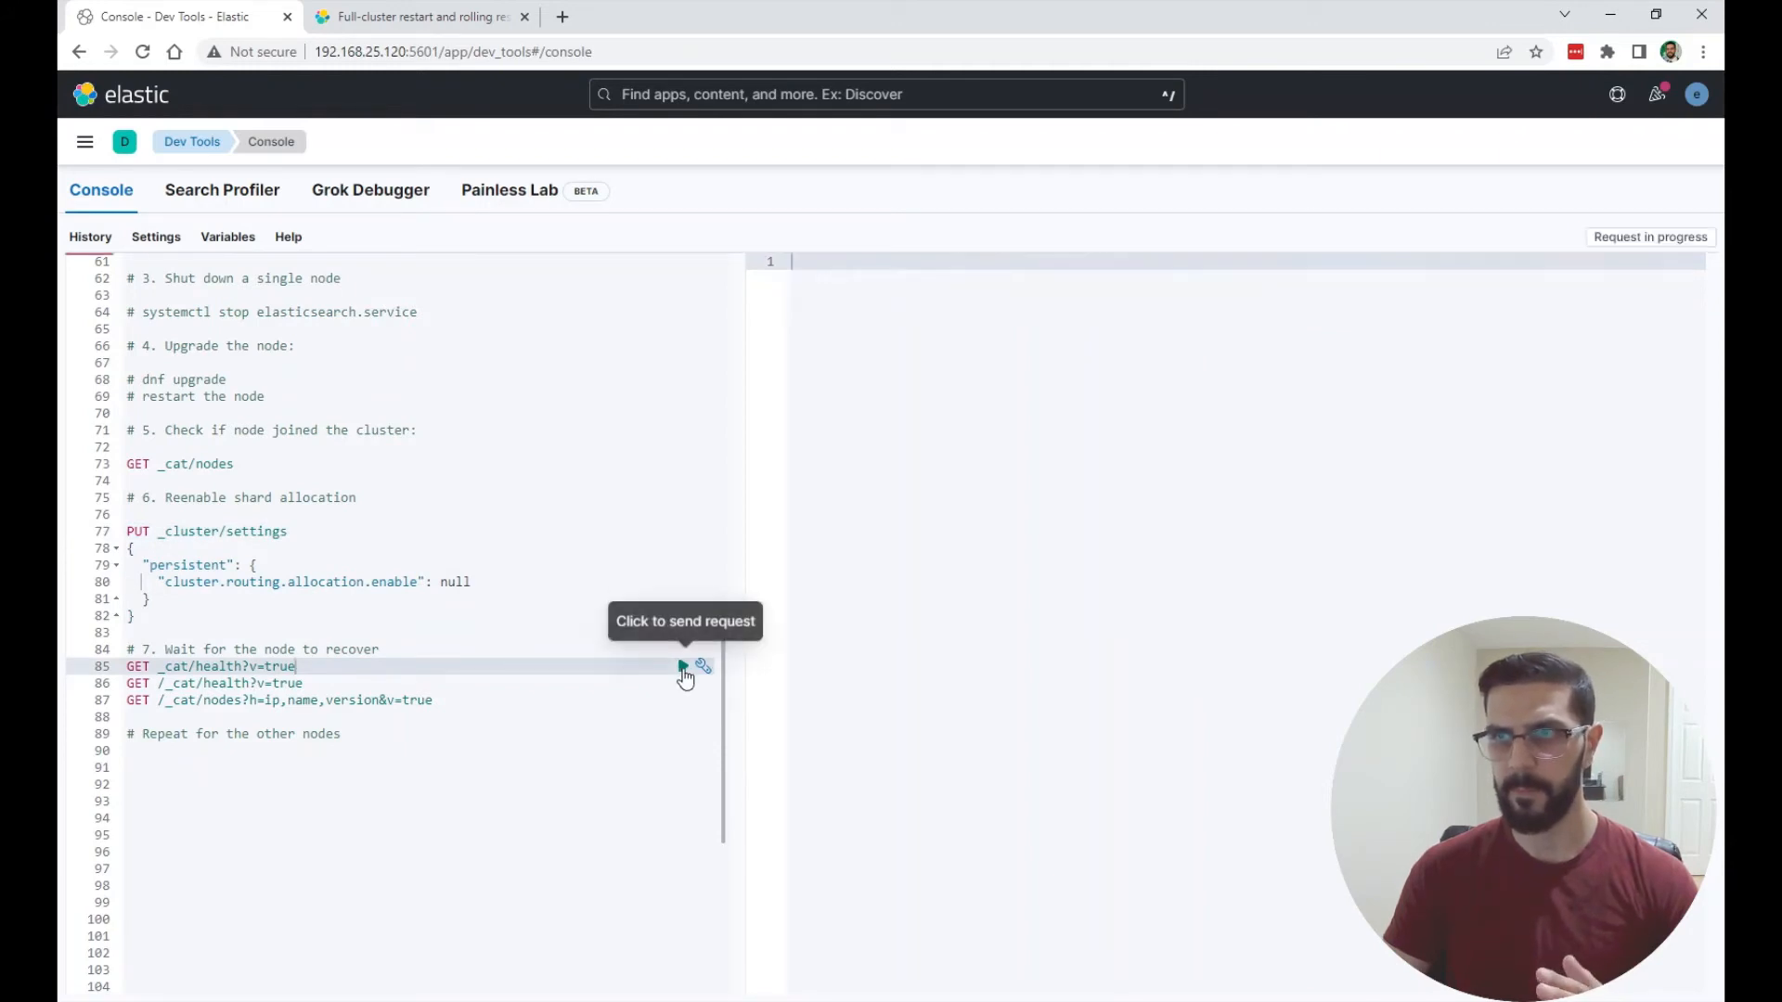
{"action": "left_click", "coordinate": [683, 666]}
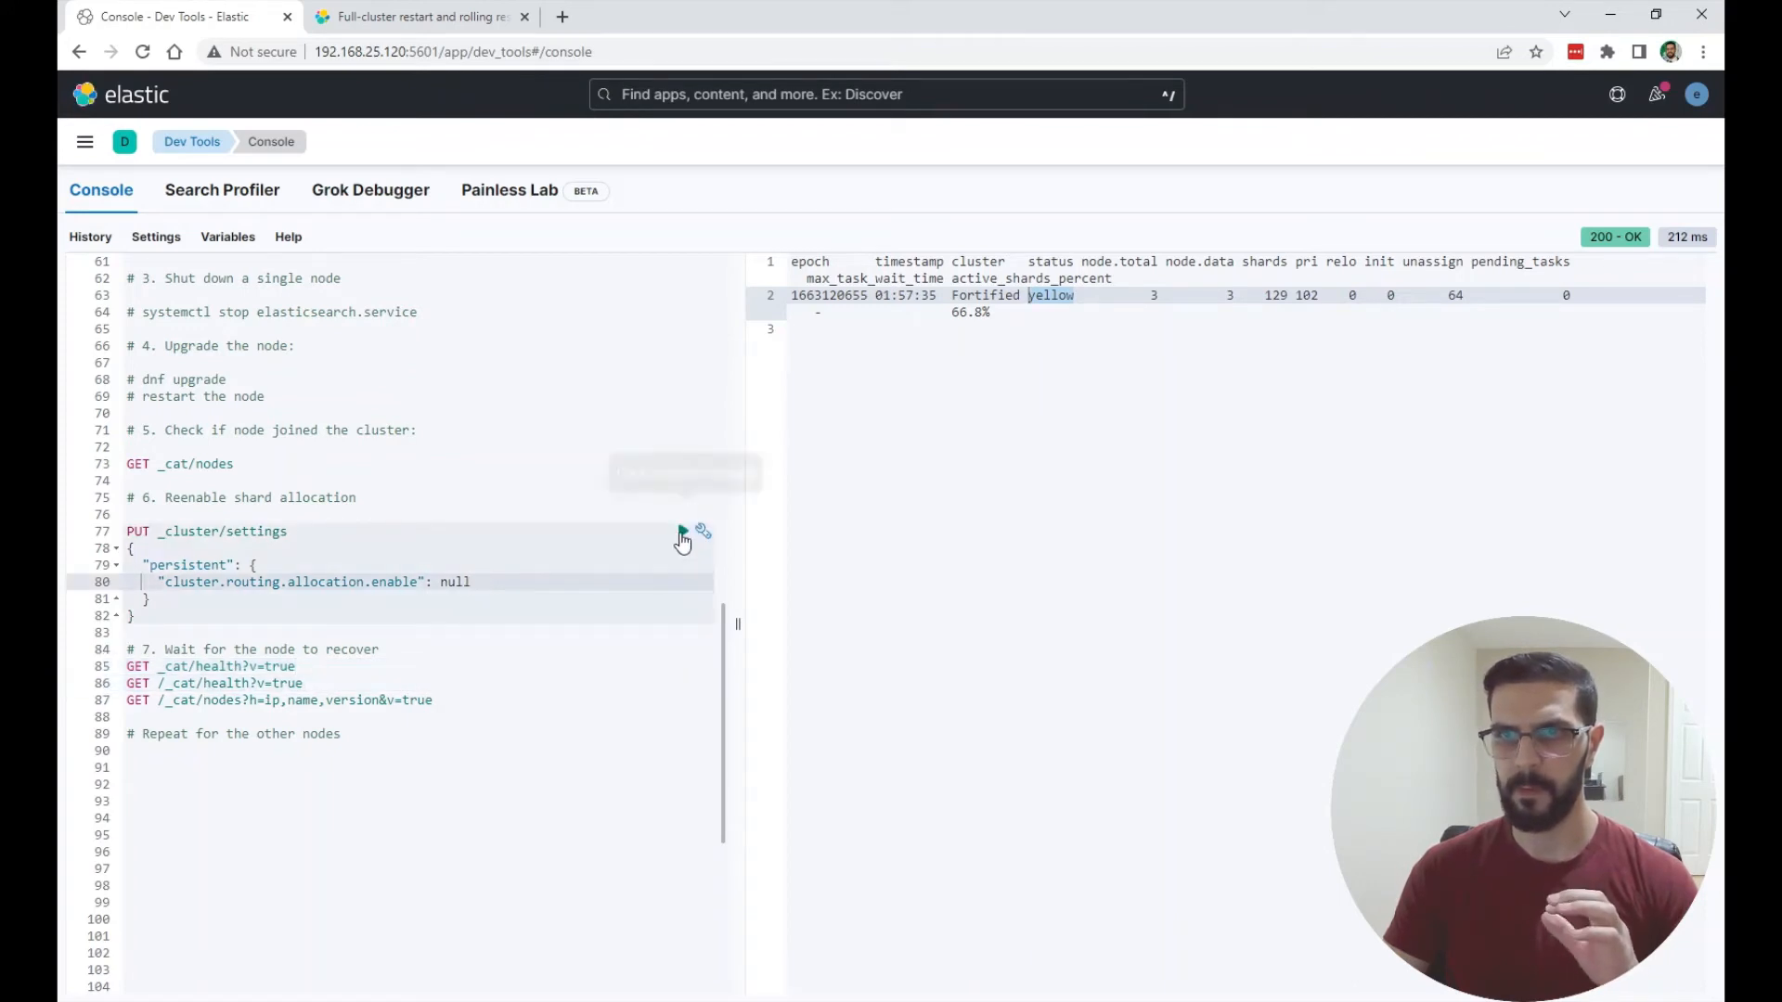
- Send allocation.enable null and rerun GET _cat/health?v=true until green at 100%
{"action": "left_click", "coordinate": [683, 532]}
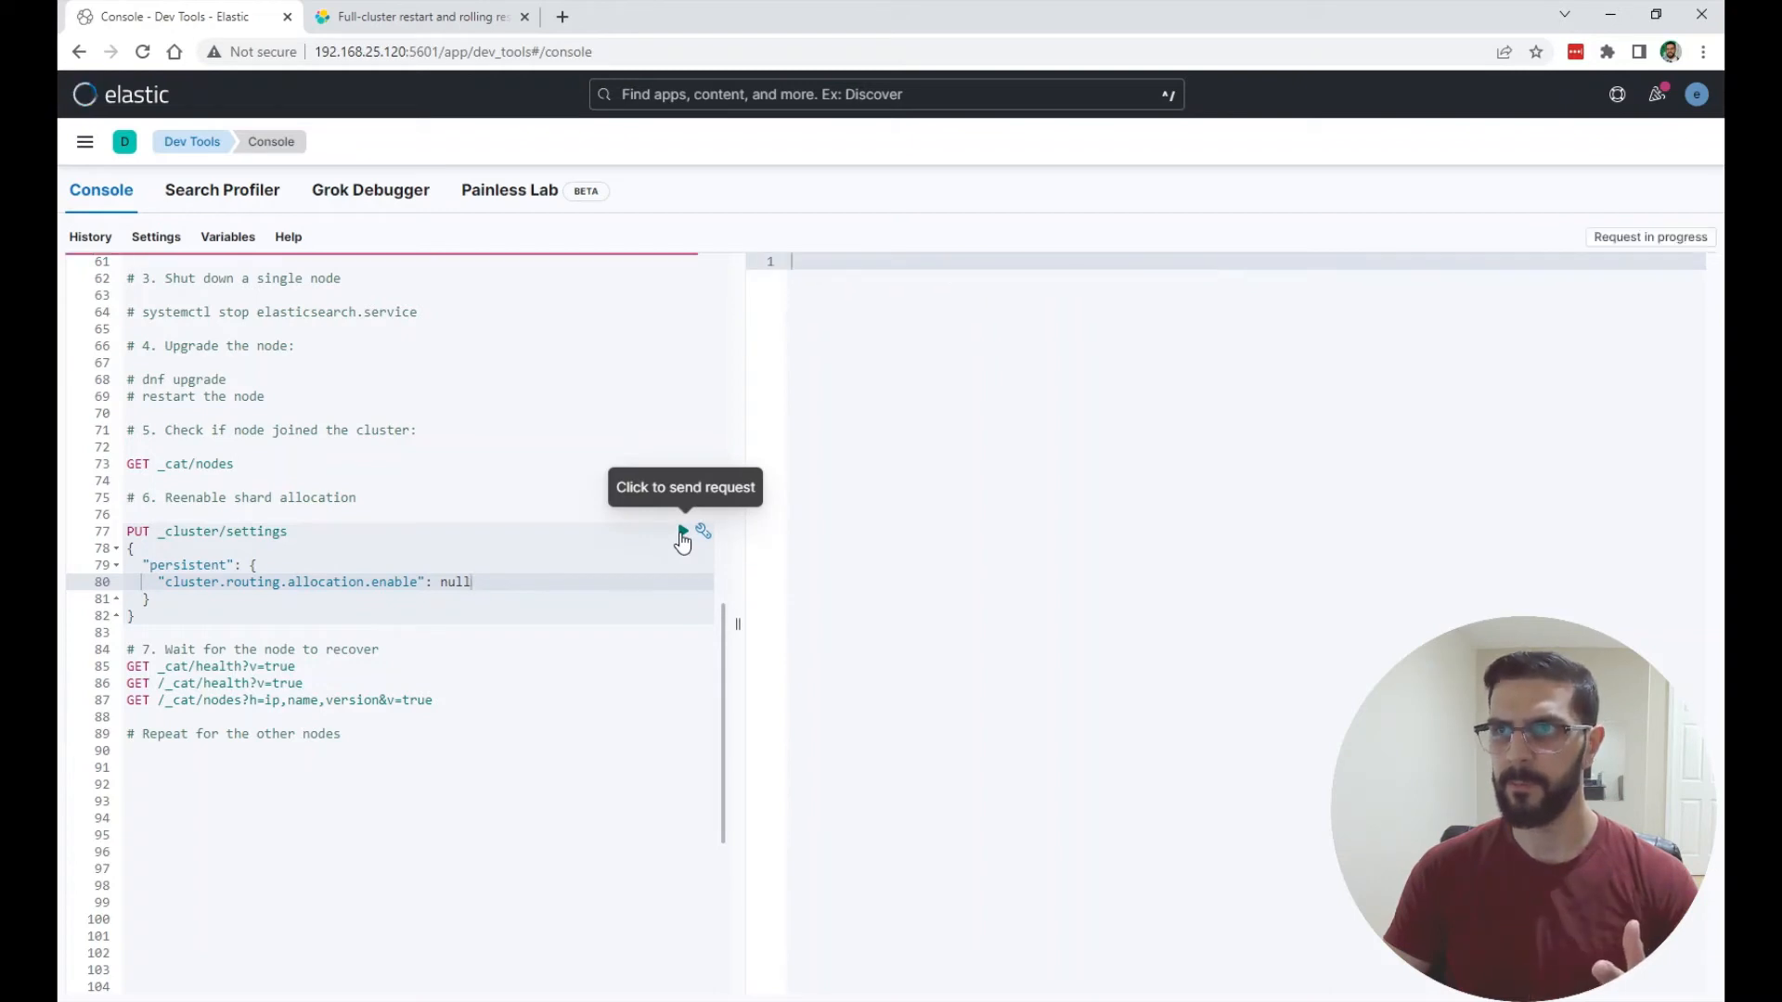
{"action": "left_click", "coordinate": [683, 532]}
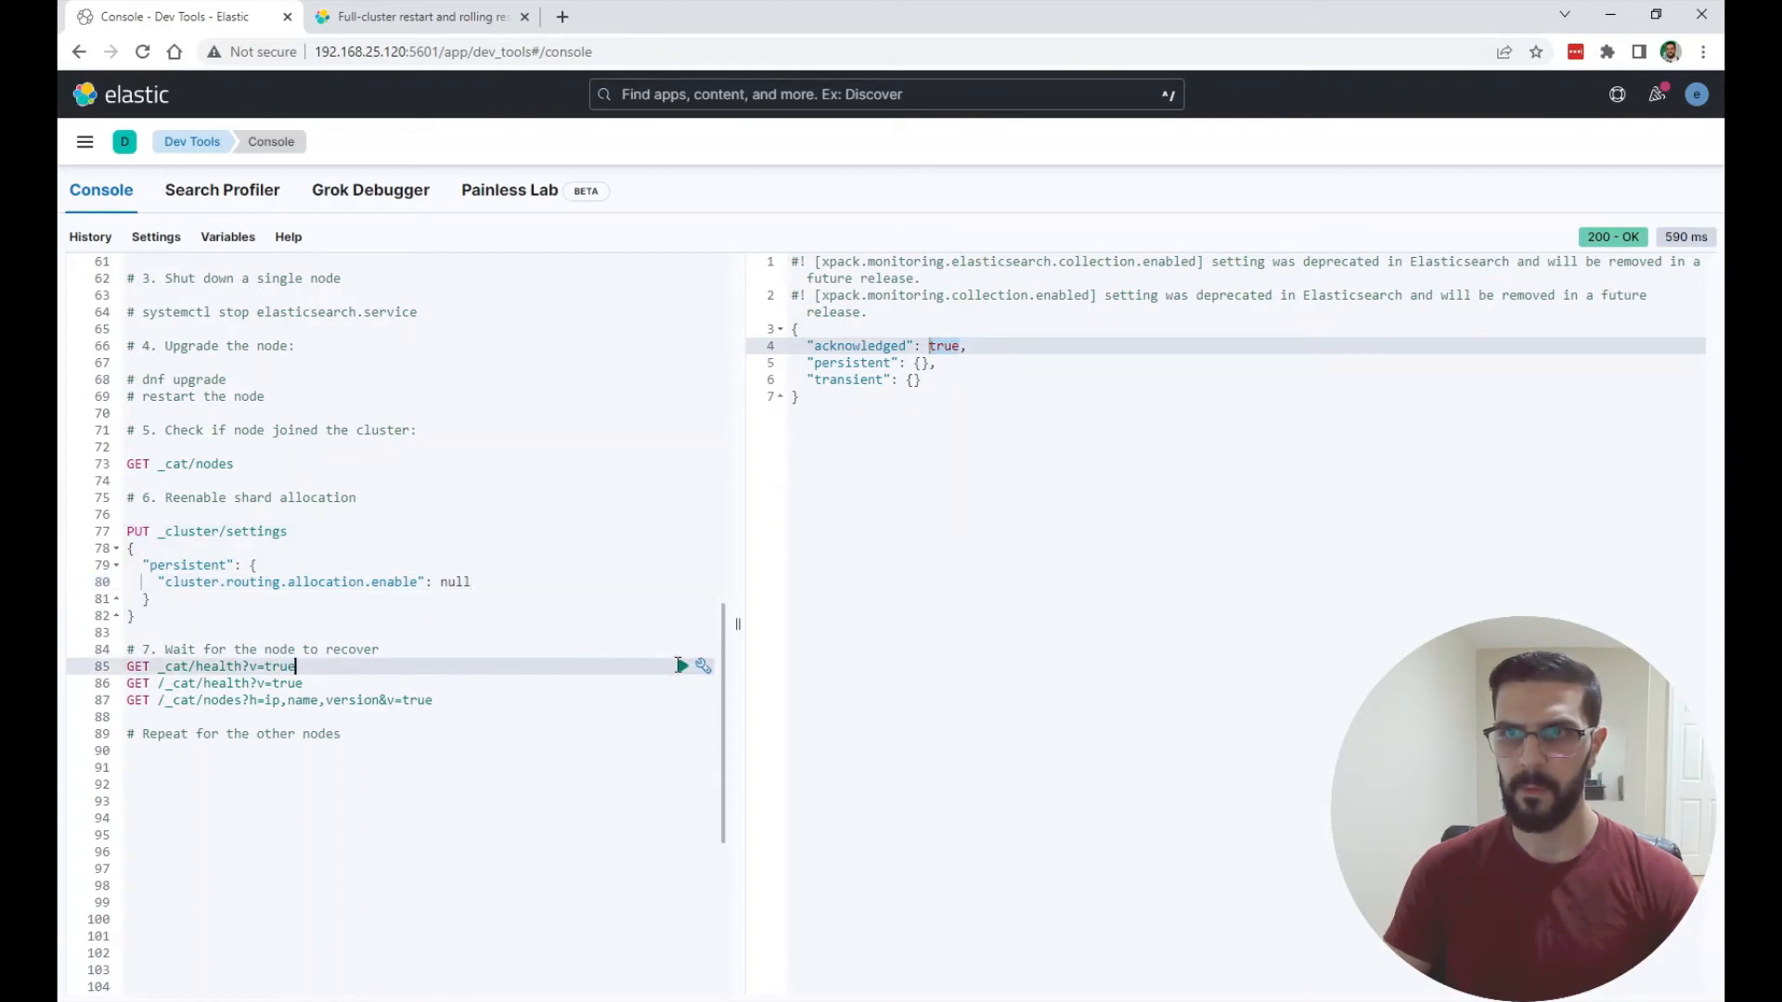
{"action": "left_click", "coordinate": [682, 665]}
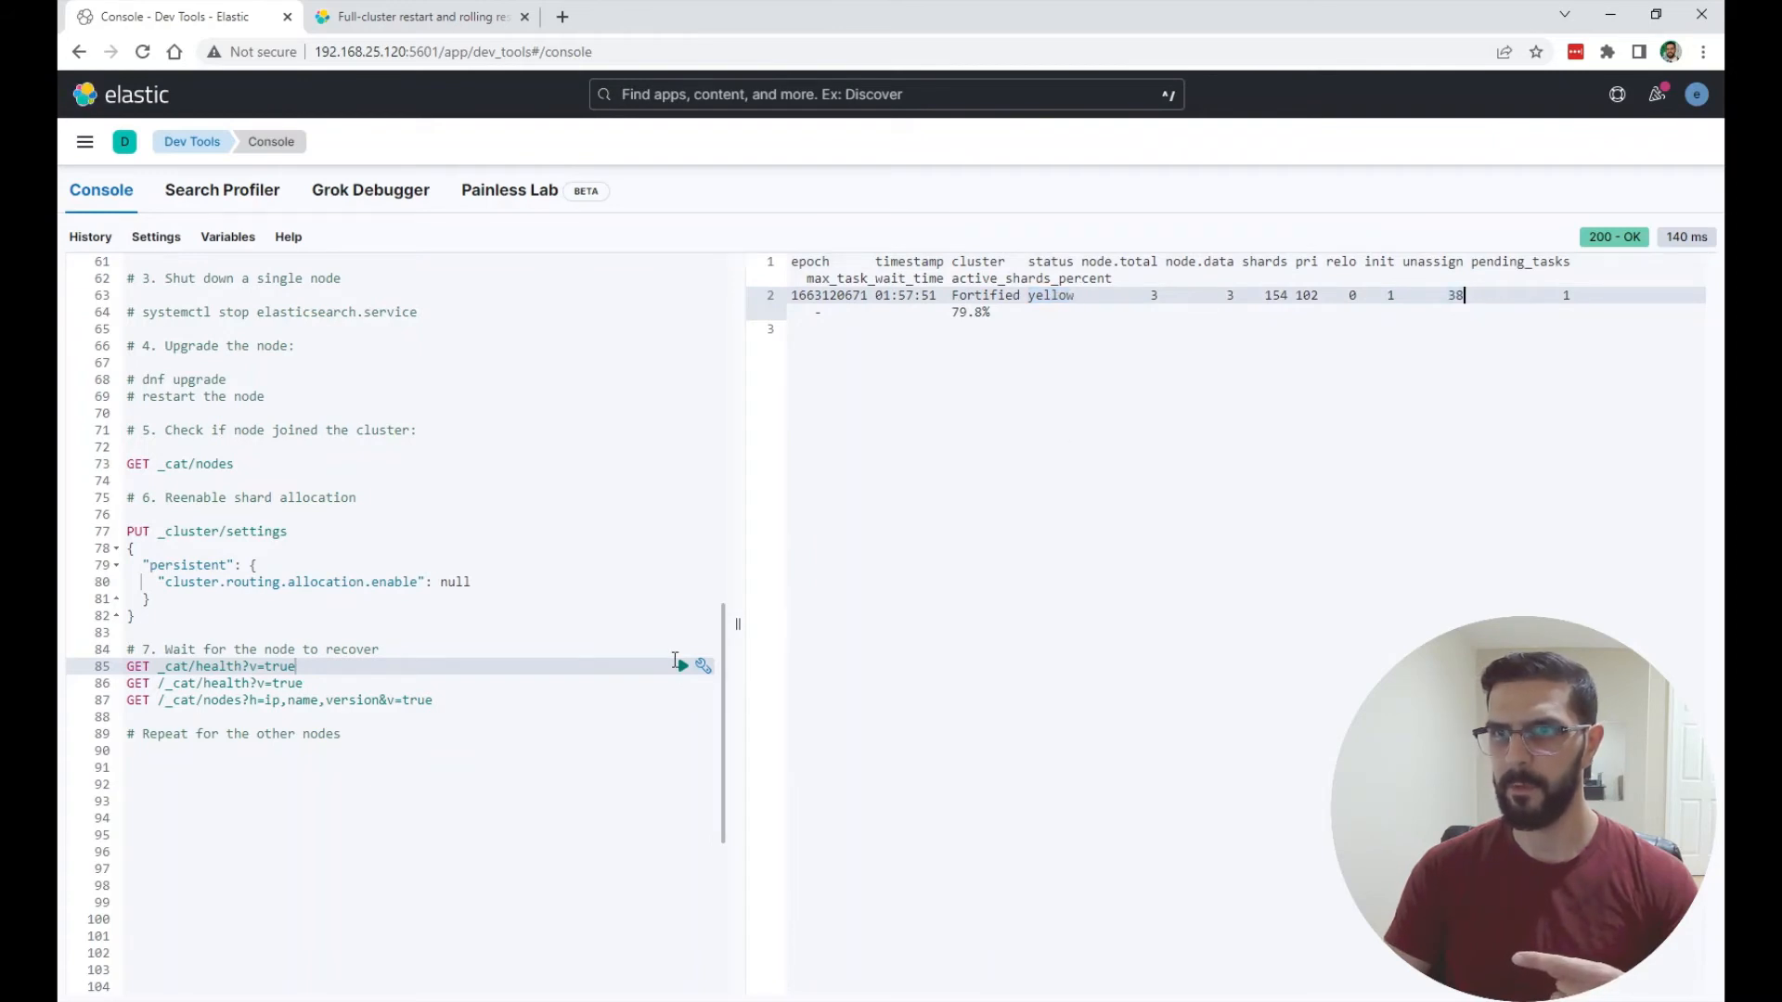
{"action": "left_click", "coordinate": [681, 666]}
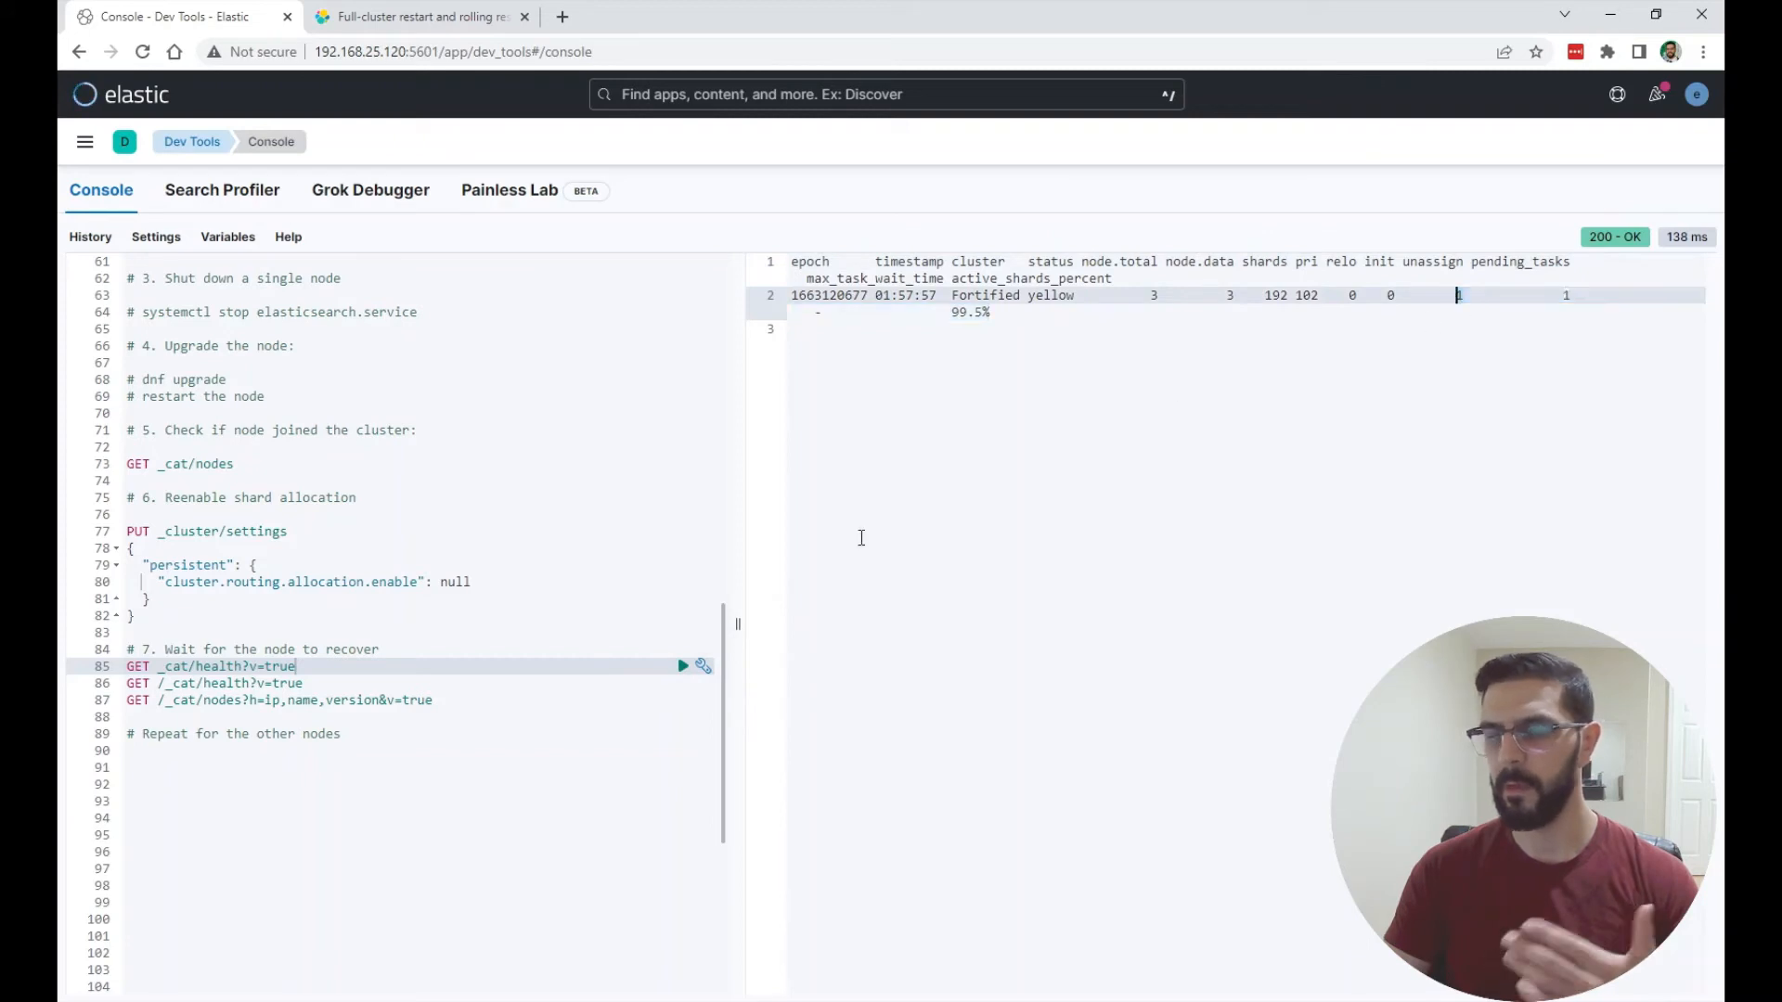
{"action": "left_click", "coordinate": [683, 665]}
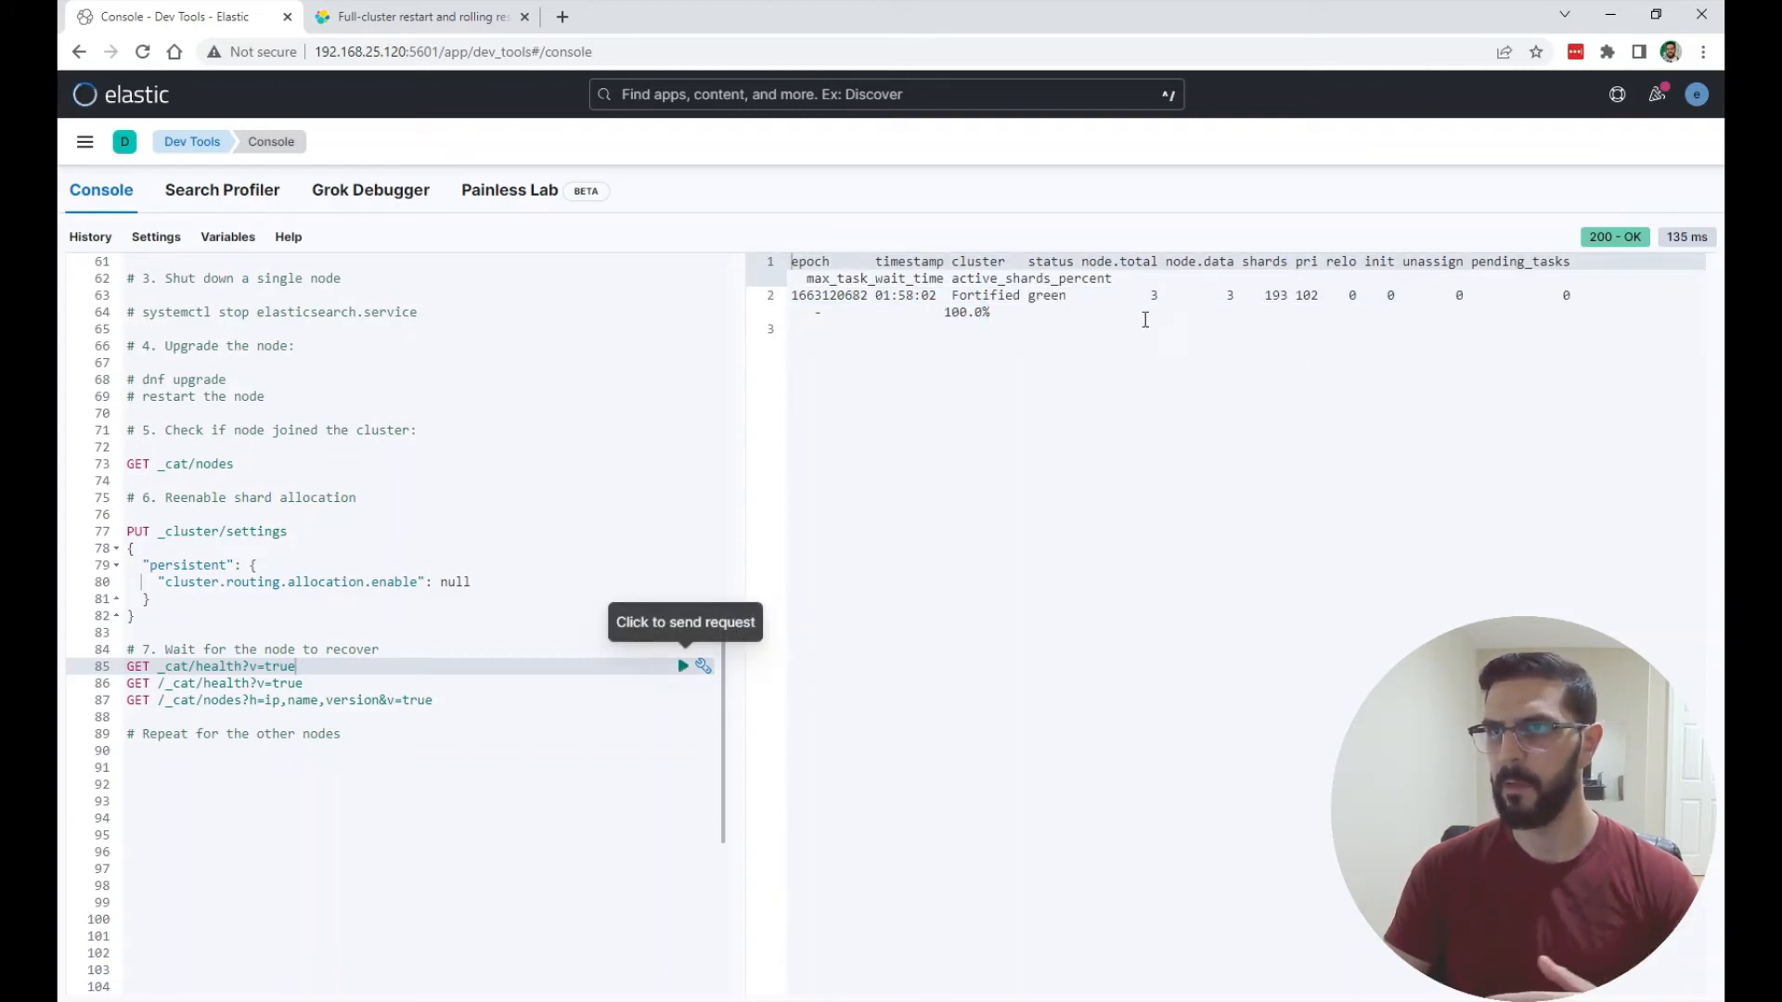
{"action": "double_click", "coordinate": [1046, 295]}
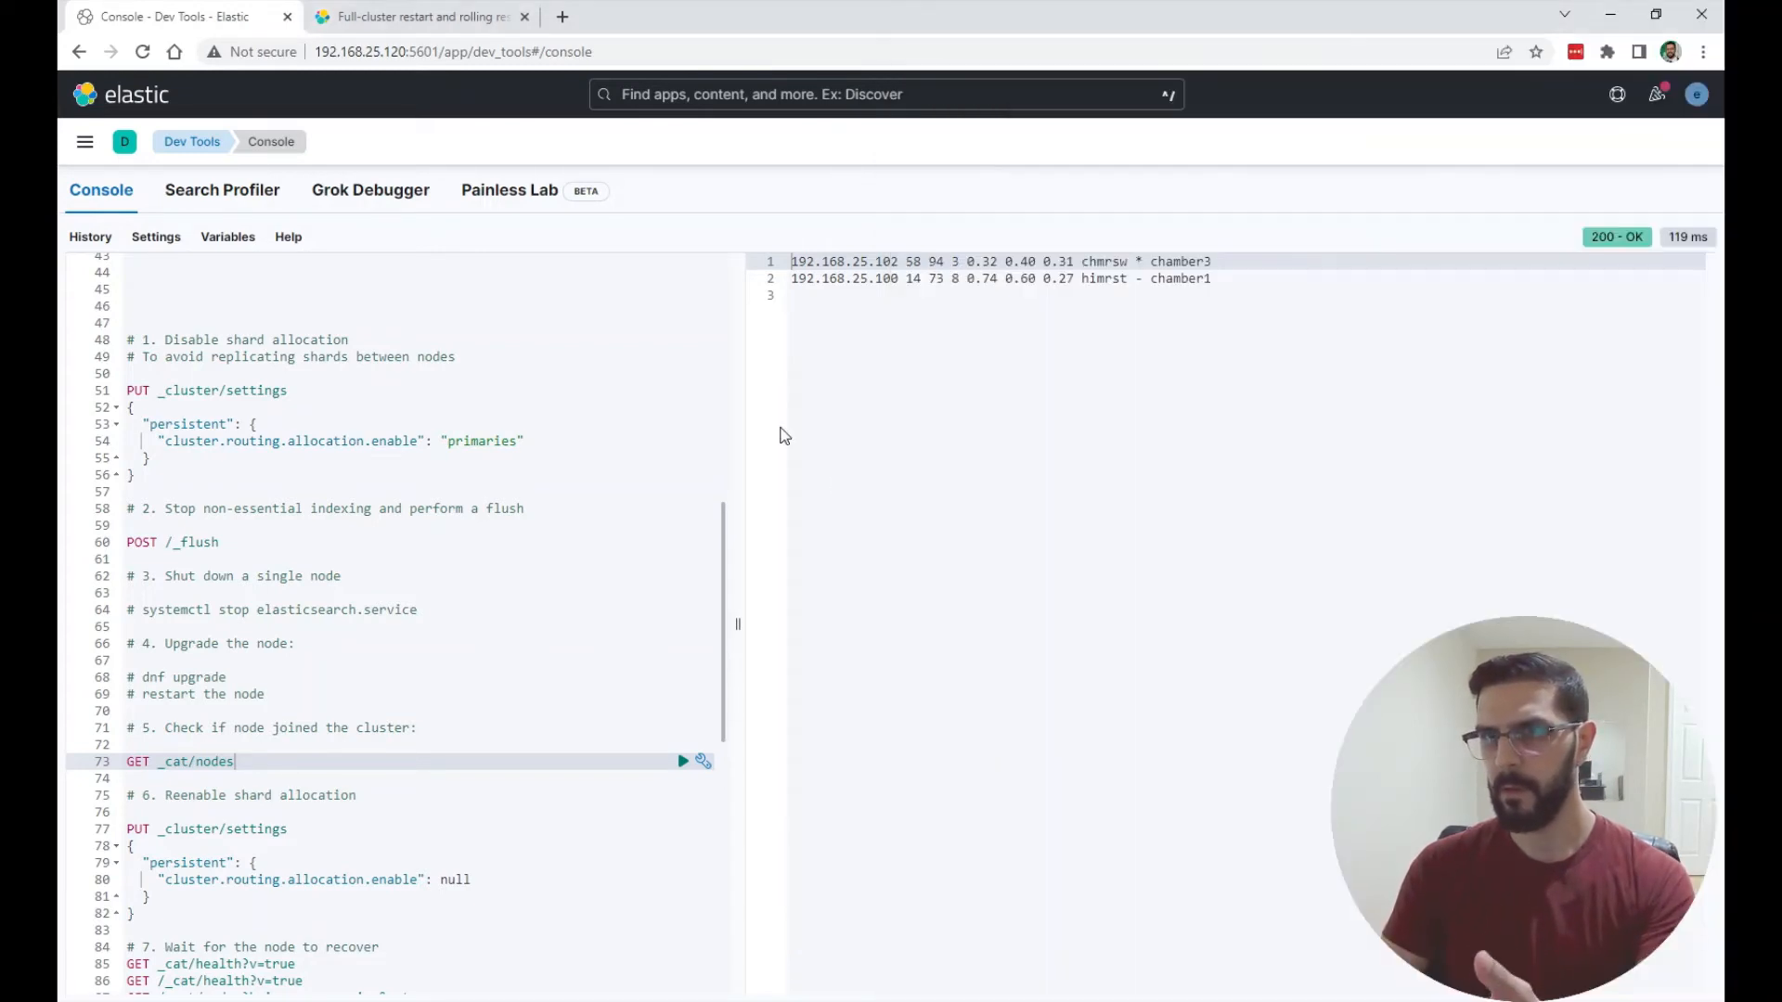
- Run GET _cat/nodes to see chamber2 back with chamber1 and chamber3
{"action": "left_click", "coordinate": [237, 761]}
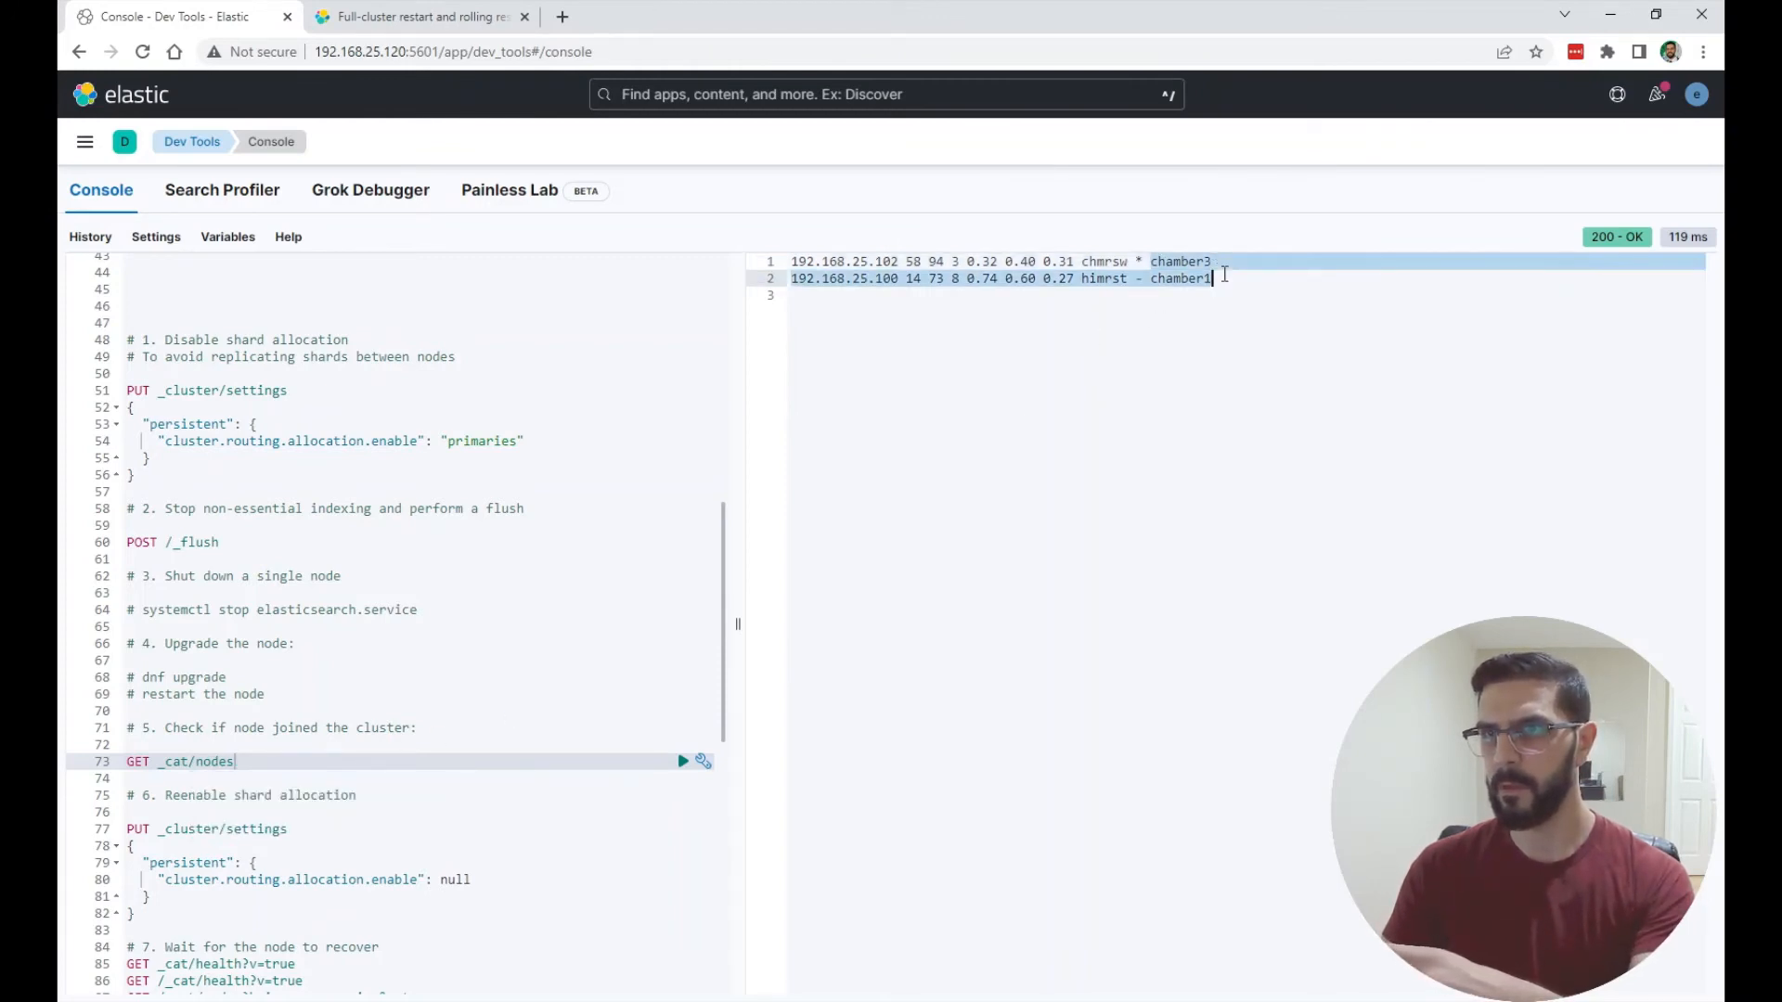
{"action": "mouse_move", "coordinate": [683, 763]}
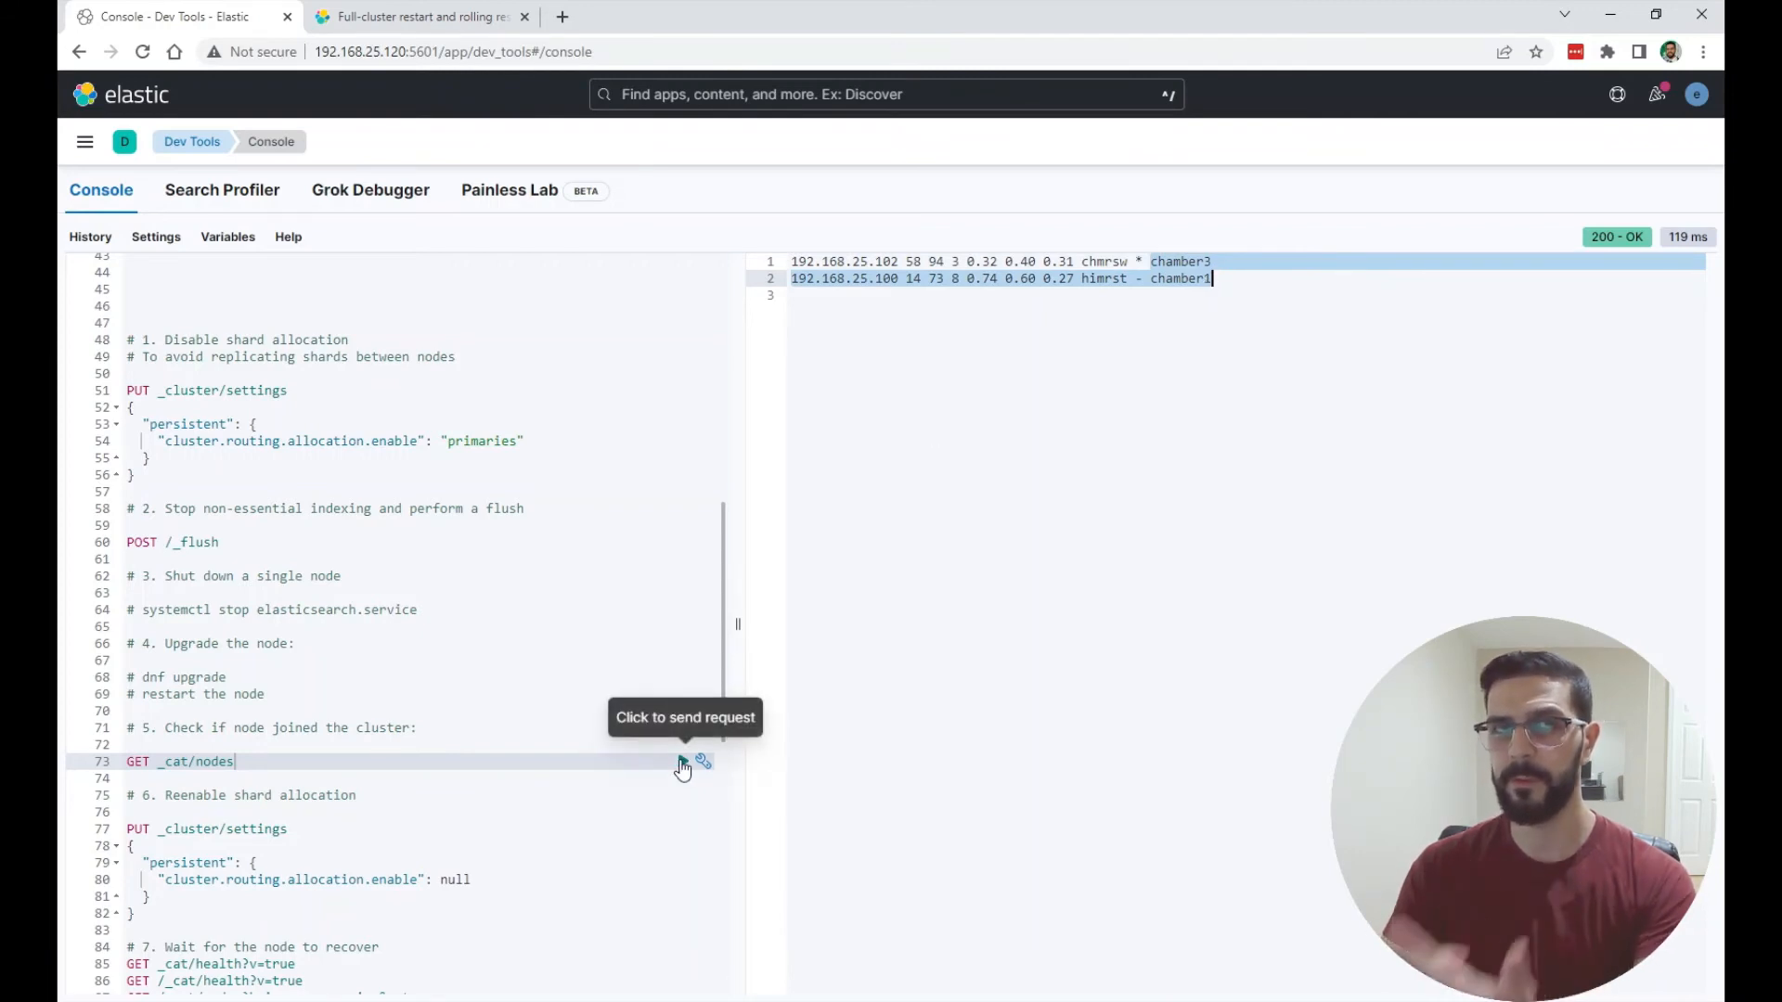
{"action": "left_click", "coordinate": [683, 760]}
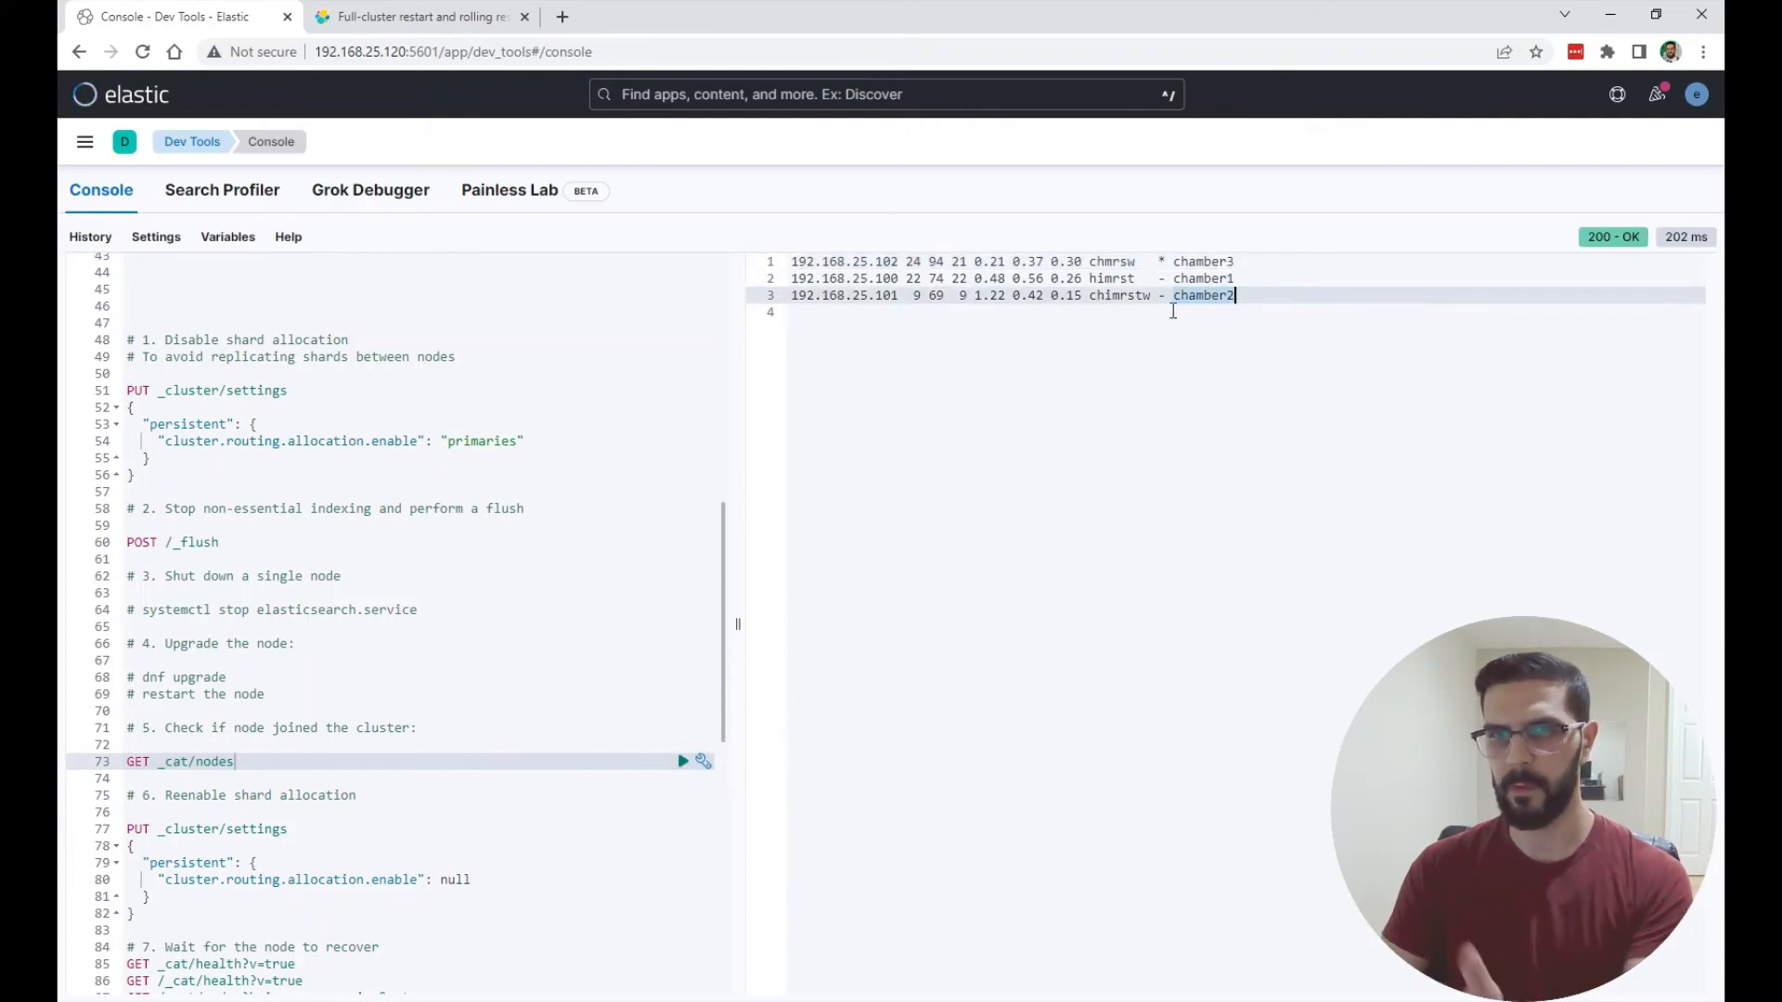
{"action": "scroll", "scroll_direction": "down", "scroll_amount": 3}
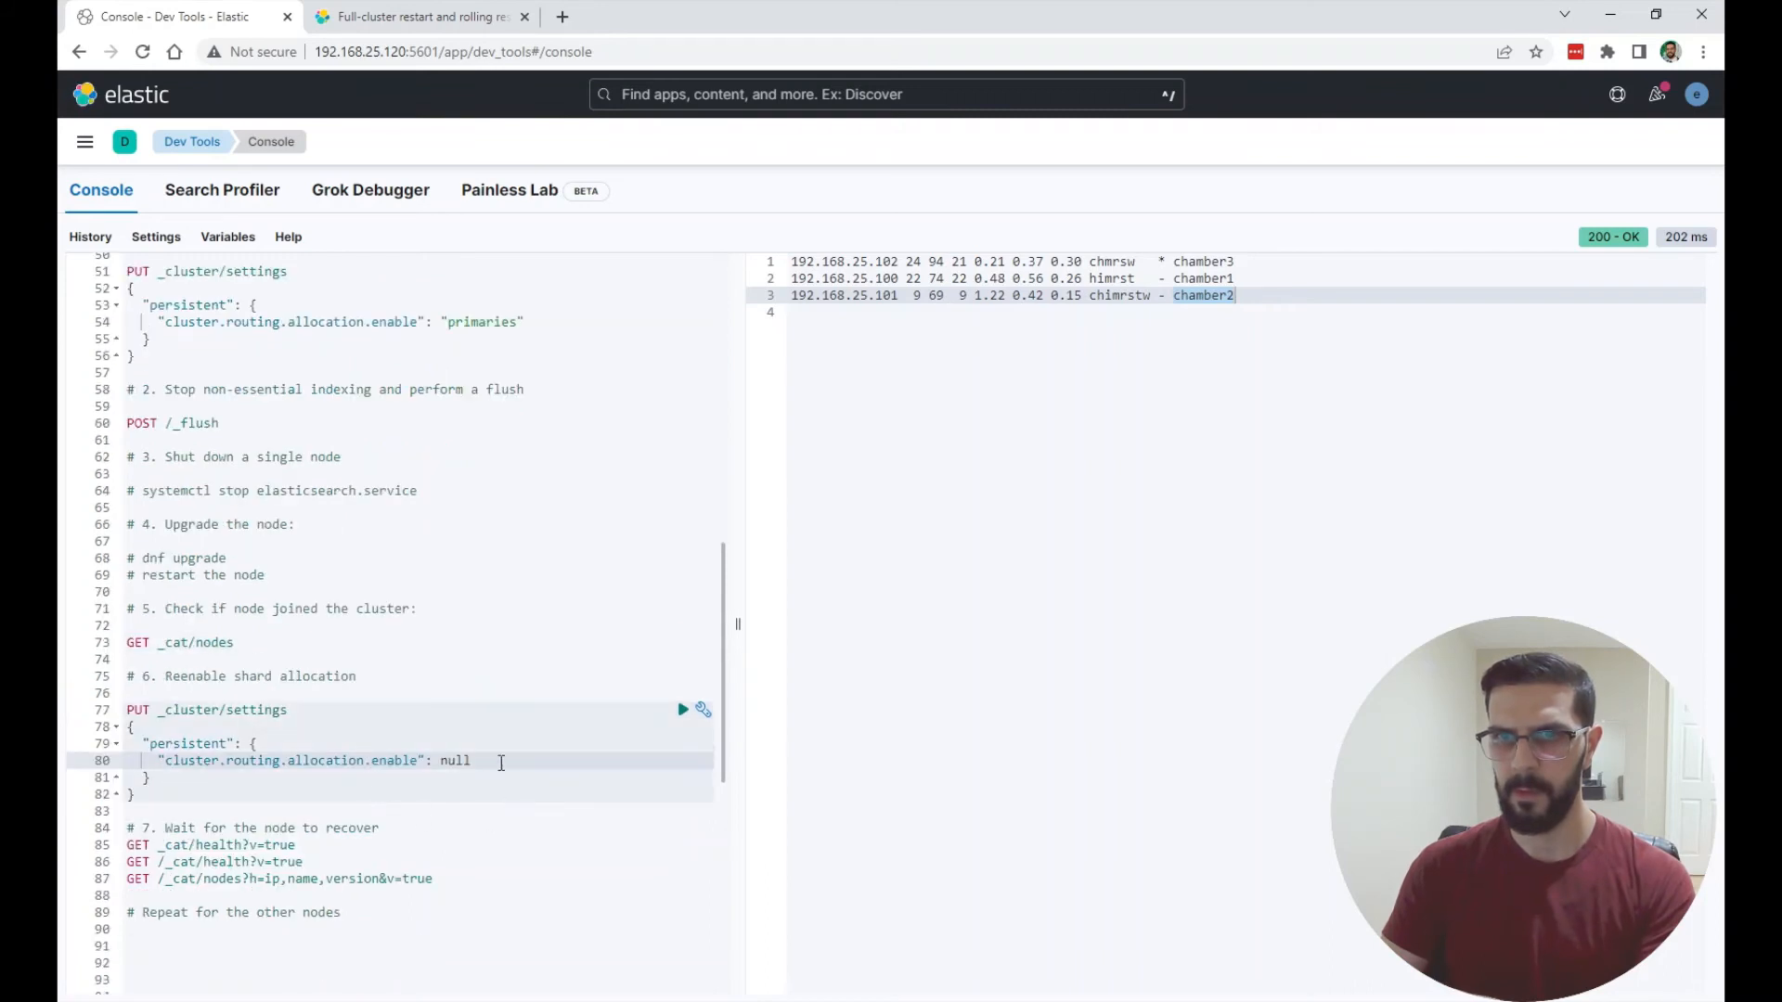
{"action": "mouse_move", "coordinate": [681, 712]}
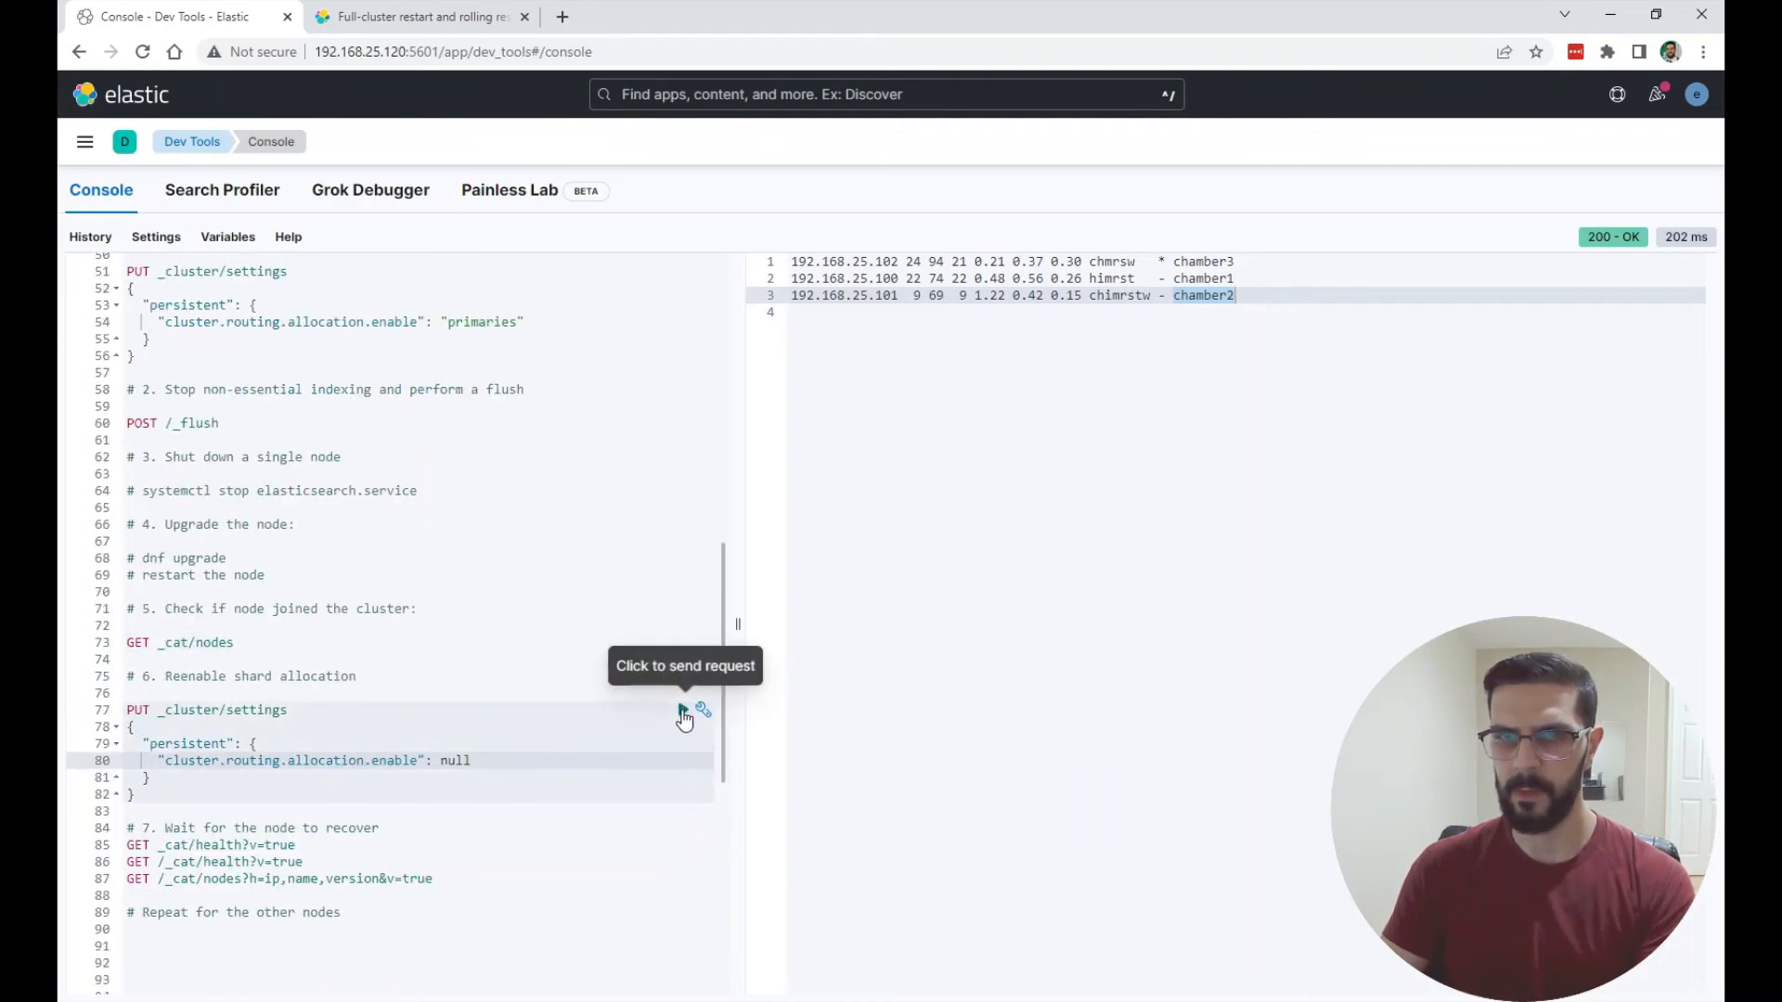
- Send PUT _cluster/settings re-enabling allocation and rerun GET _cat/health until yellow turns green
{"action": "left_click", "coordinate": [688, 709]}
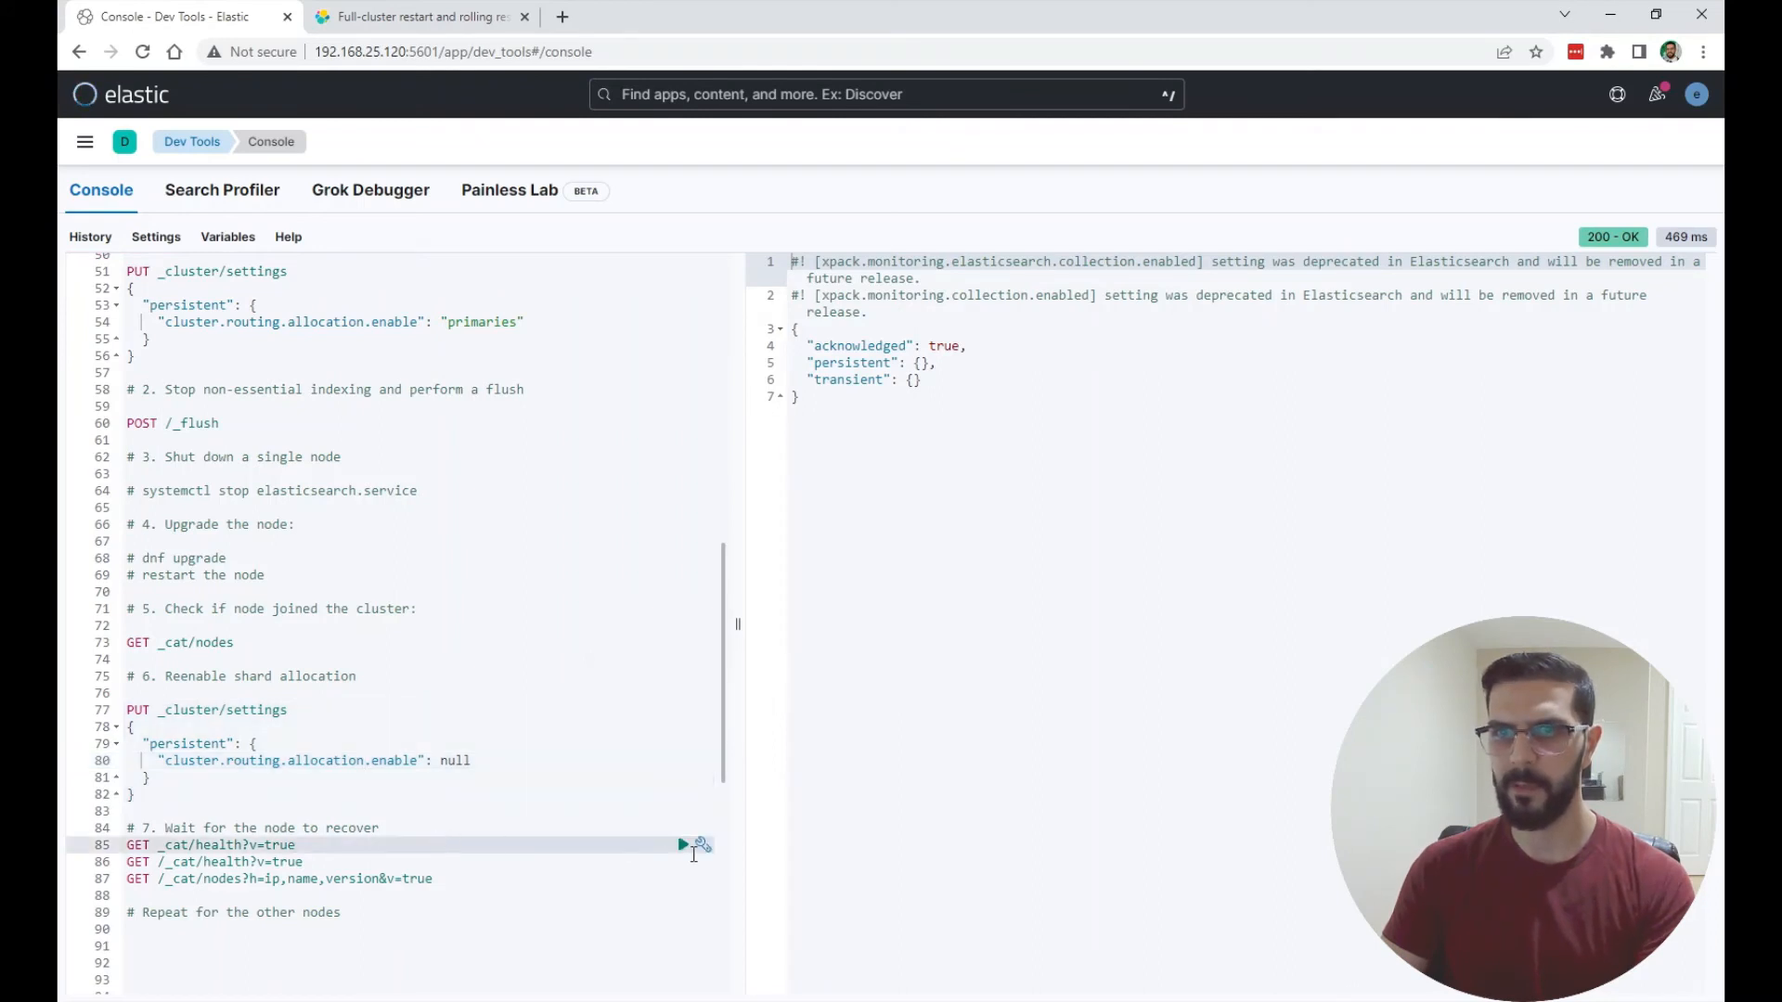
{"action": "left_click", "coordinate": [681, 843]}
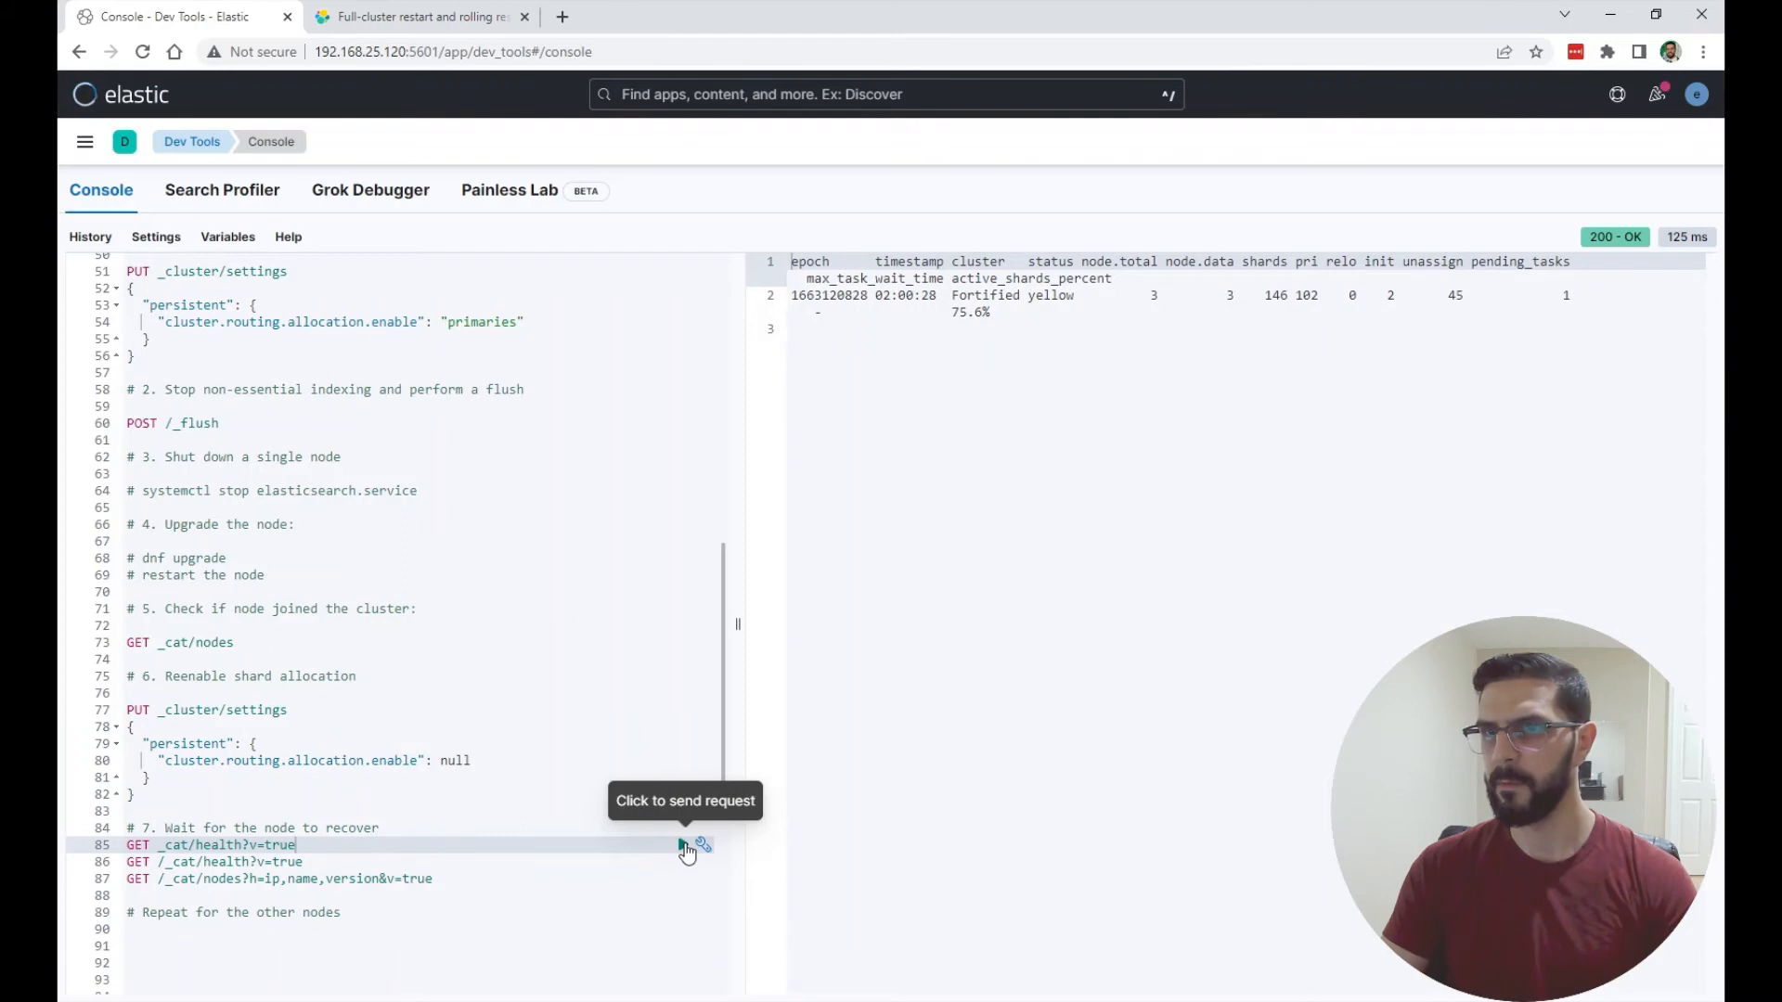
{"action": "left_click", "coordinate": [688, 848]}
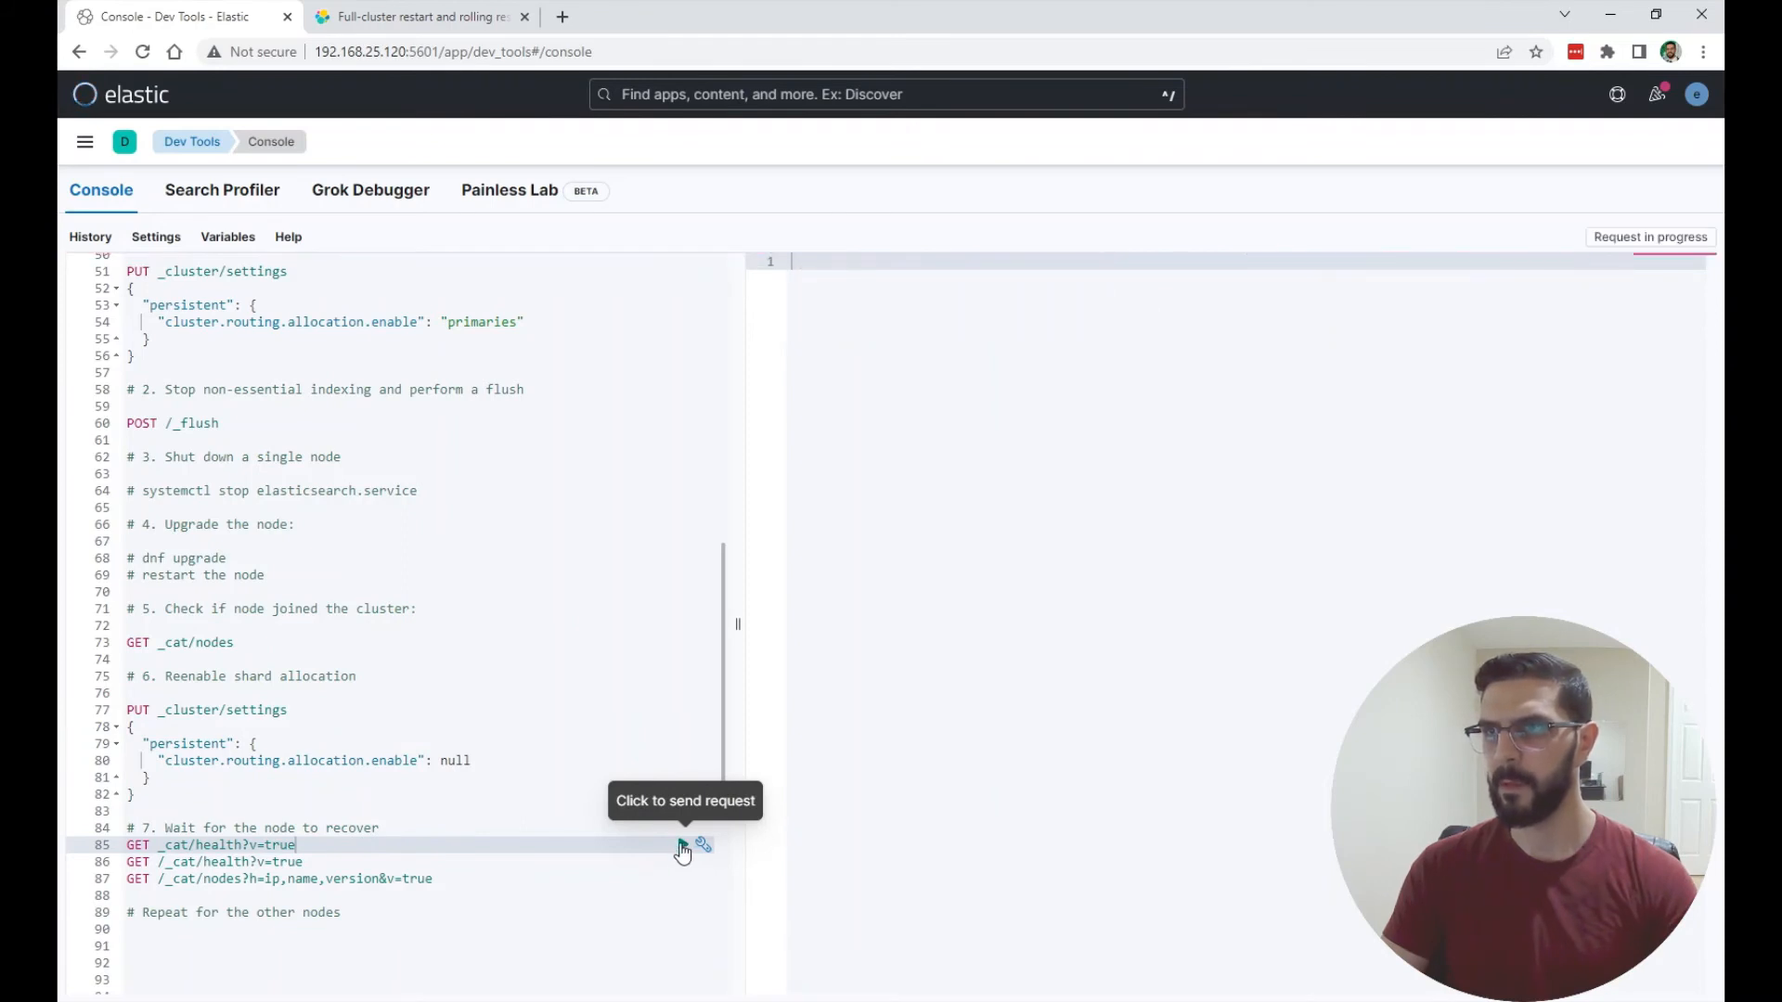
{"action": "left_click", "coordinate": [682, 868]}
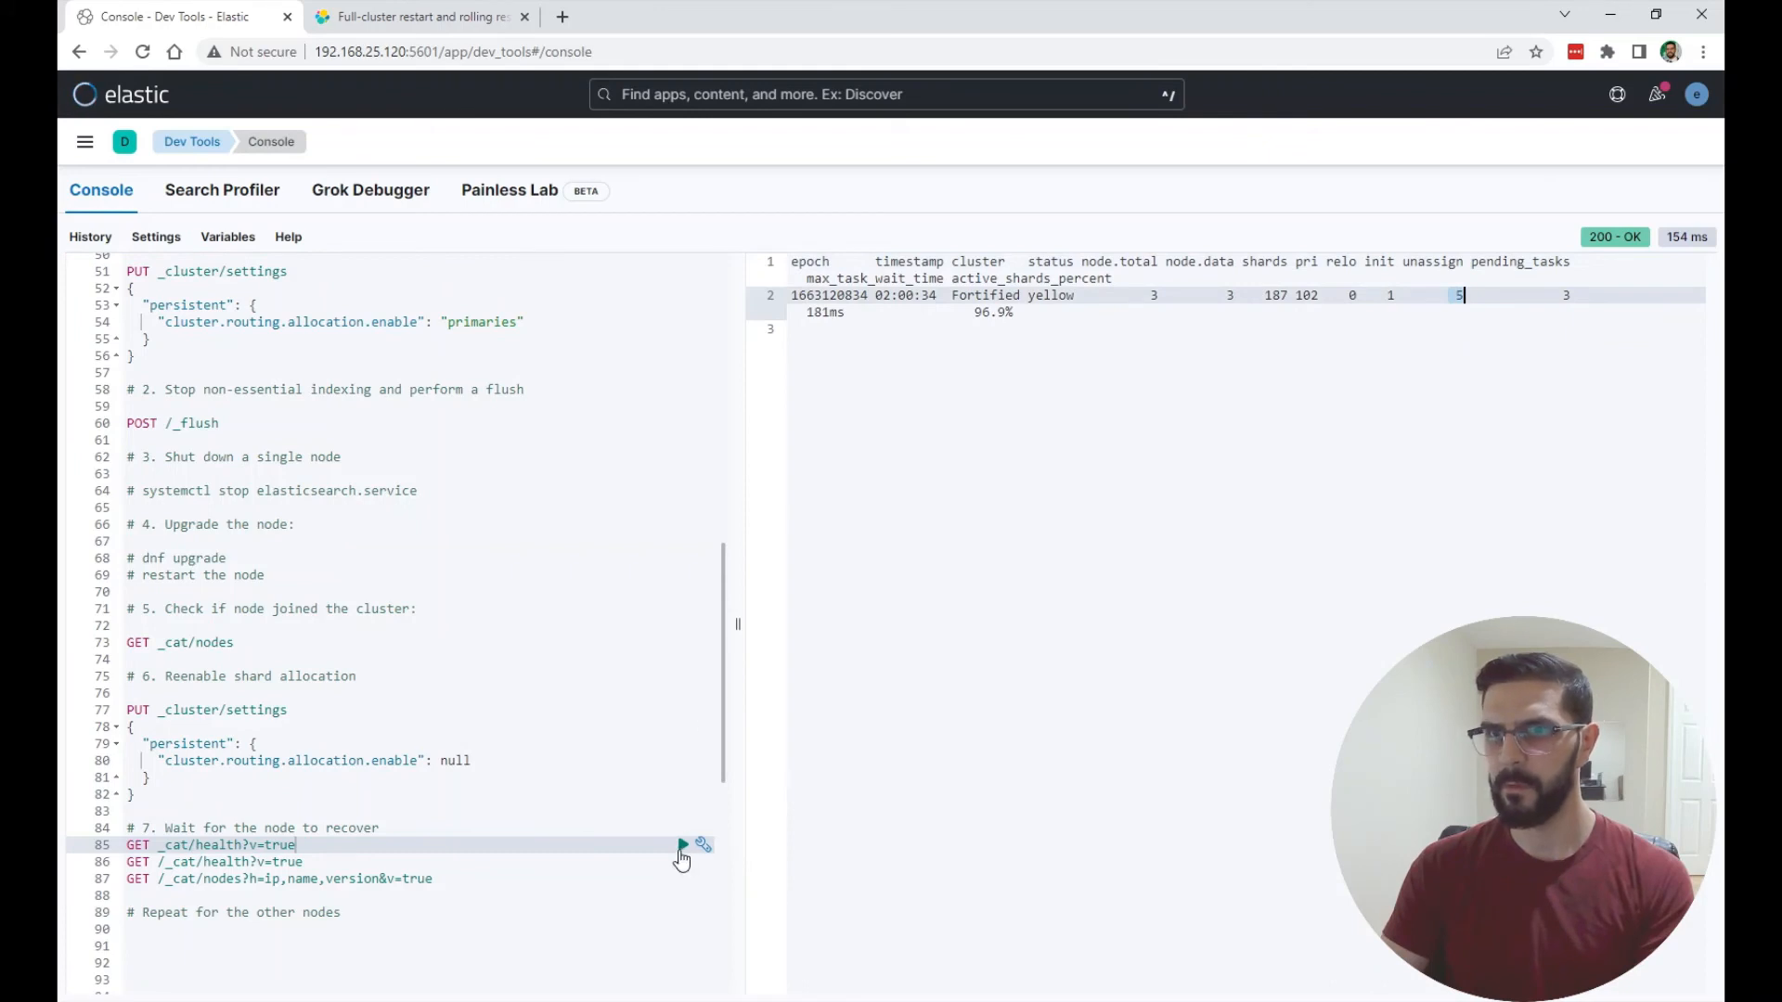
{"action": "left_click", "coordinate": [683, 842]}
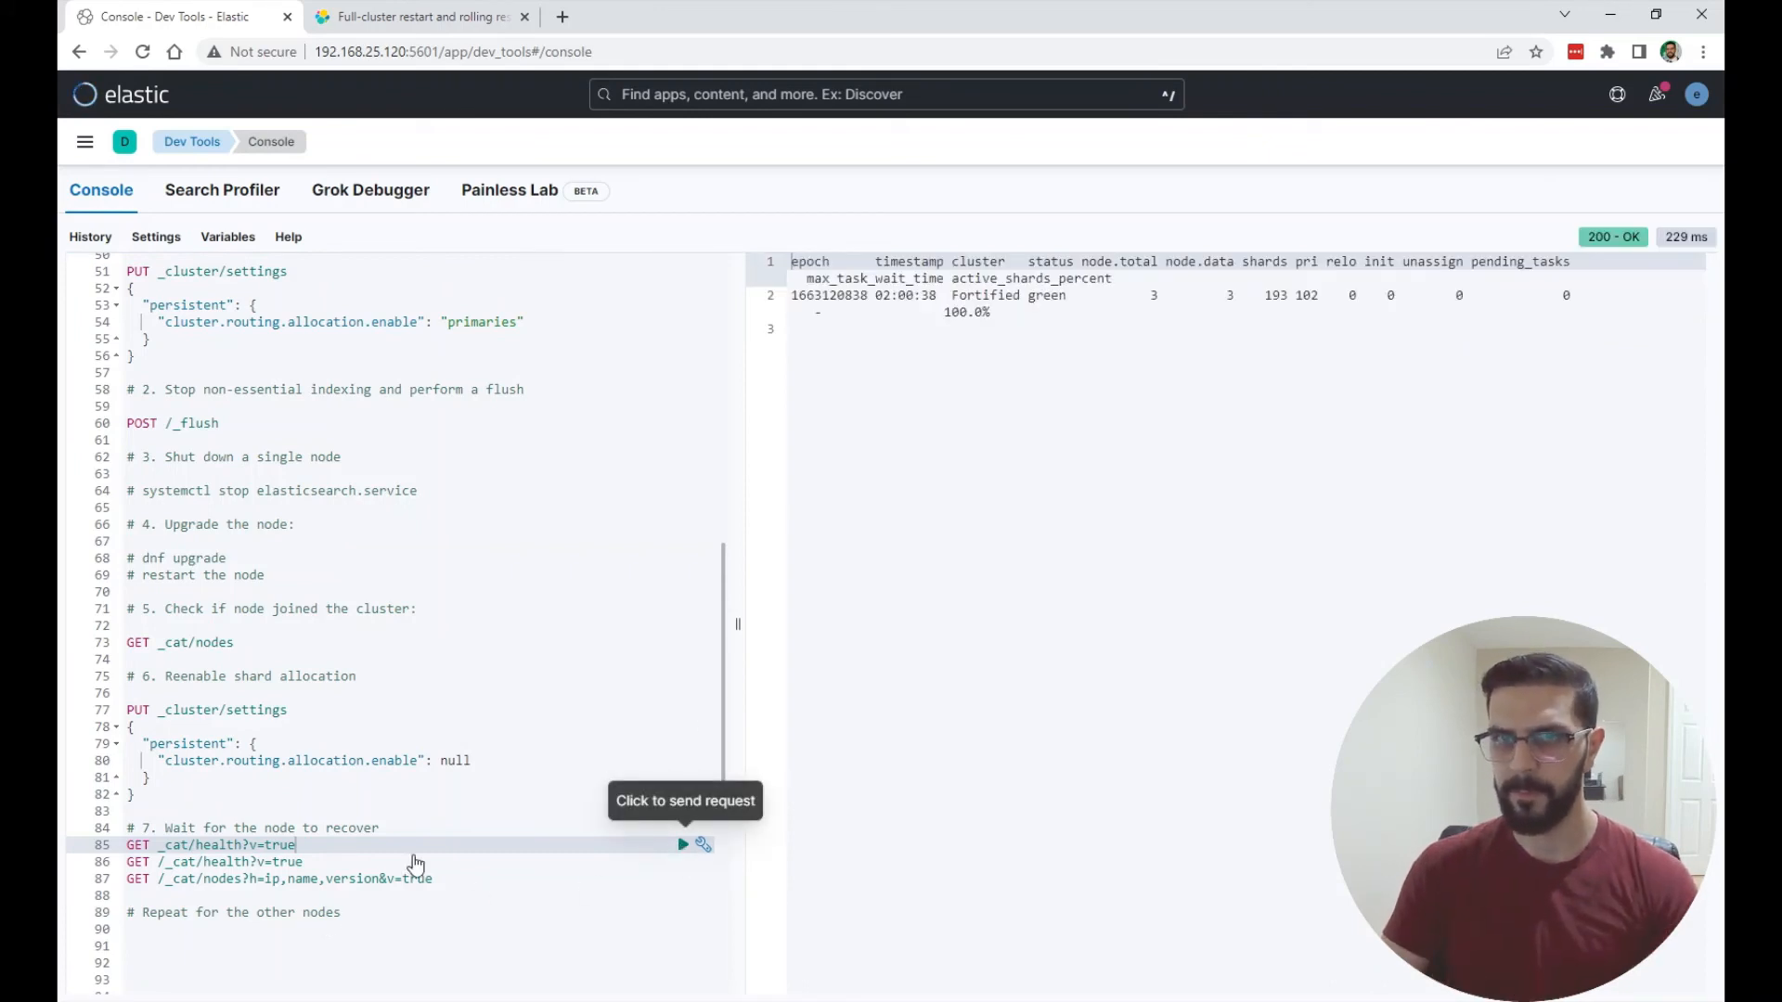
{"action": "left_click", "coordinate": [682, 843]}
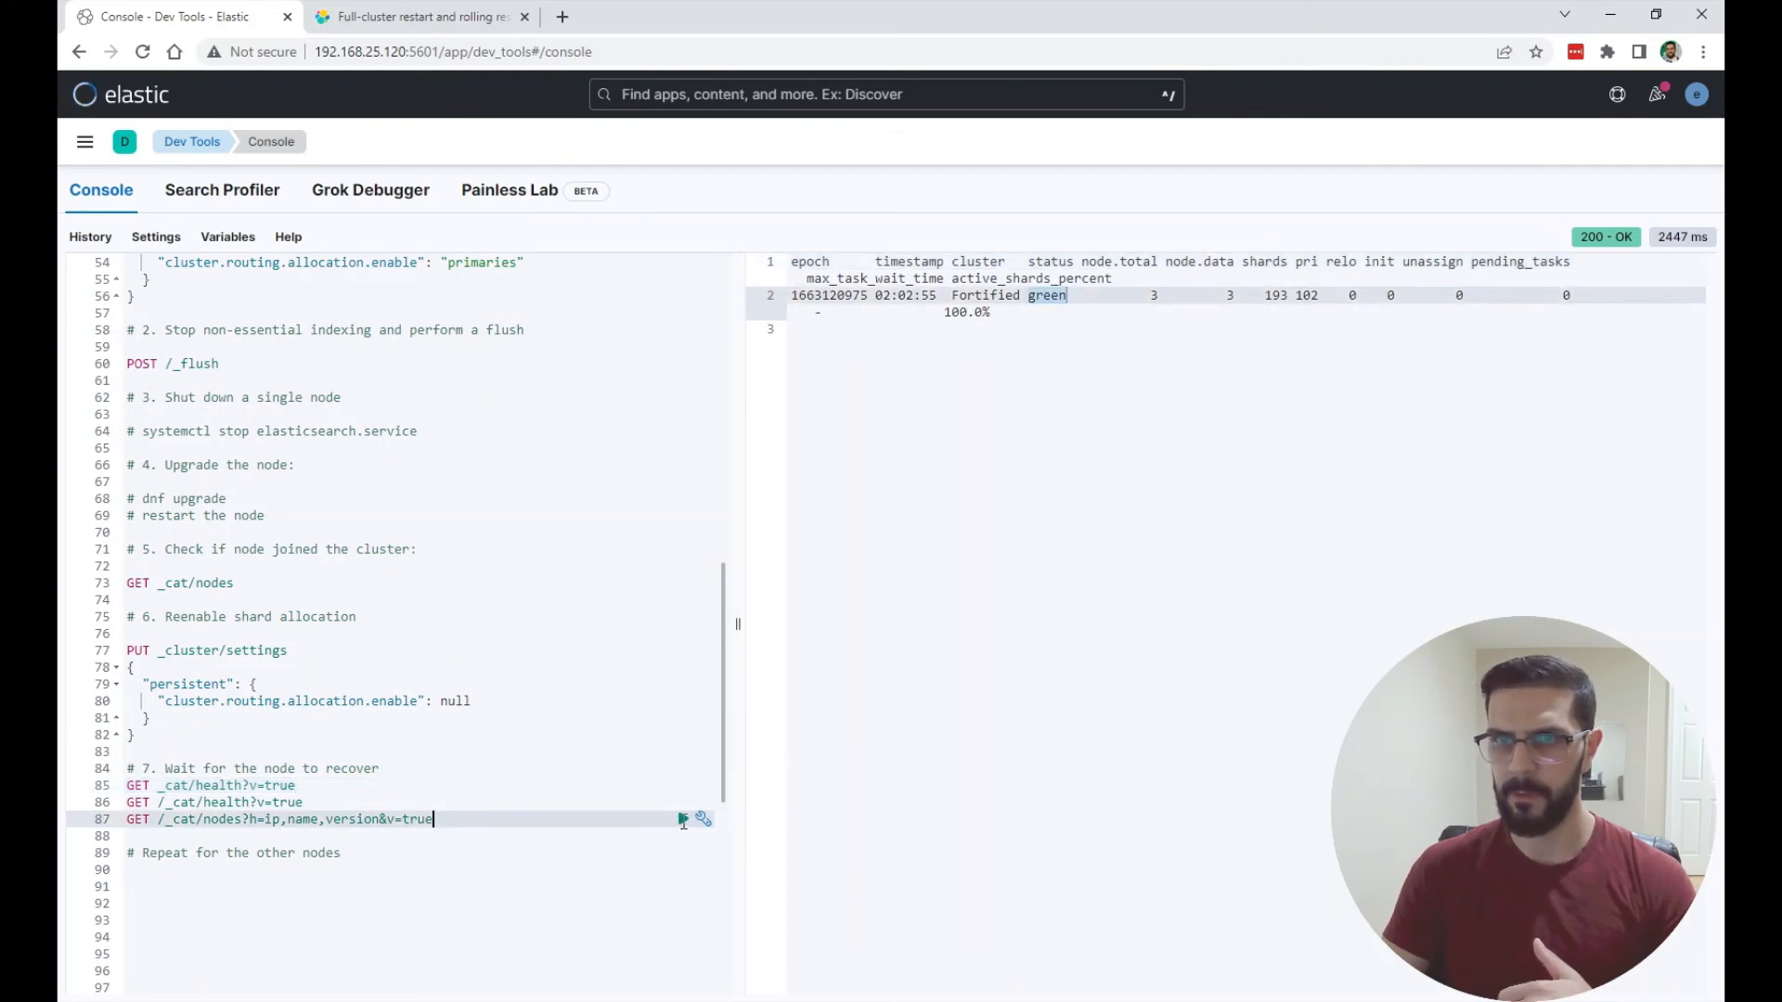
{"action": "mouse_move", "coordinate": [682, 842]}
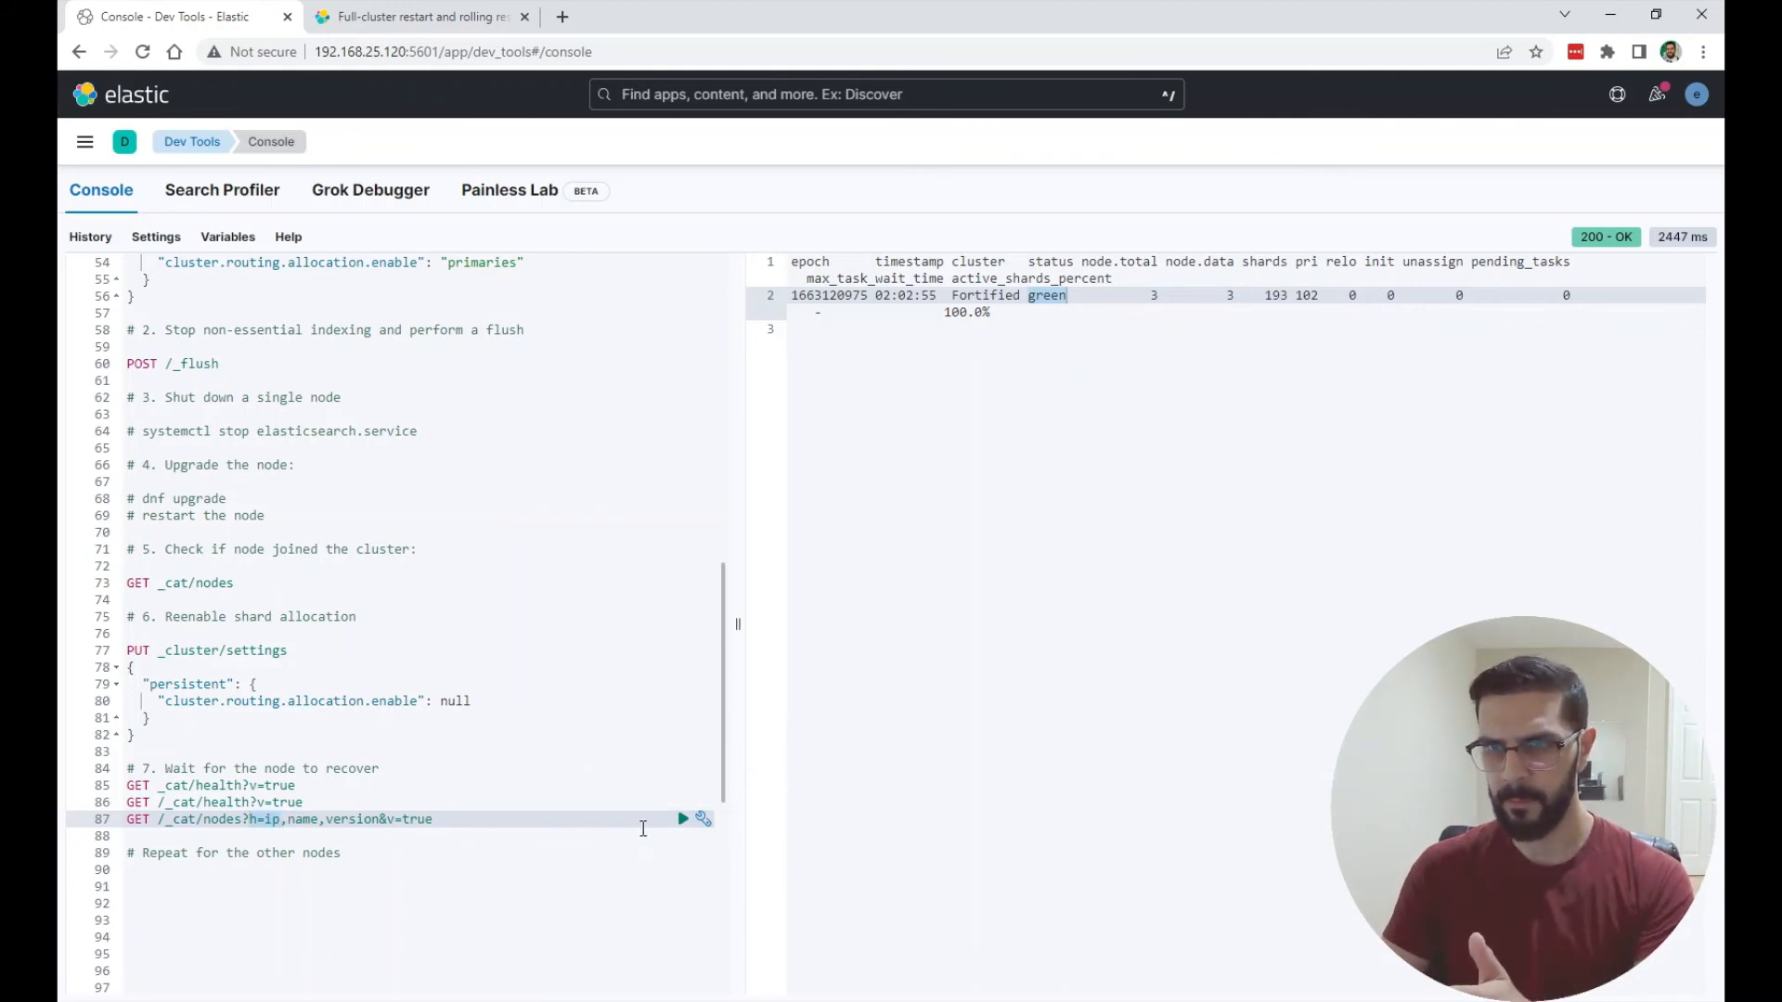
- Rerun GET _cat/health?v=true in Dev Tools to confirm the cluster is green with all shards active
{"action": "left_click", "coordinate": [682, 818]}
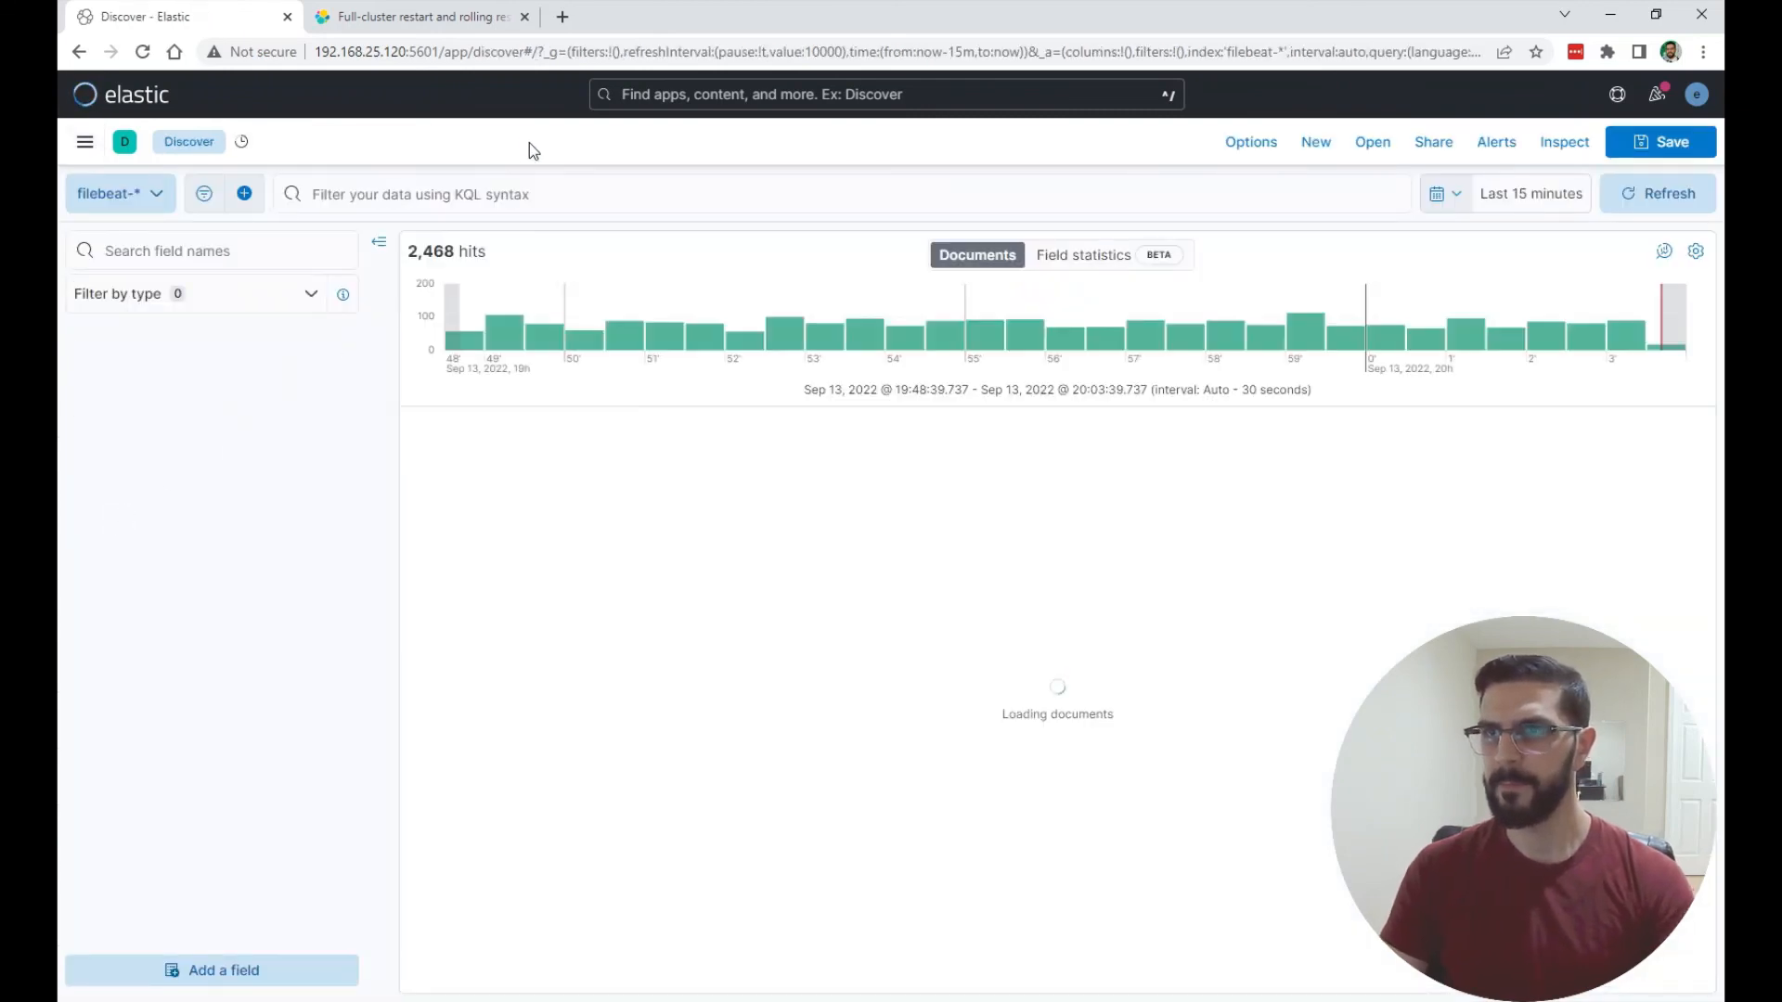
{"action": "mouse_move", "coordinate": [1516, 213]}
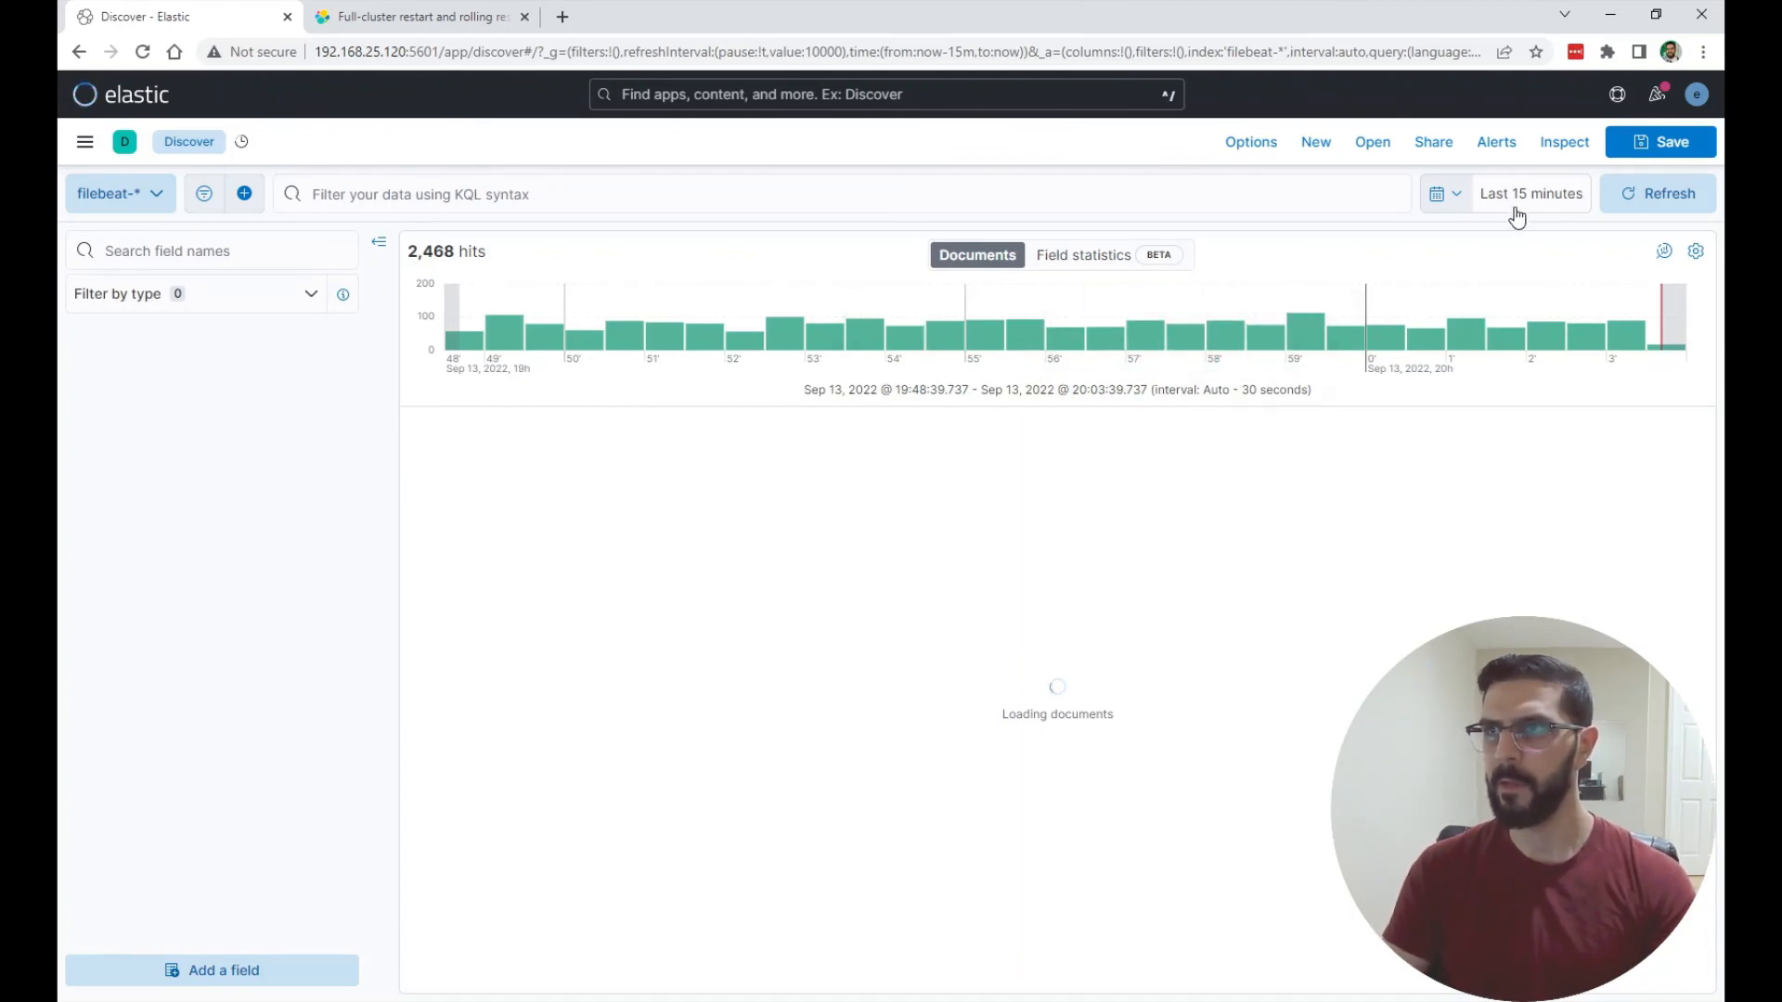
{"action": "mouse_move", "coordinate": [630, 350]}
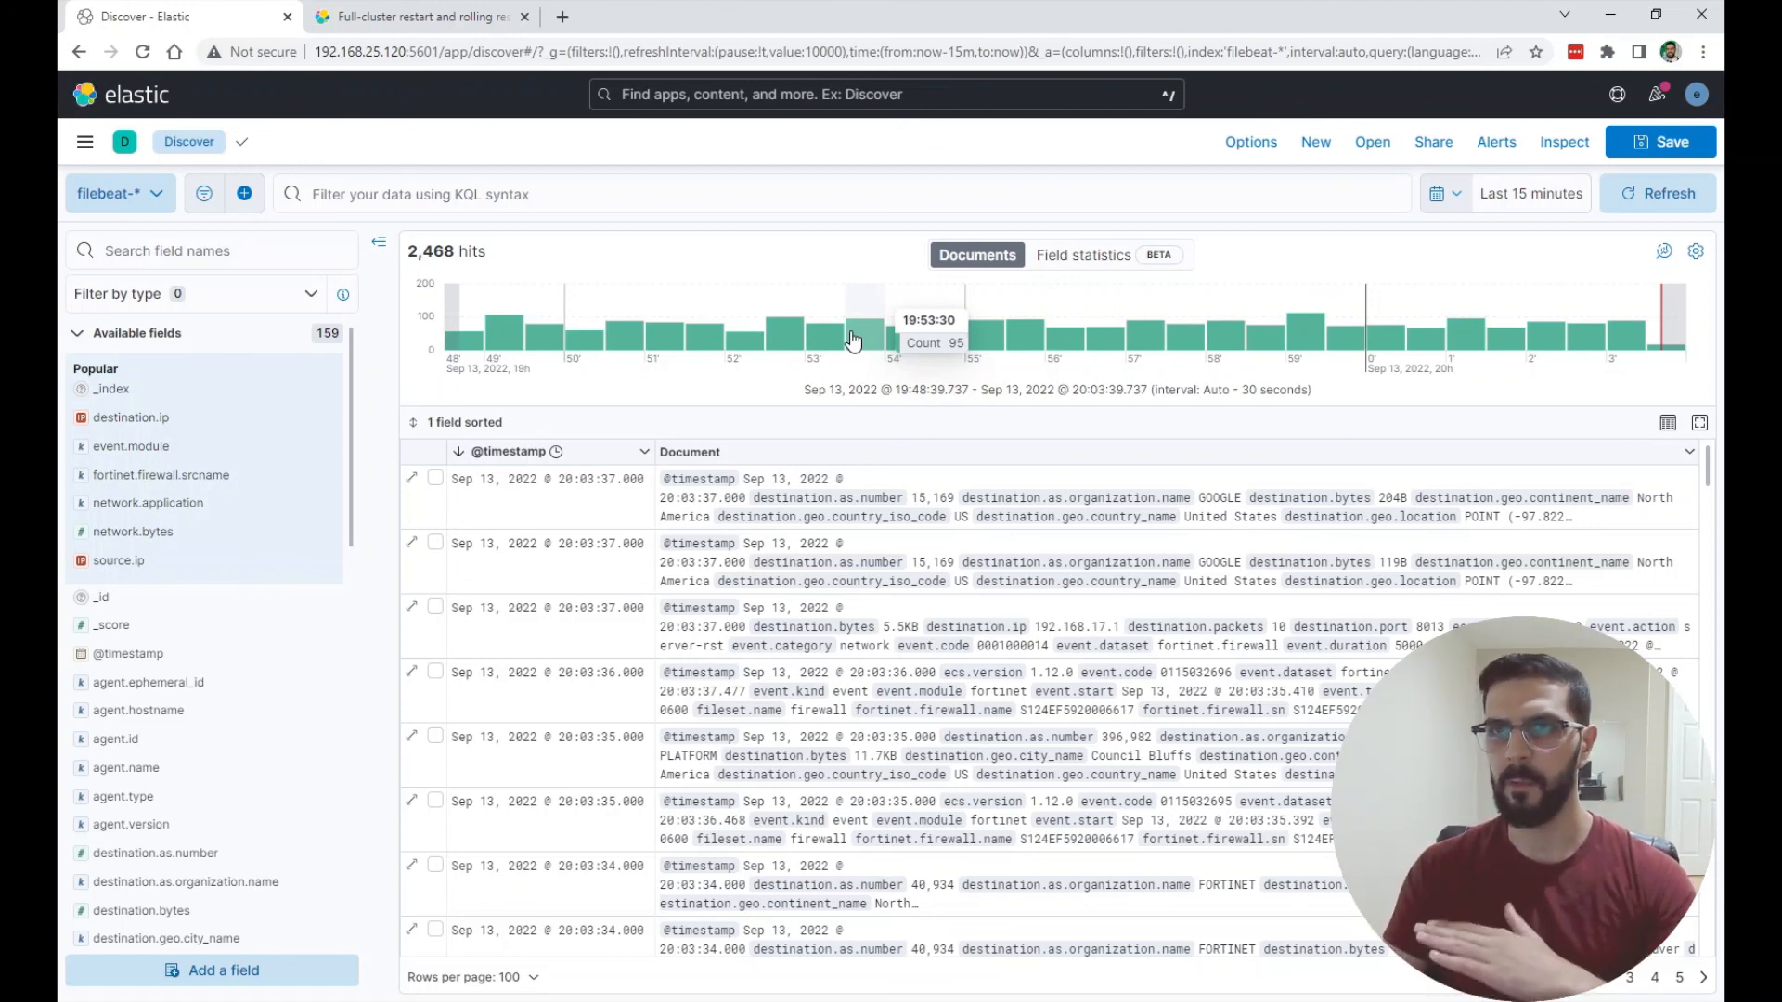
{"action": "mouse_move", "coordinate": [776, 257]}
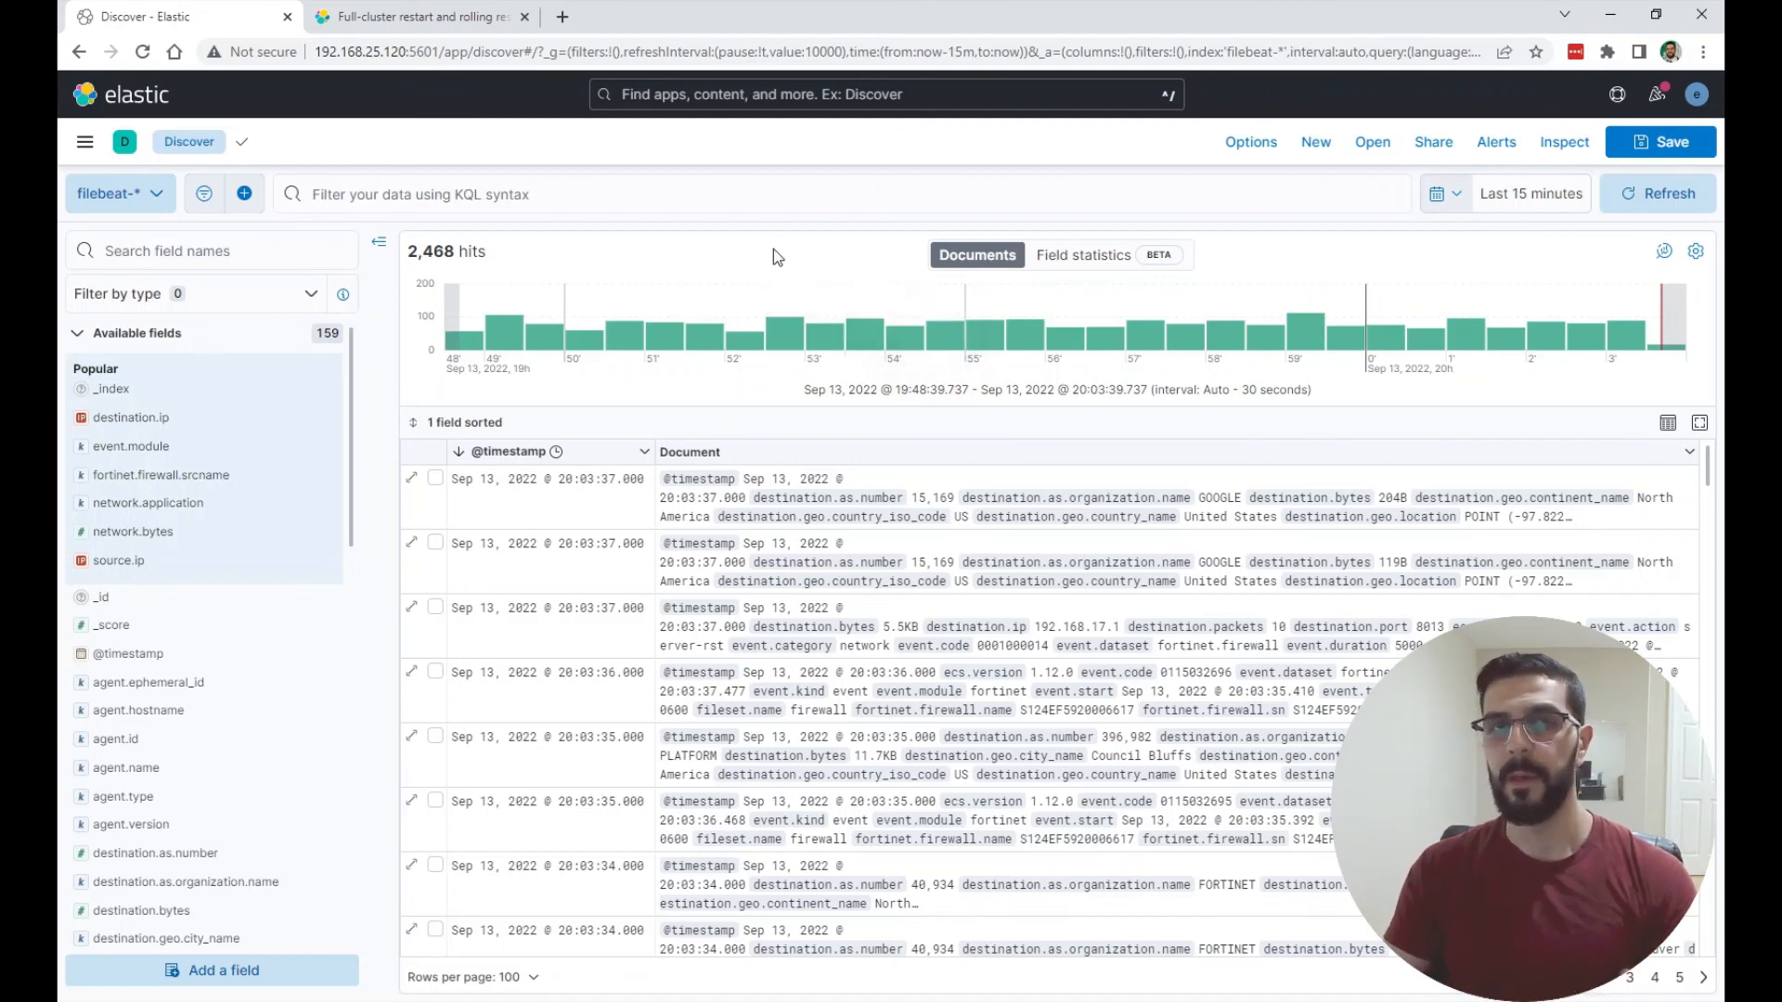